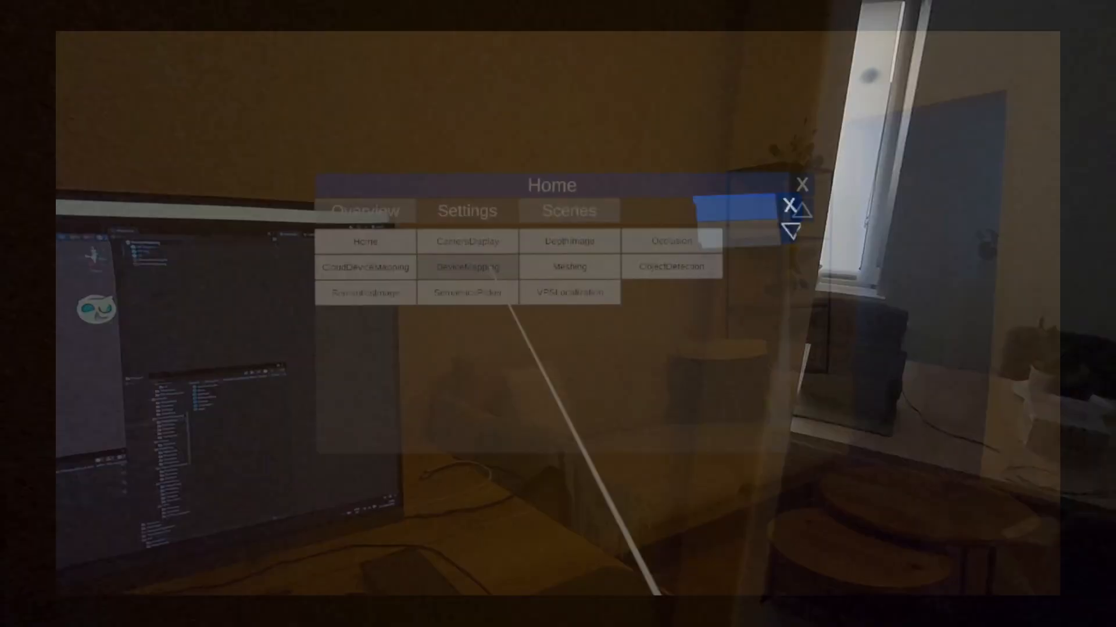
Step: Launch the DeviceMapping sample from the Home panel's Scenes list in the headset app
left_click(347, 199)
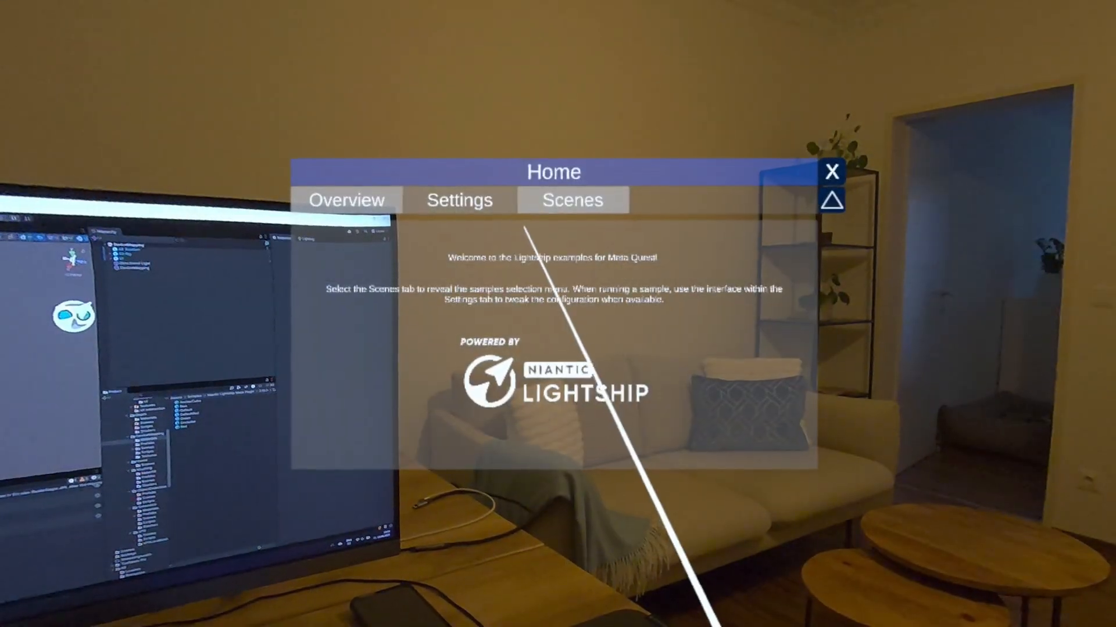
left_click(572, 199)
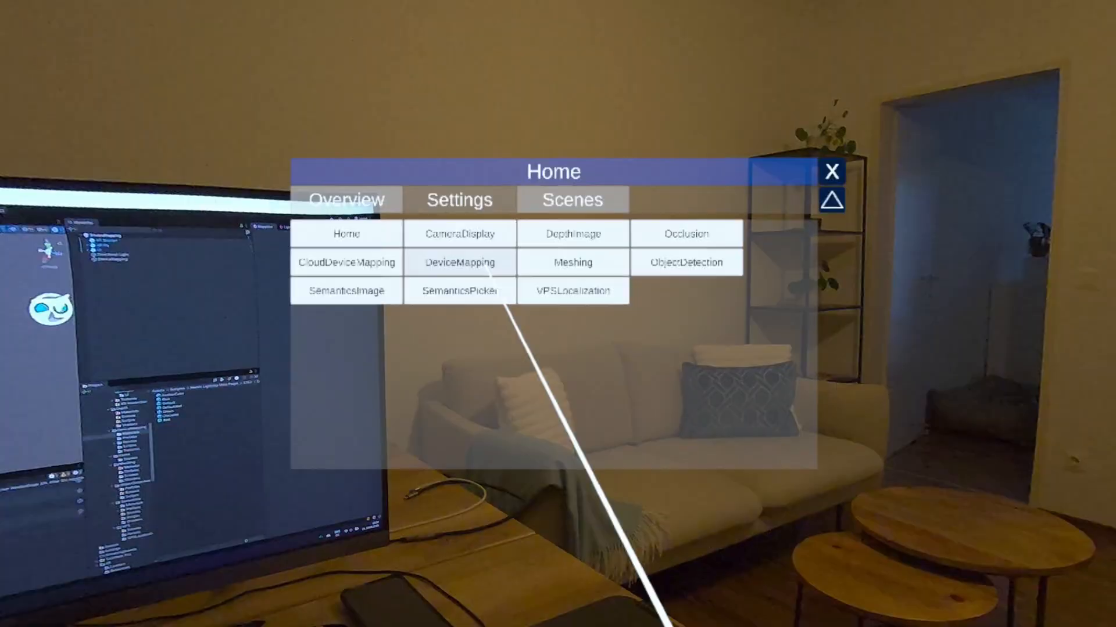
left_click(831, 172)
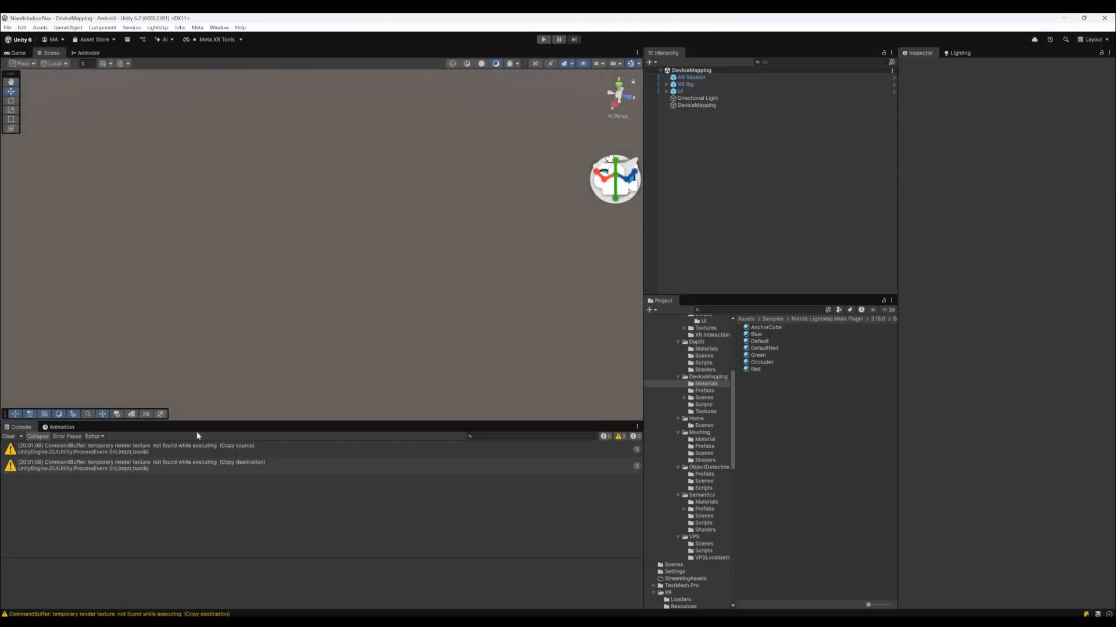
mouse_move(451, 281)
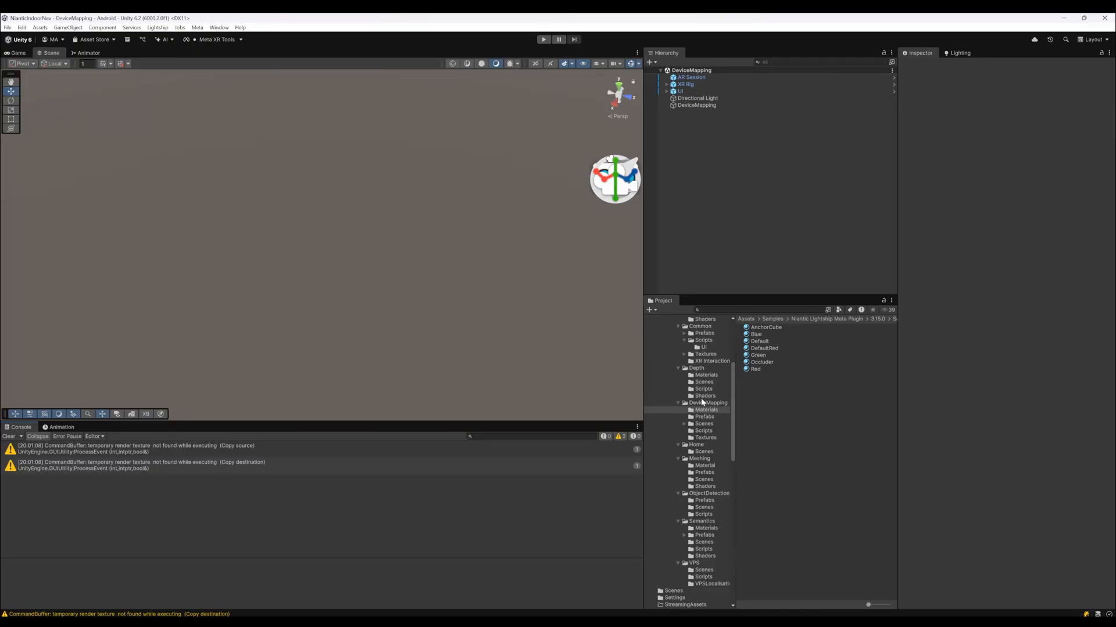
Step: Show the contents of the DeviceMapping sample folder in the Project window
left_click(707, 403)
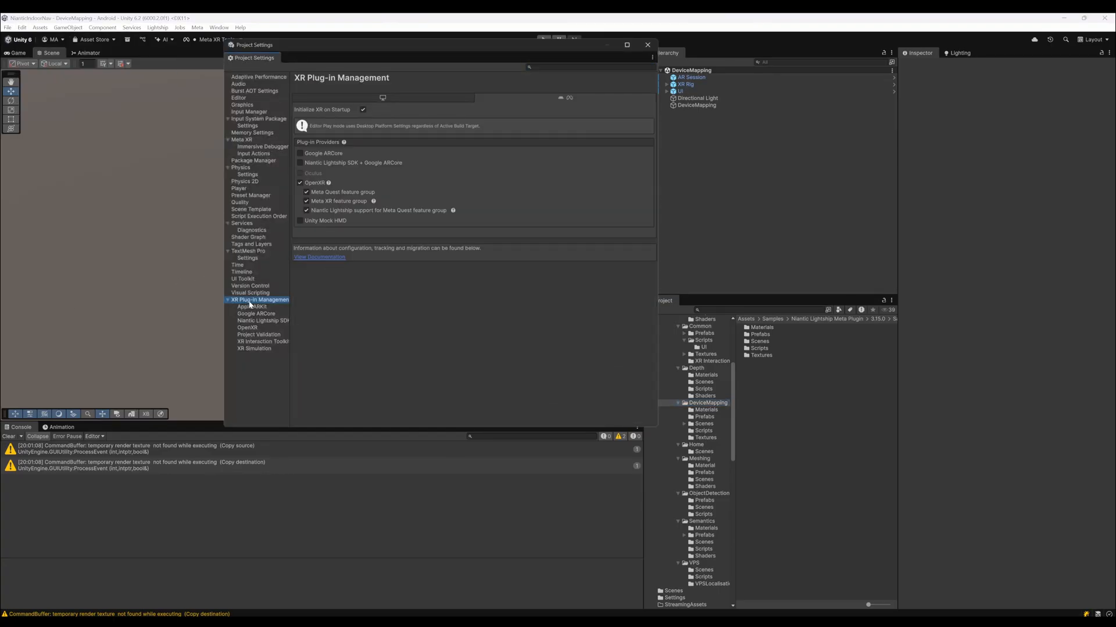
mouse_move(557, 100)
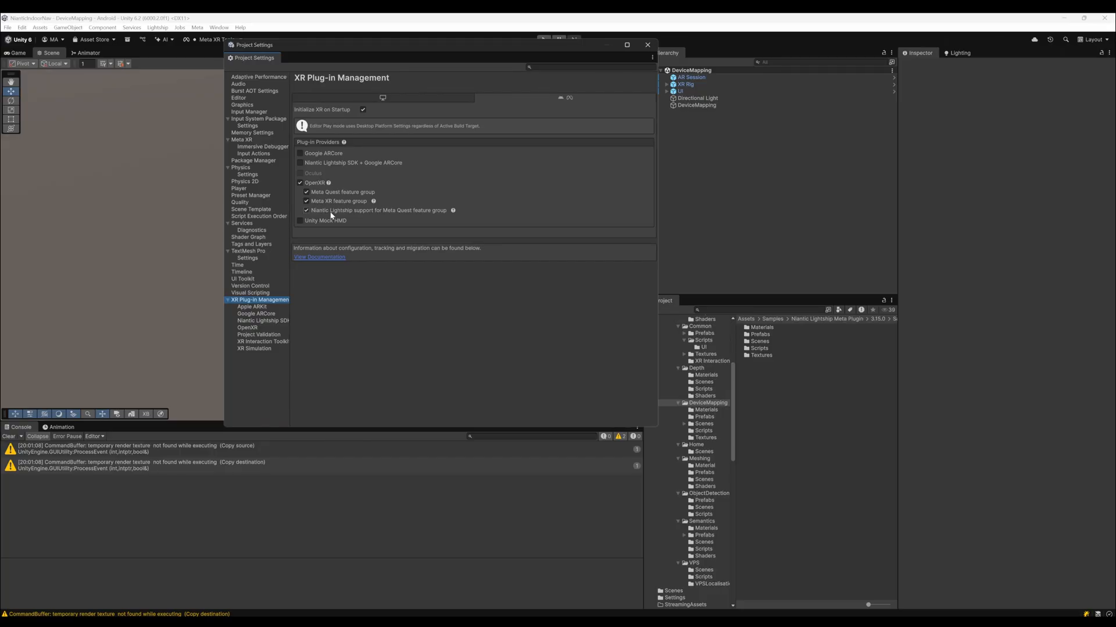
mouse_move(405, 217)
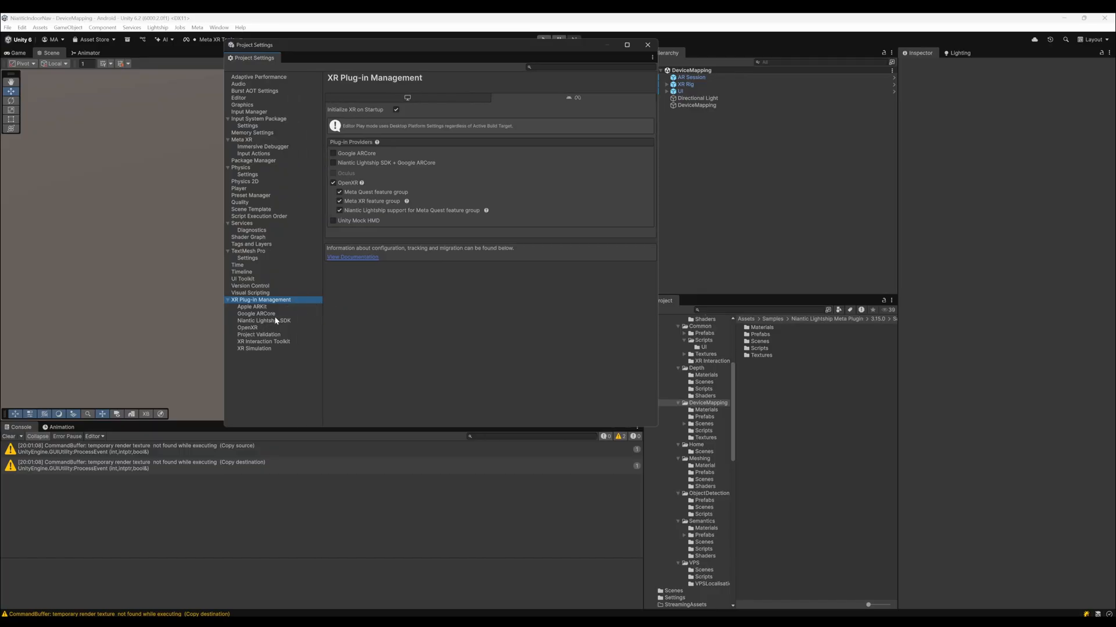
Step: Review the Niantic Lightship SDK settings in Project Settings
left_click(264, 320)
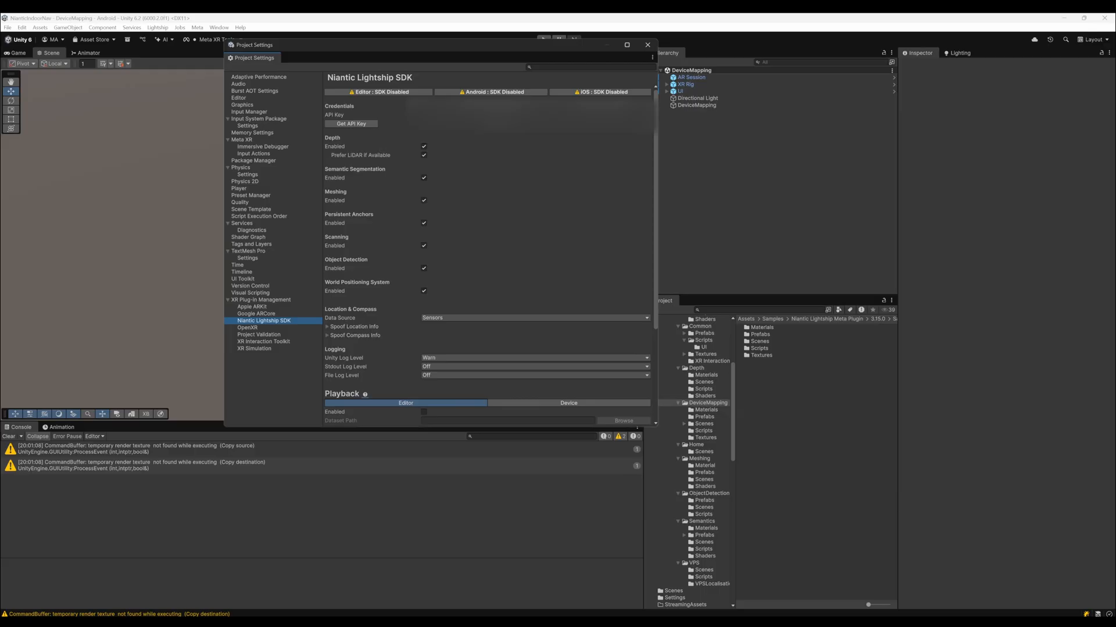
scroll("down", 3)
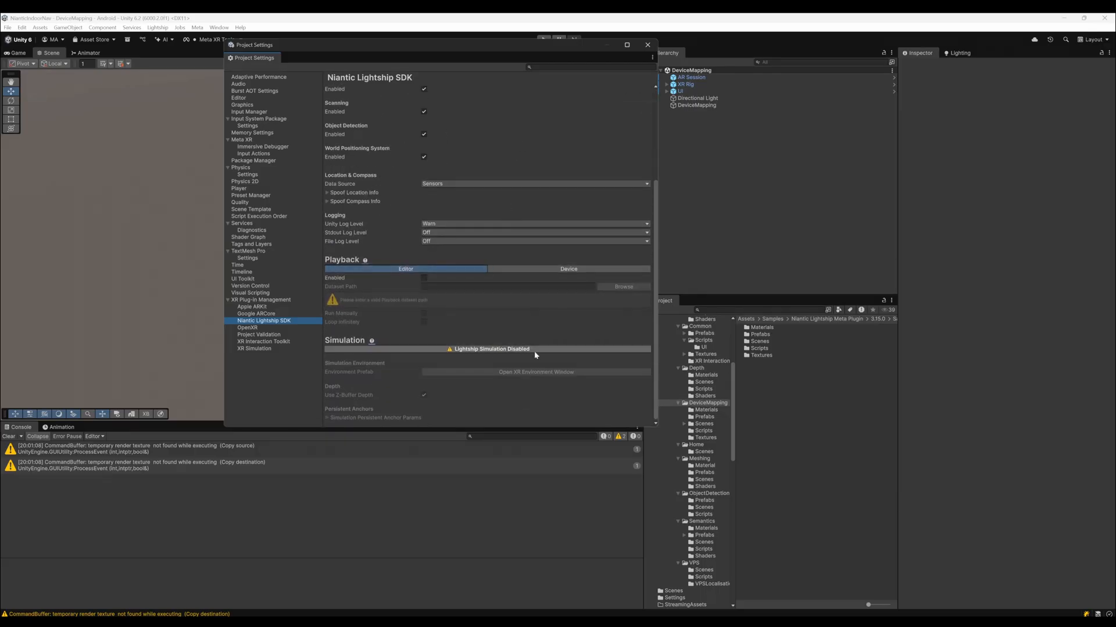
mouse_move(249, 331)
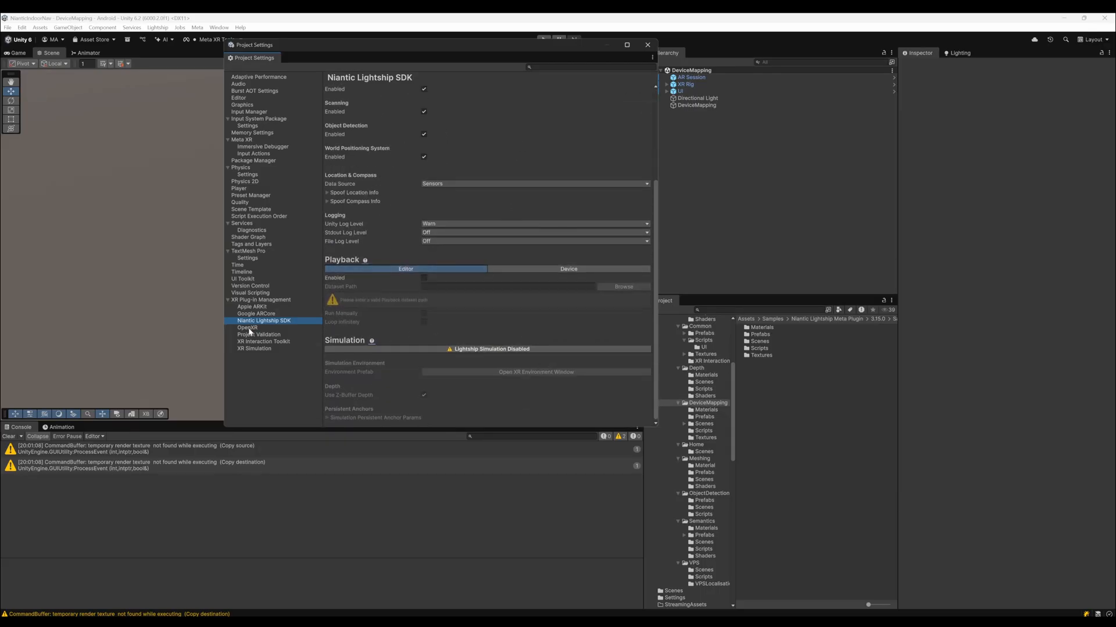
Step: Review the OpenXR feature list with Lightship AR Camera, Meta Quest anchors, meshing, occlusion and raycasts enabled
left_click(248, 328)
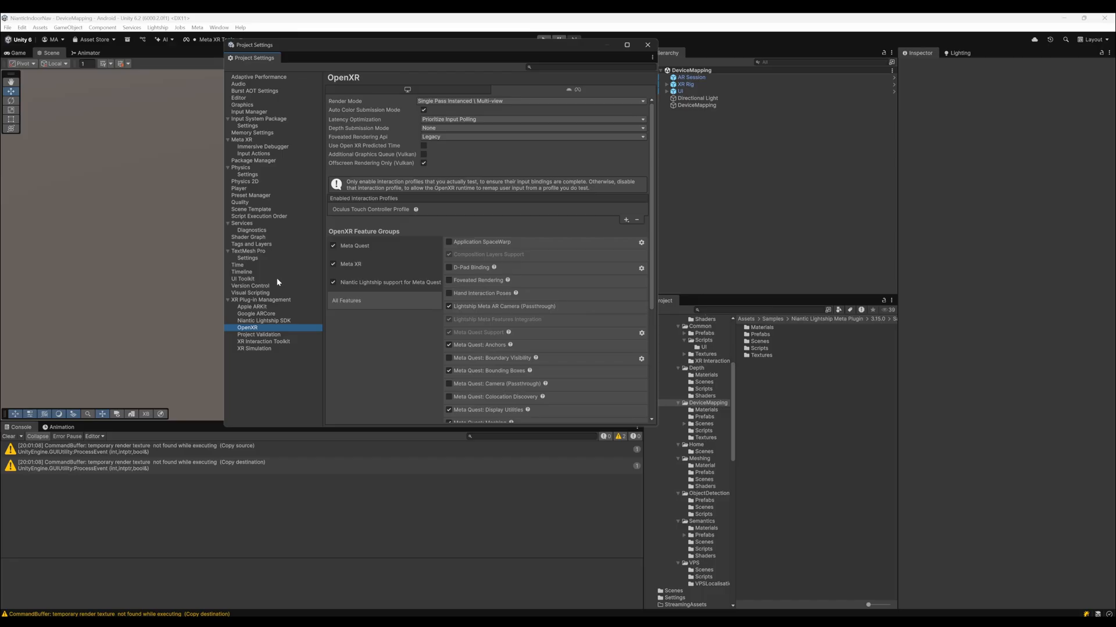
mouse_move(452, 216)
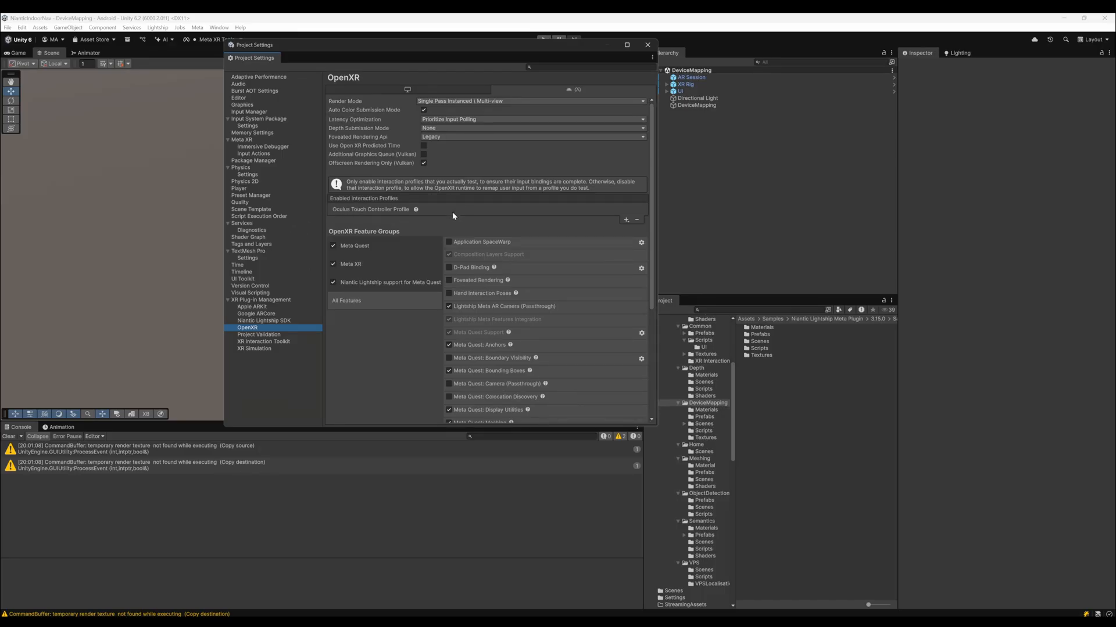
mouse_move(416, 183)
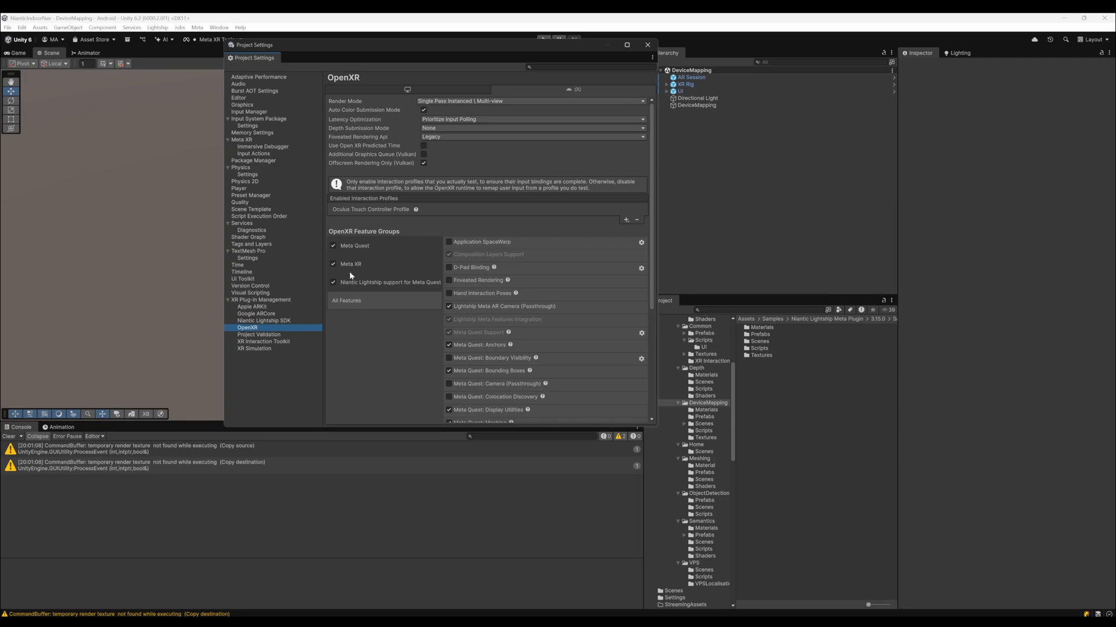
mouse_move(362, 287)
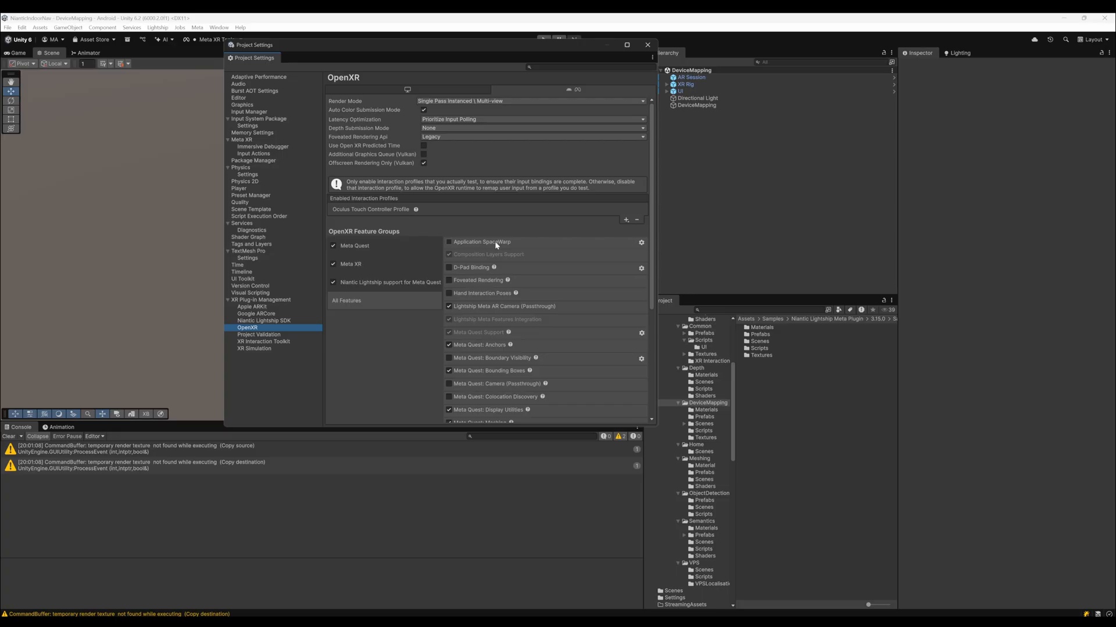
scroll("down", 3)
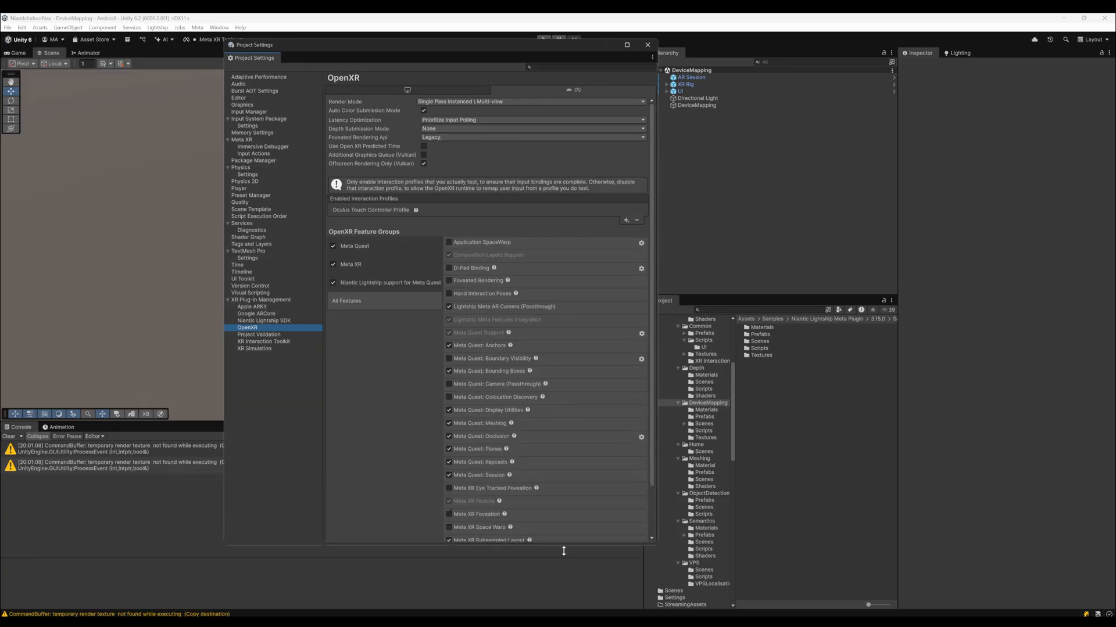
scroll("down", 3)
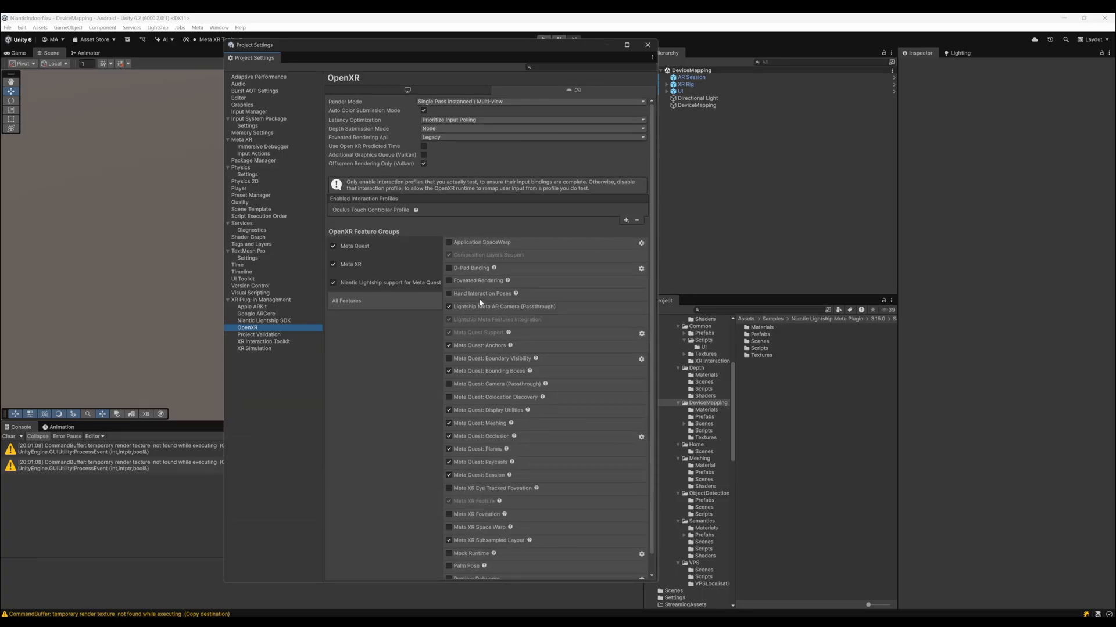
mouse_move(488, 430)
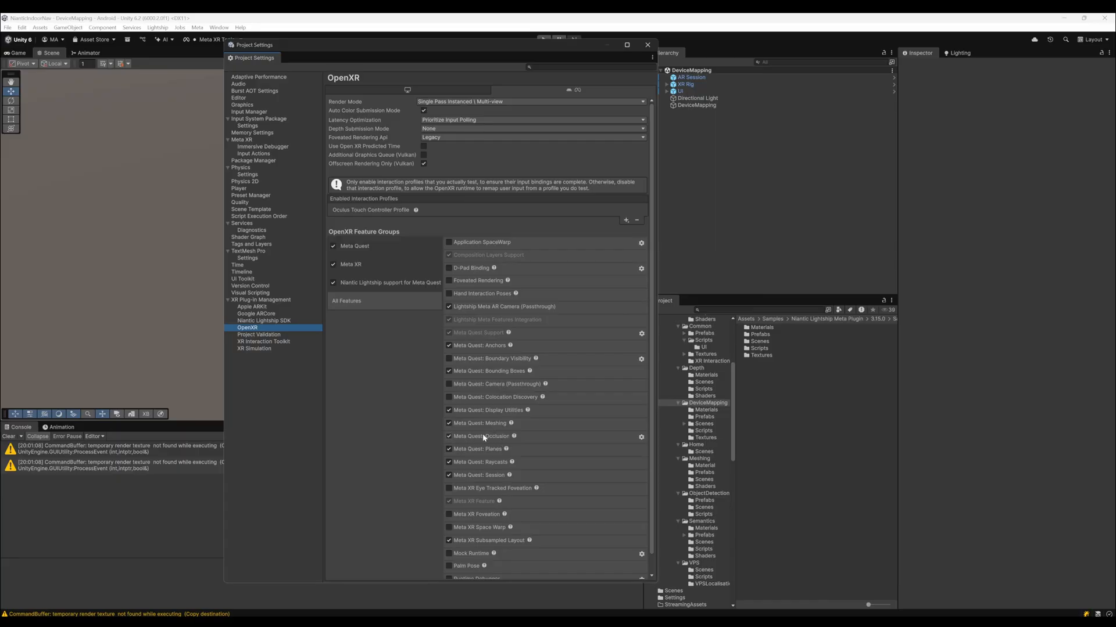
mouse_move(483, 442)
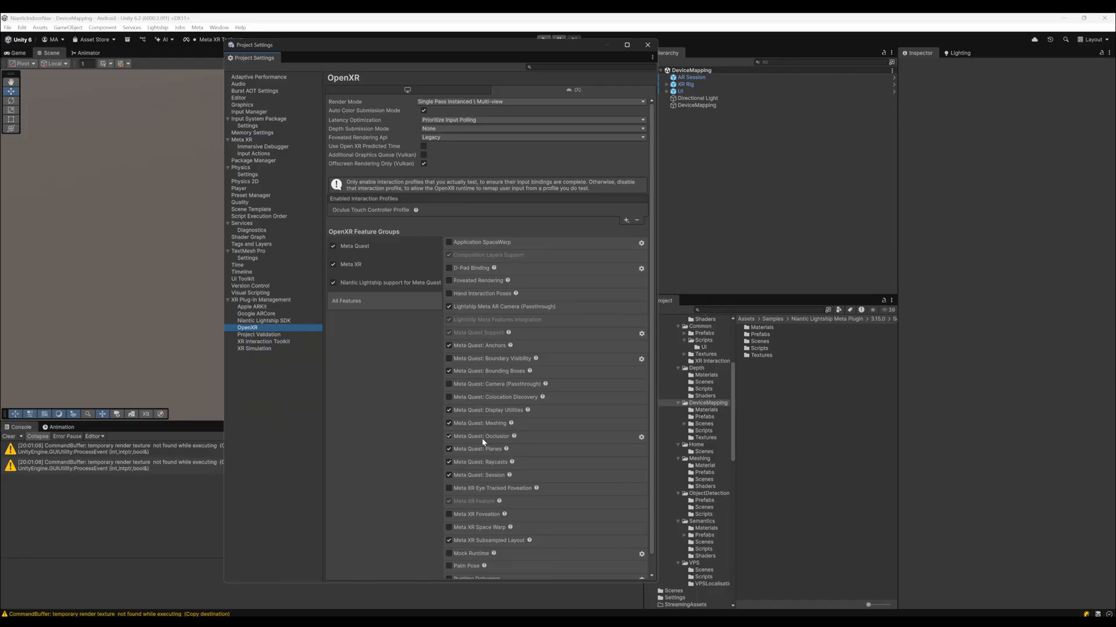
scroll("down", 3)
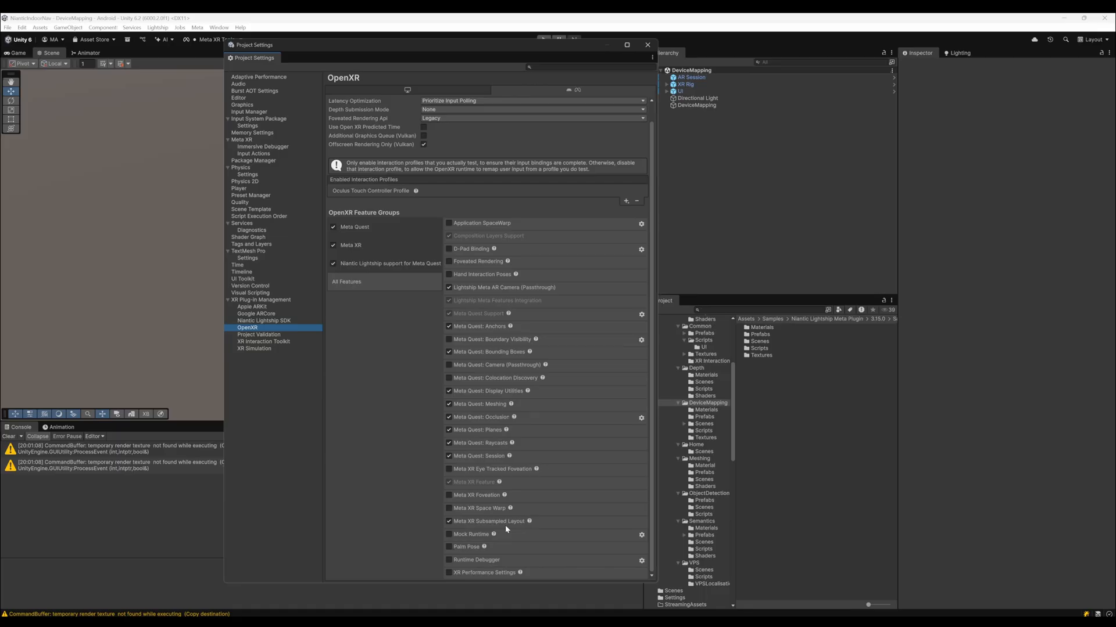
mouse_move(450, 194)
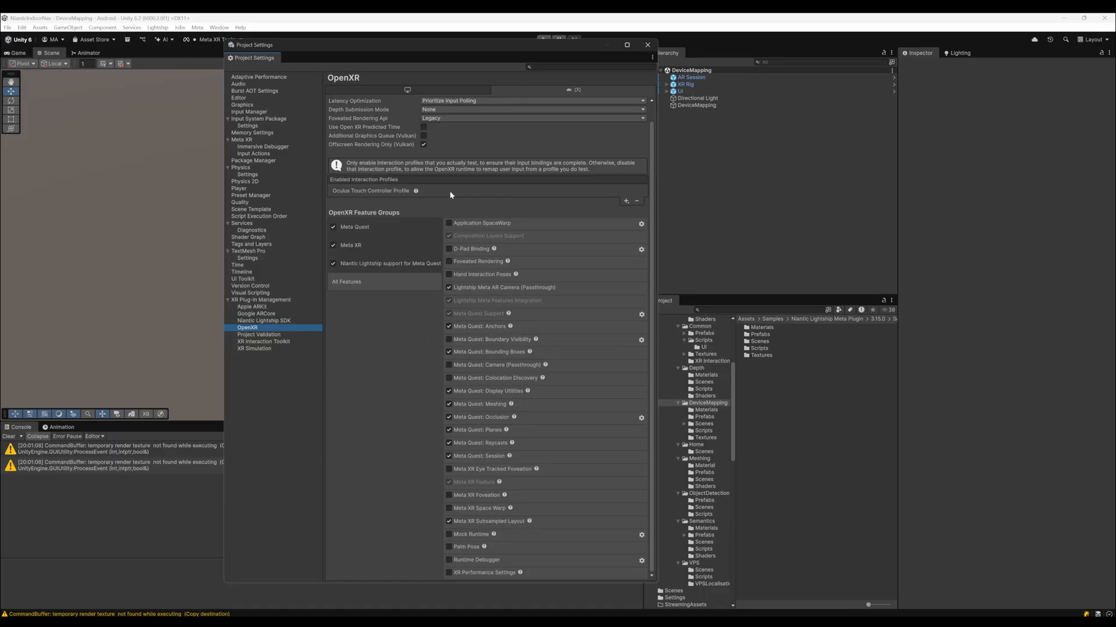
mouse_move(646, 45)
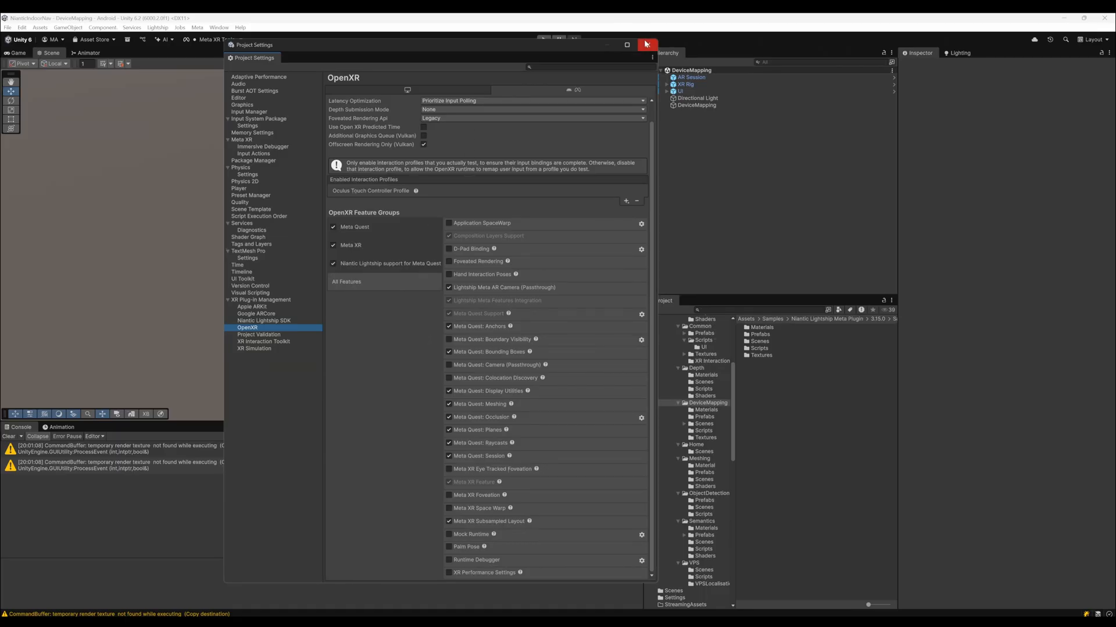
Step: Close Project Settings and bring up the Package Manager on the project's installed packages
left_click(646, 44)
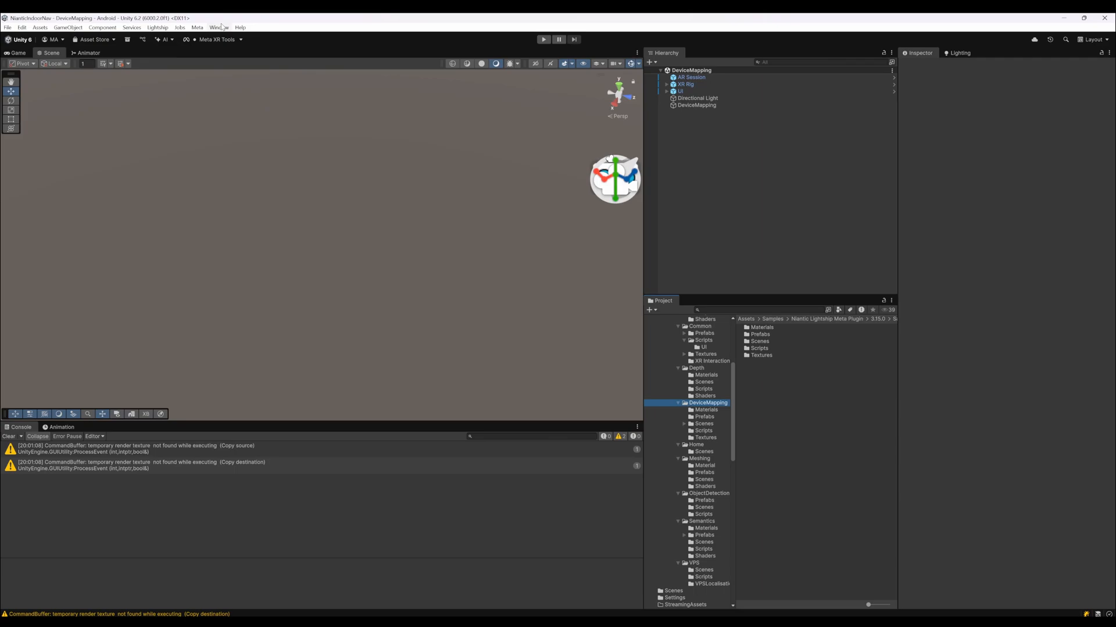
left_click(218, 27)
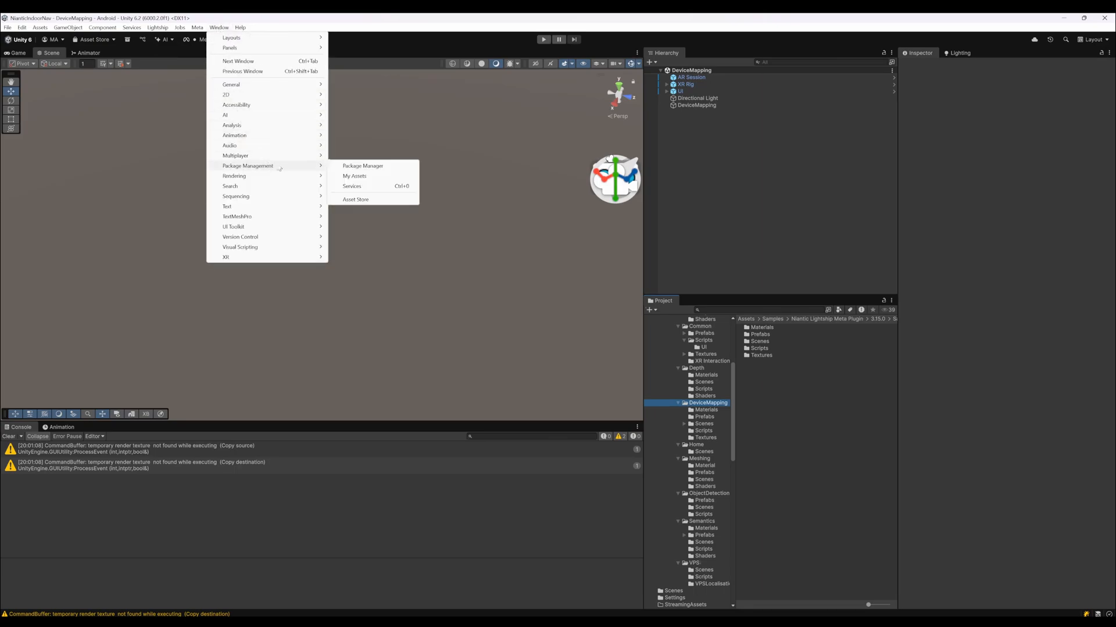
left_click(362, 166)
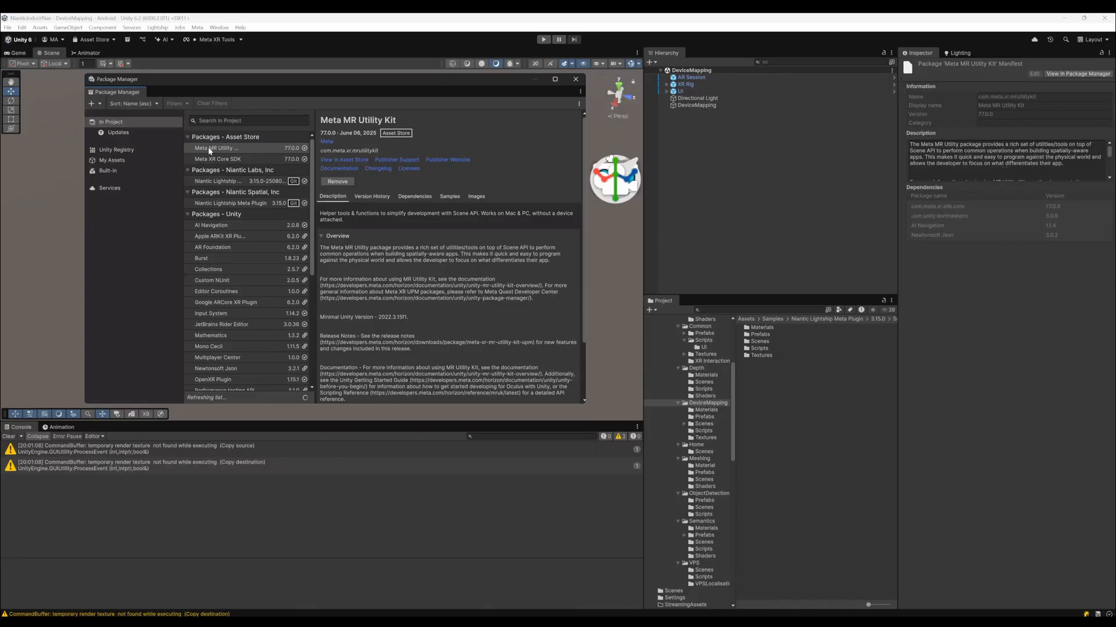
Step: Review details of Meta XR Core SDK, Lightship AR Plugin, Lightship Meta Plugin and XR Interaction Toolkit
left_click(217, 159)
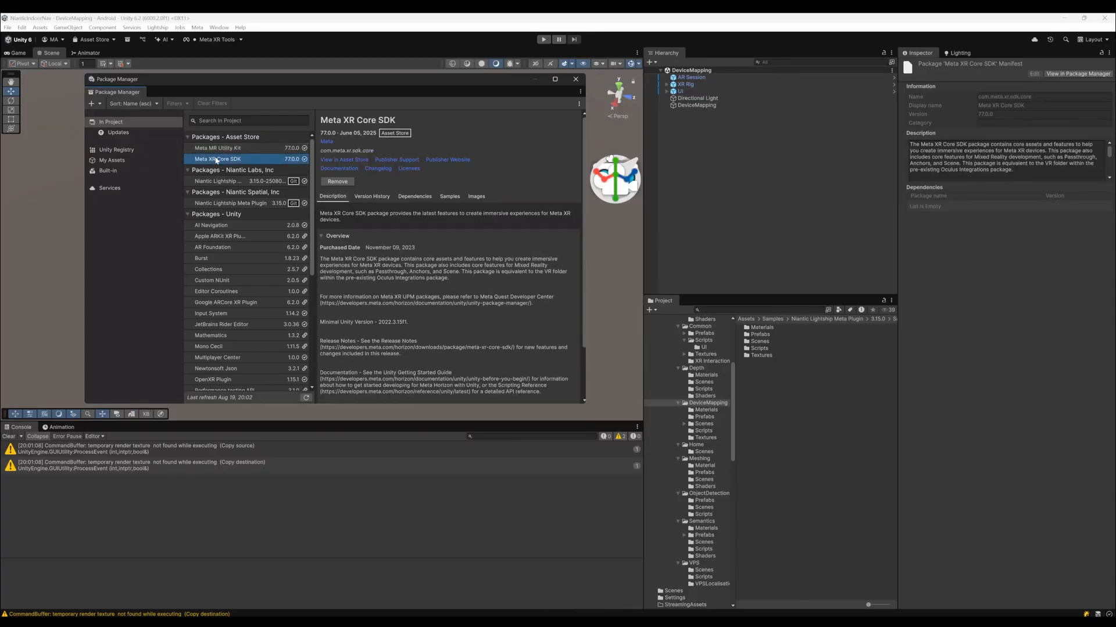
left_click(217, 180)
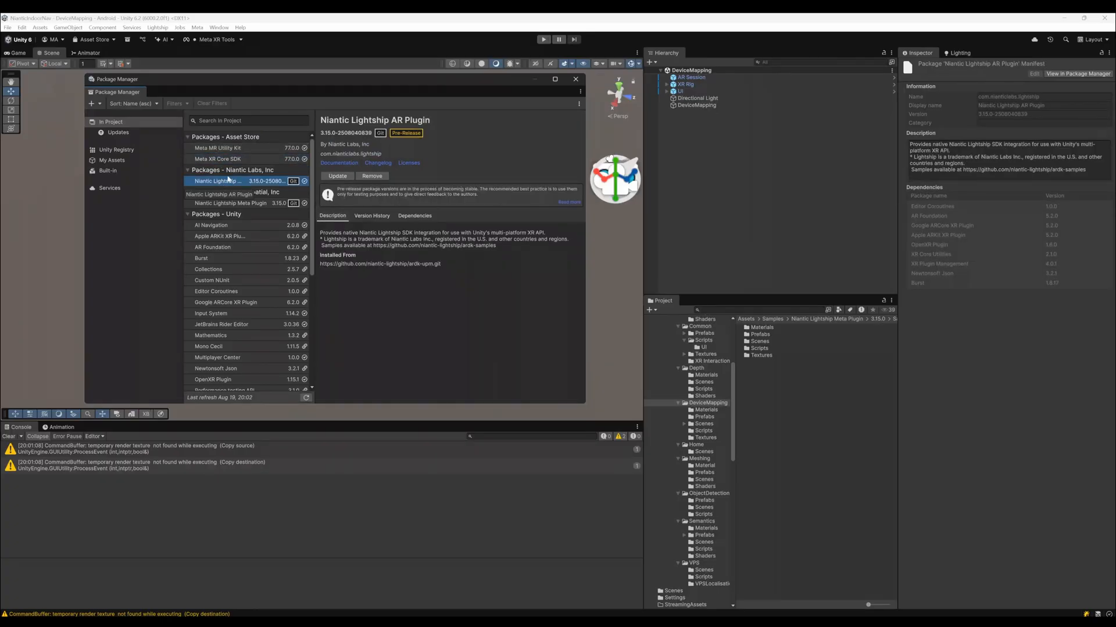
left_click(229, 203)
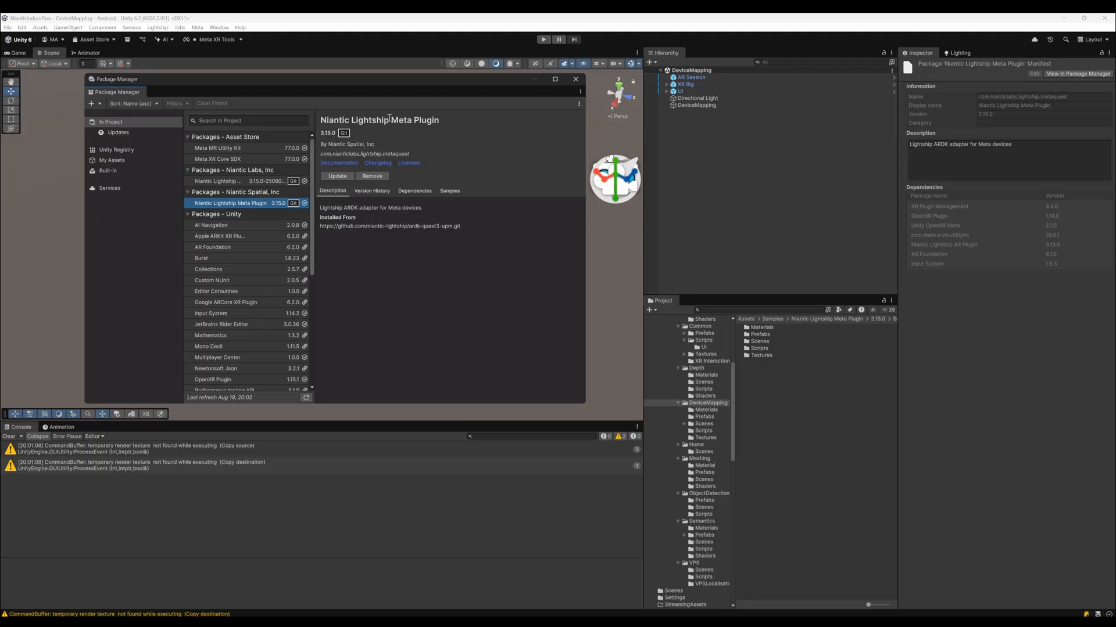
scroll("down", 3)
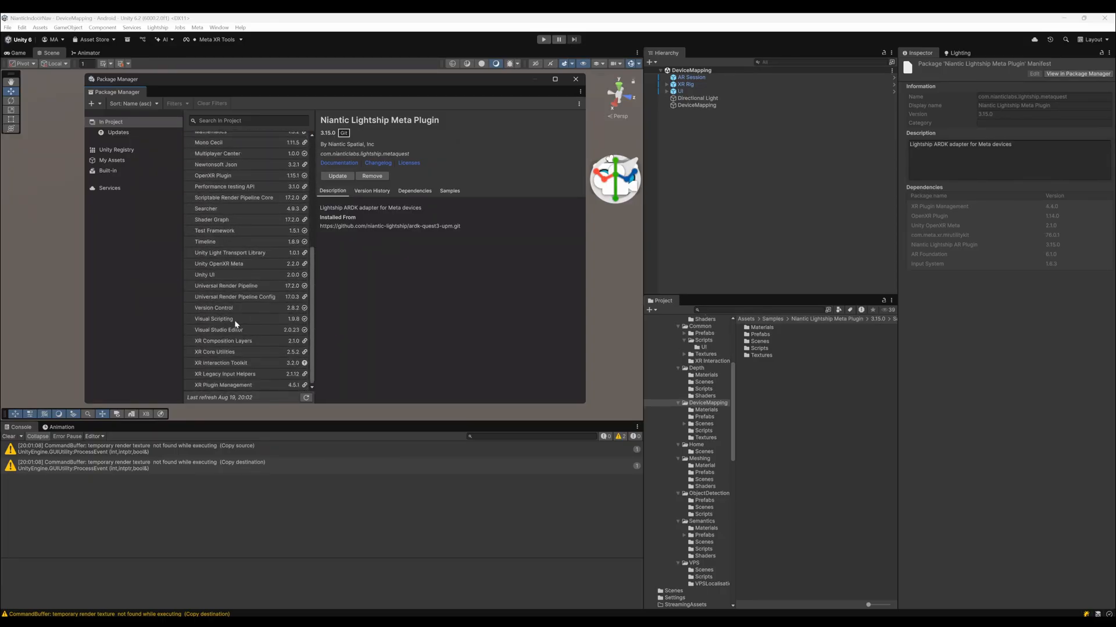
left_click(220, 362)
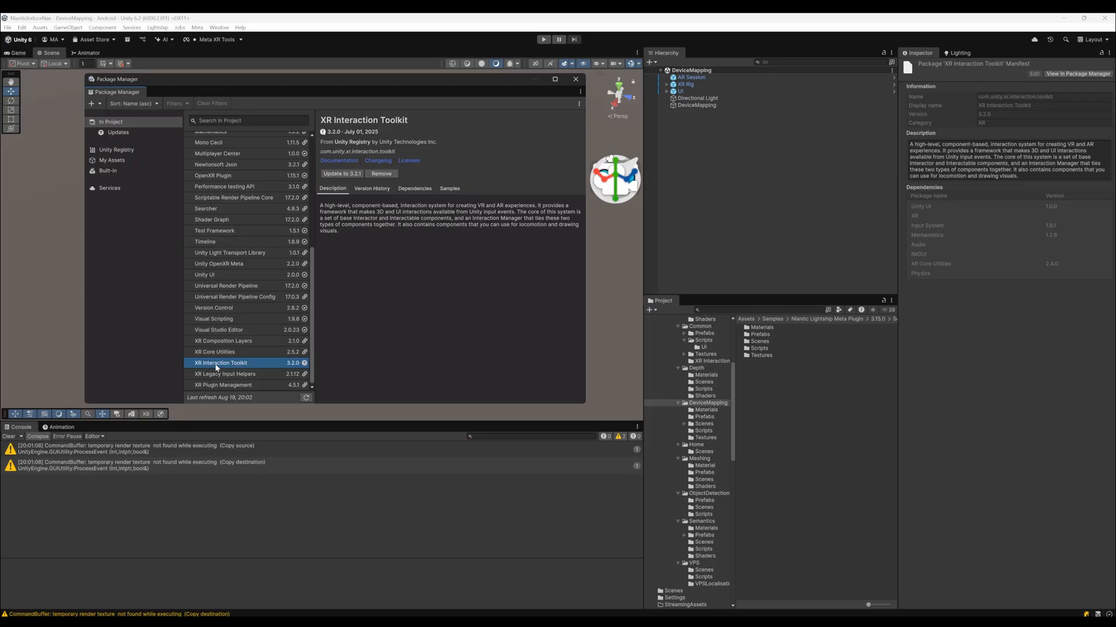
Step: Review details of Unity OpenXR Meta, Google ARCore XR Plugin and Apple ARKit XR Plugin
left_click(219, 264)
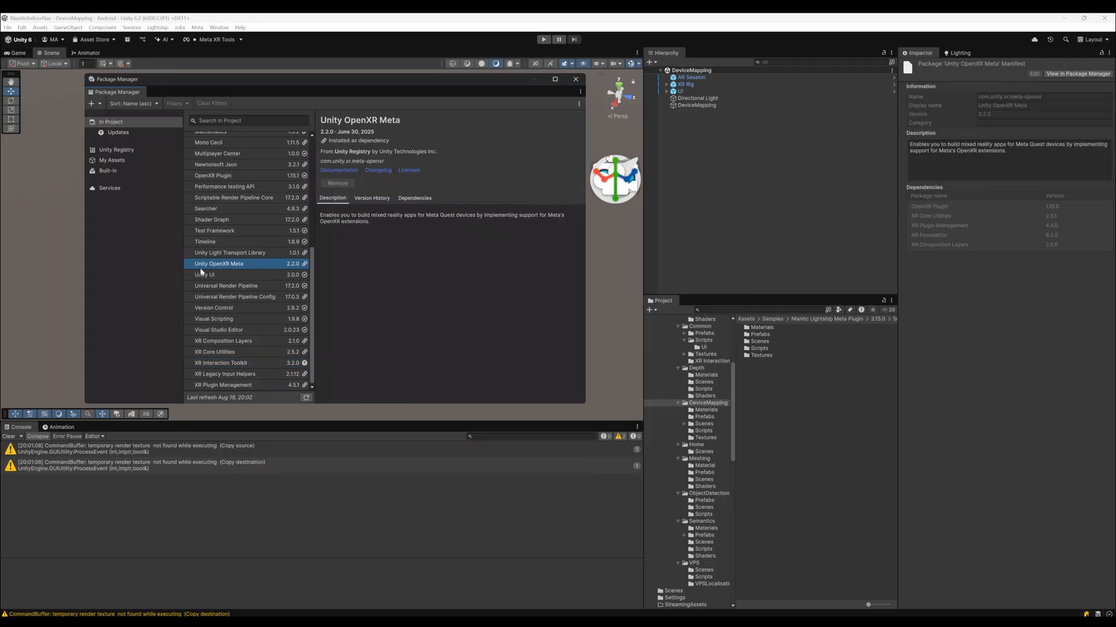
scroll("up", 3)
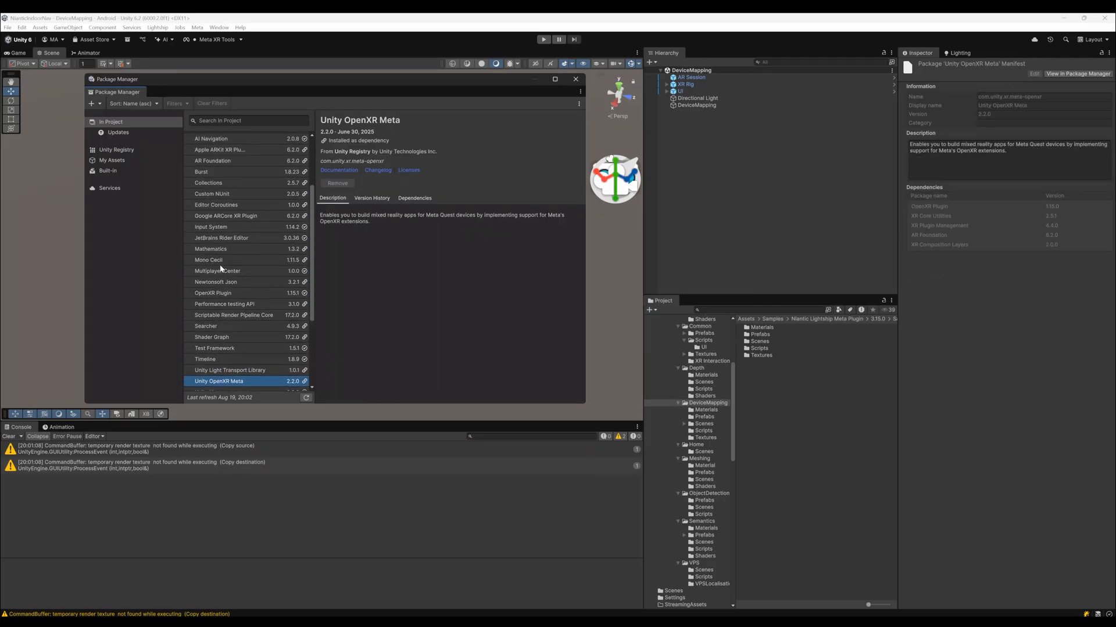
scroll("up", 3)
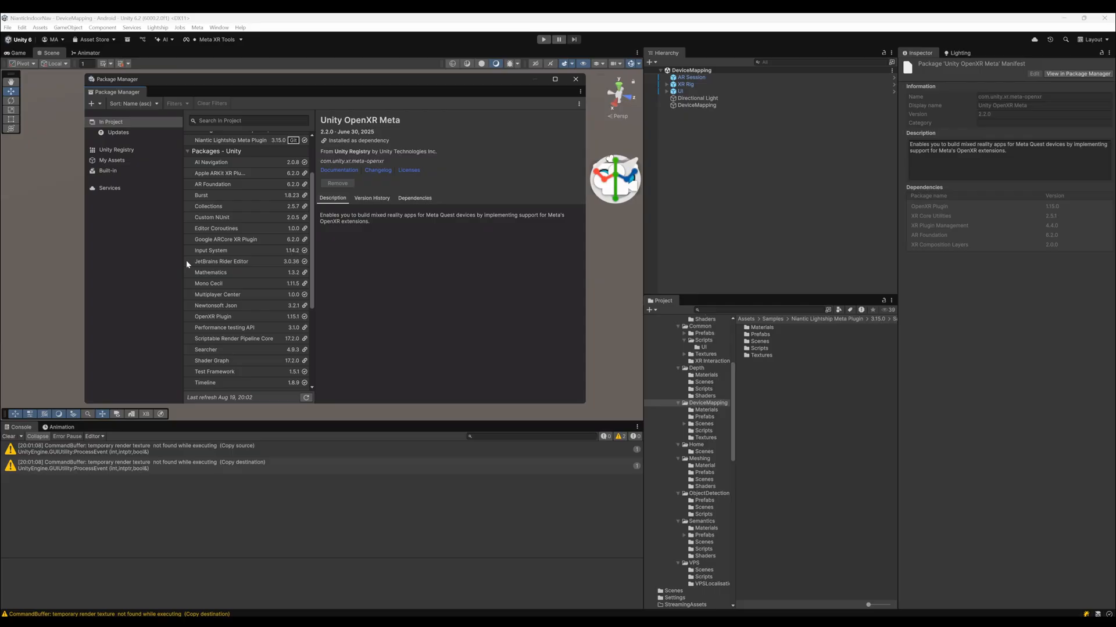
left_click(225, 239)
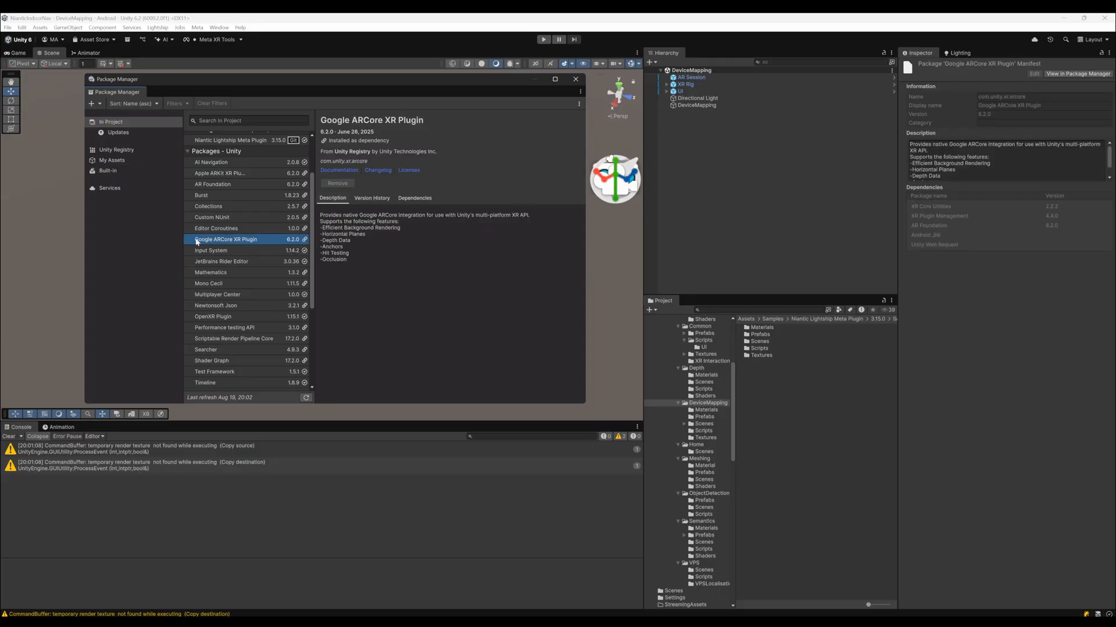
left_click(221, 173)
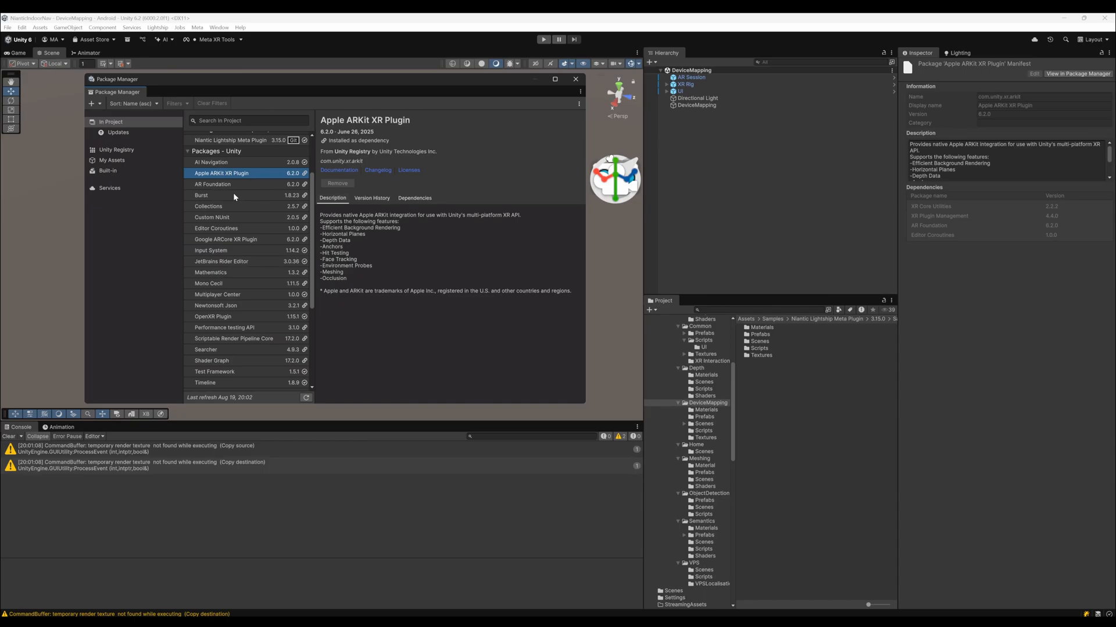
mouse_move(219, 281)
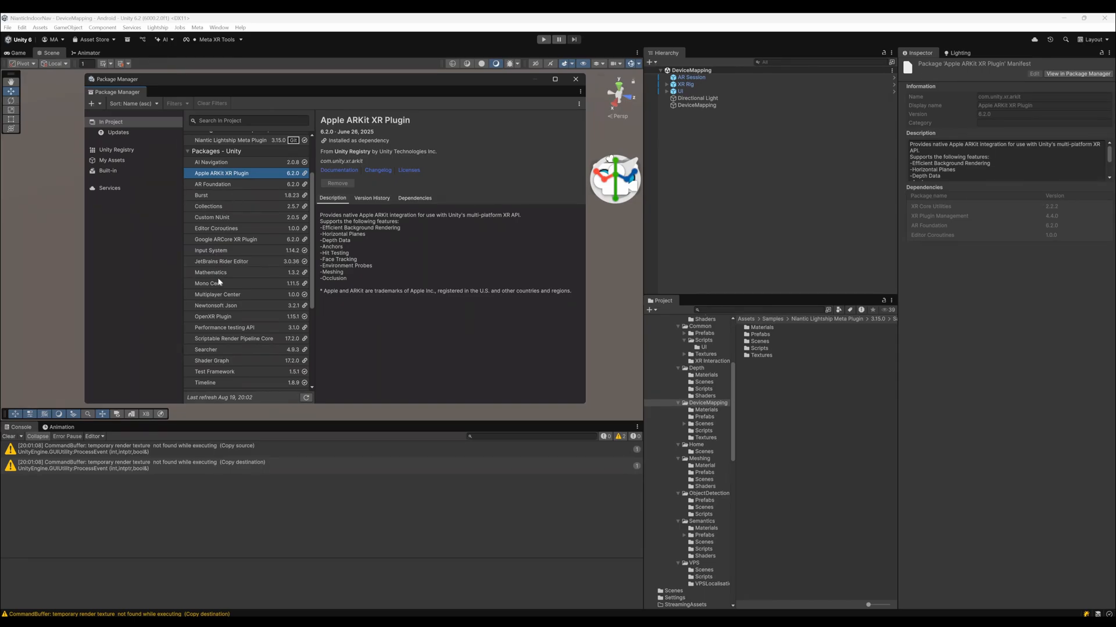
scroll("down", 3)
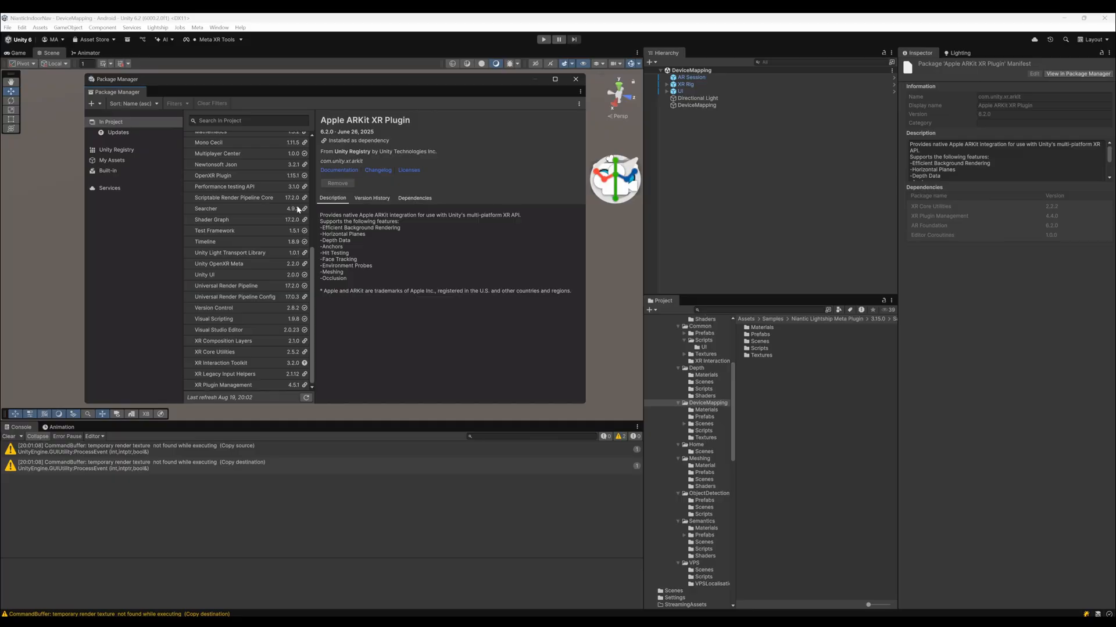
Step: Close Package Manager and inspect the XR Session object's components
left_click(575, 79)
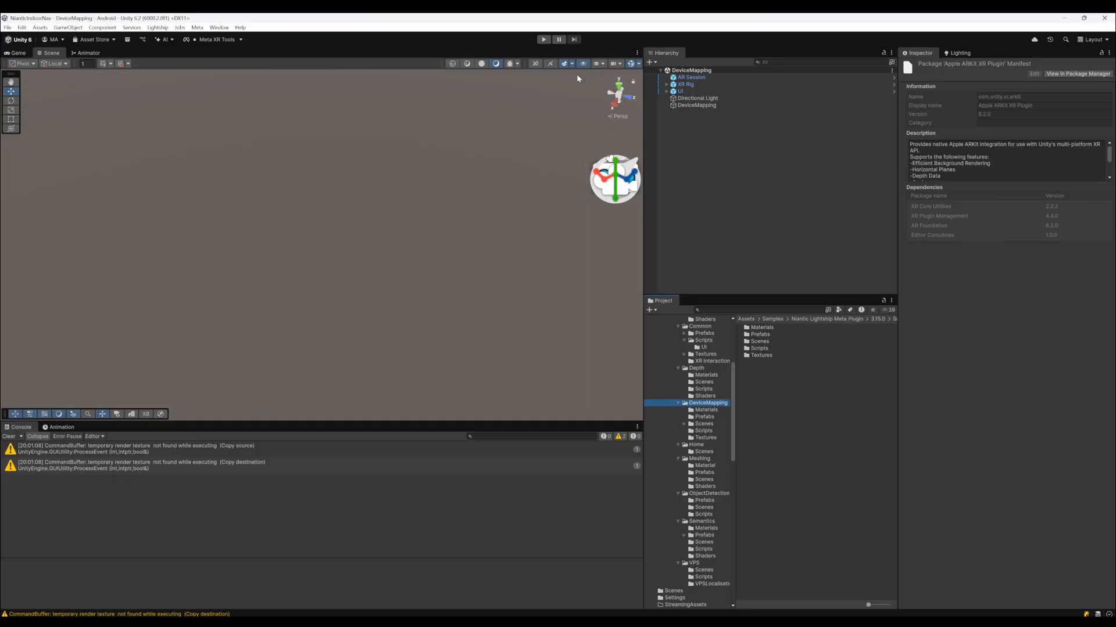
left_click(687, 77)
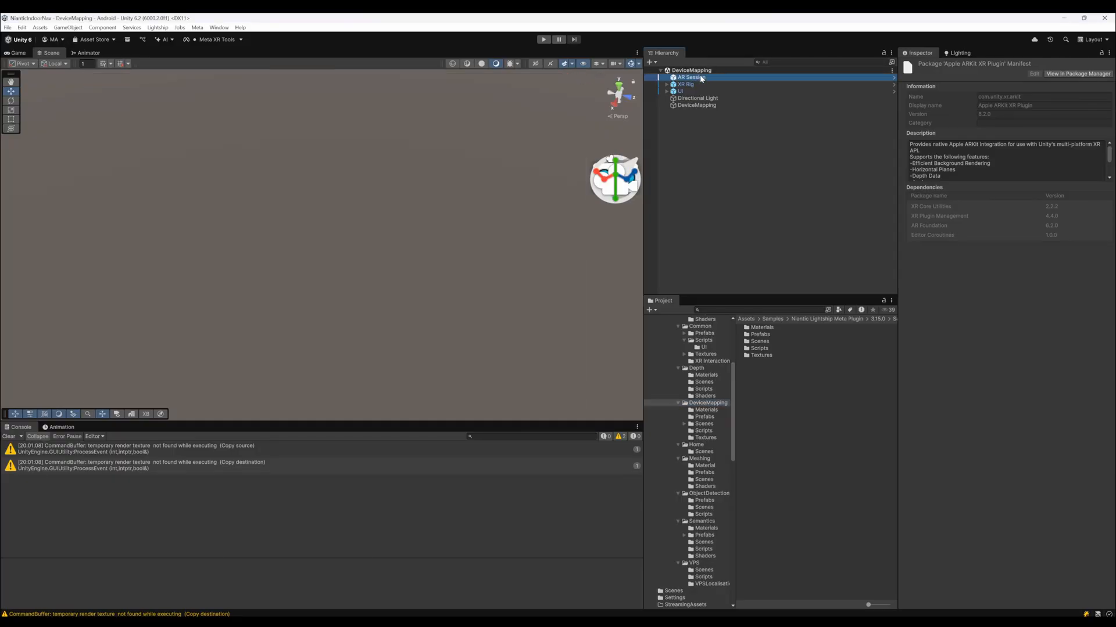
left_click(686, 77)
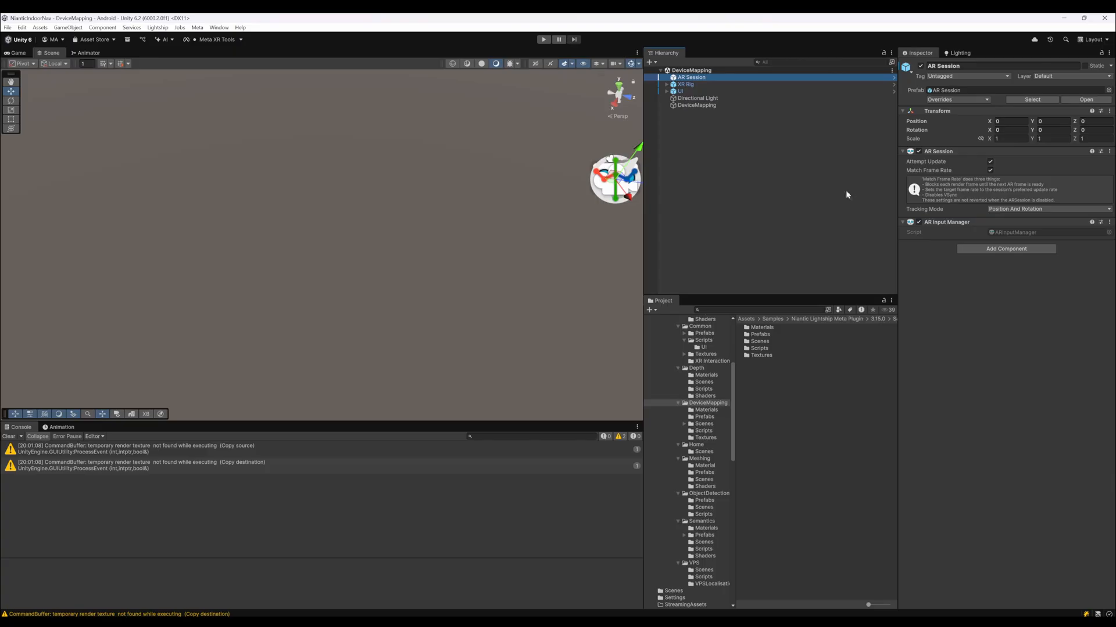
mouse_move(952, 199)
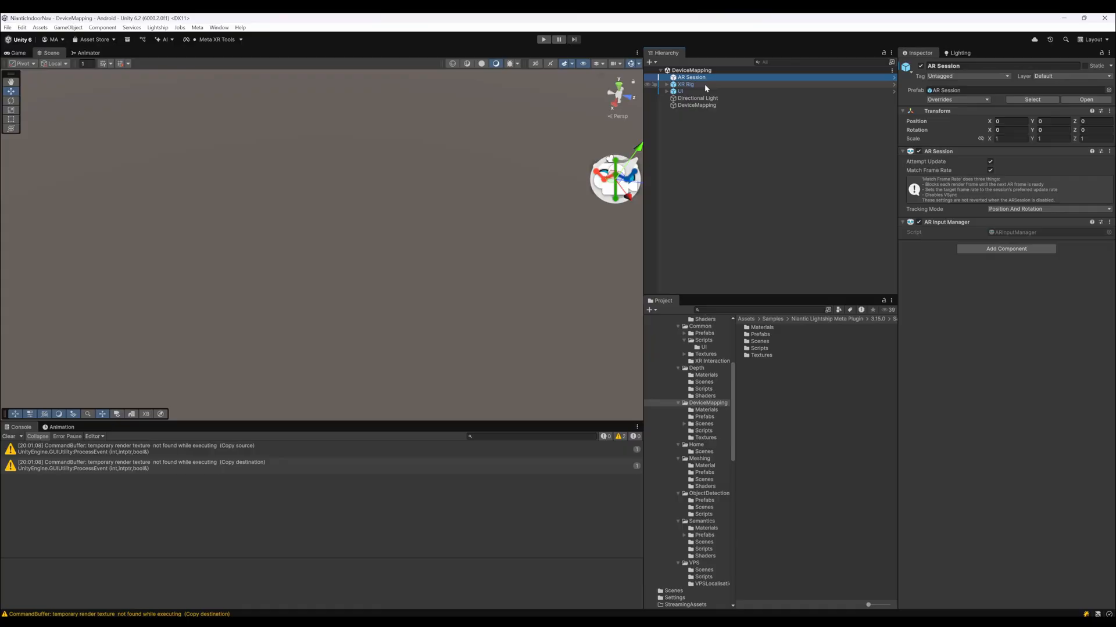
Step: Inspect the XR Rig's Persistent Anchor and Device Mapping managers and locate the Default Anchor prefab
left_click(684, 84)
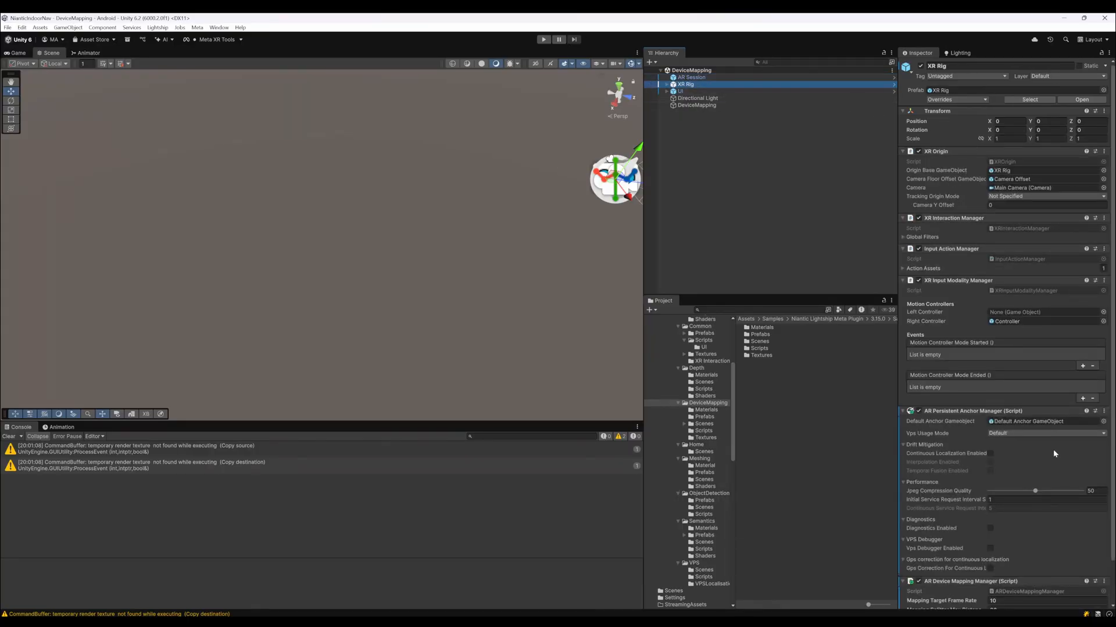
mouse_move(1054, 443)
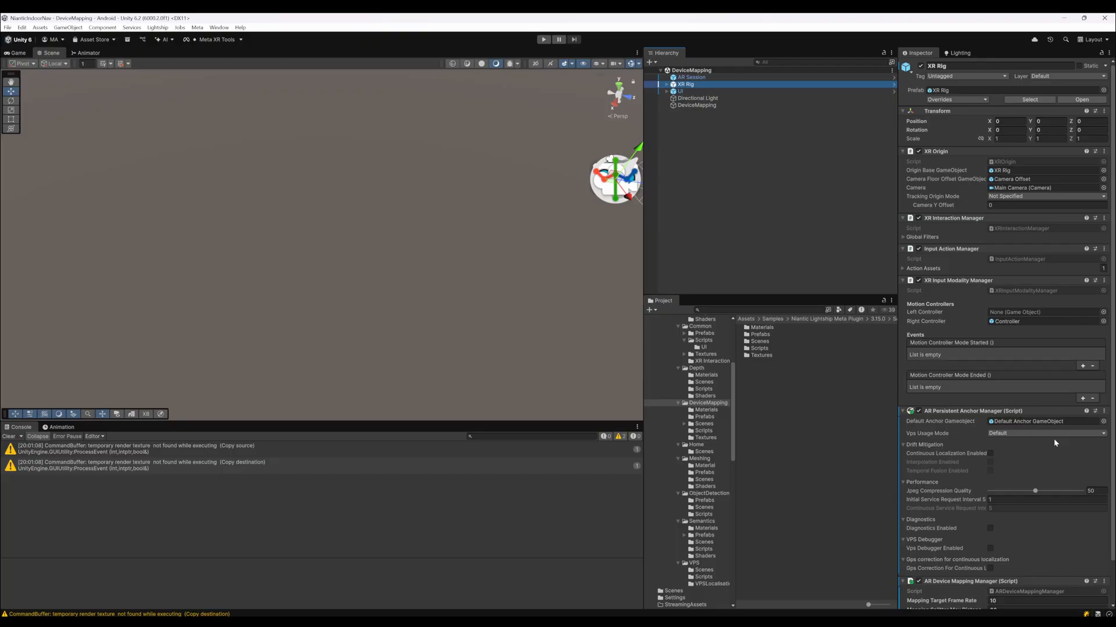
scroll("down", 3)
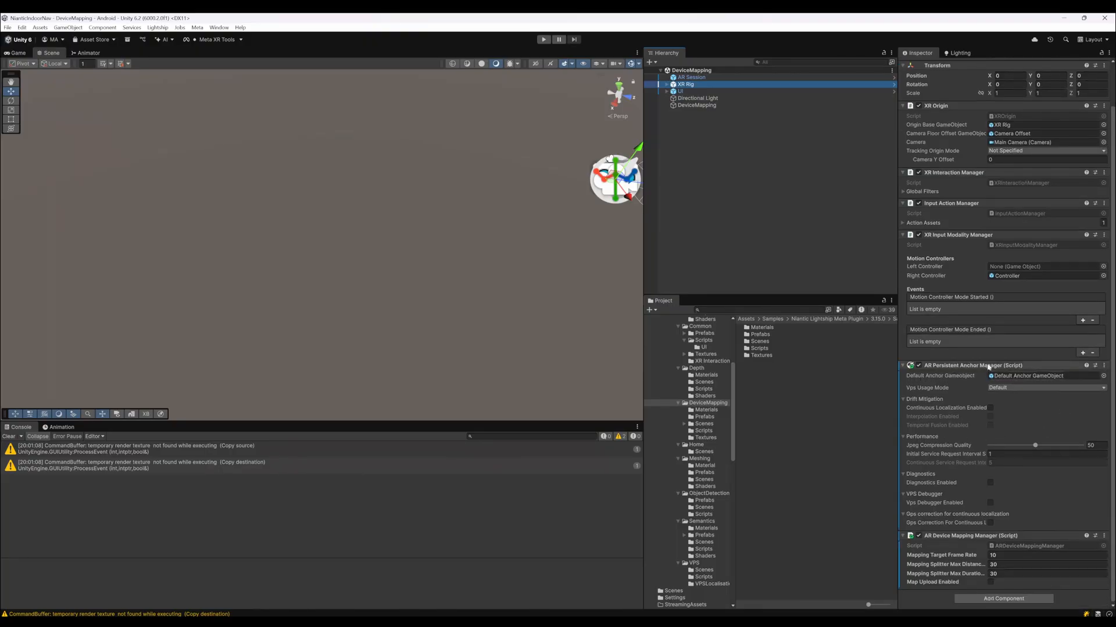
left_click(1025, 376)
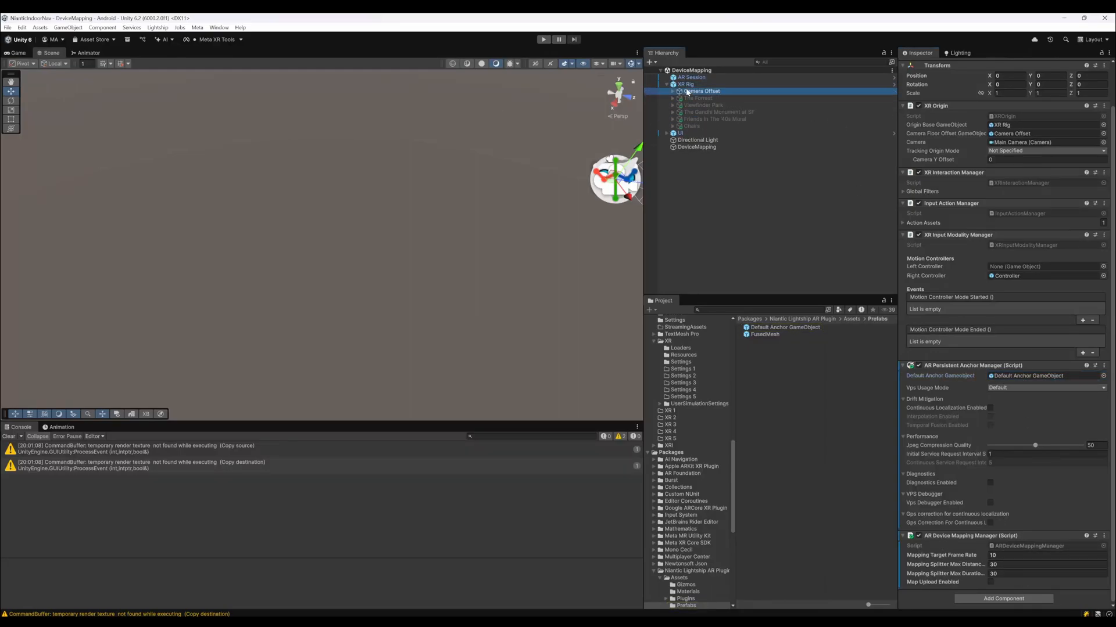
Step: Inspect the Main Camera's AR Camera Manager, AR Occlusion Manager and Occlusion Mesh components
left_click(701, 90)
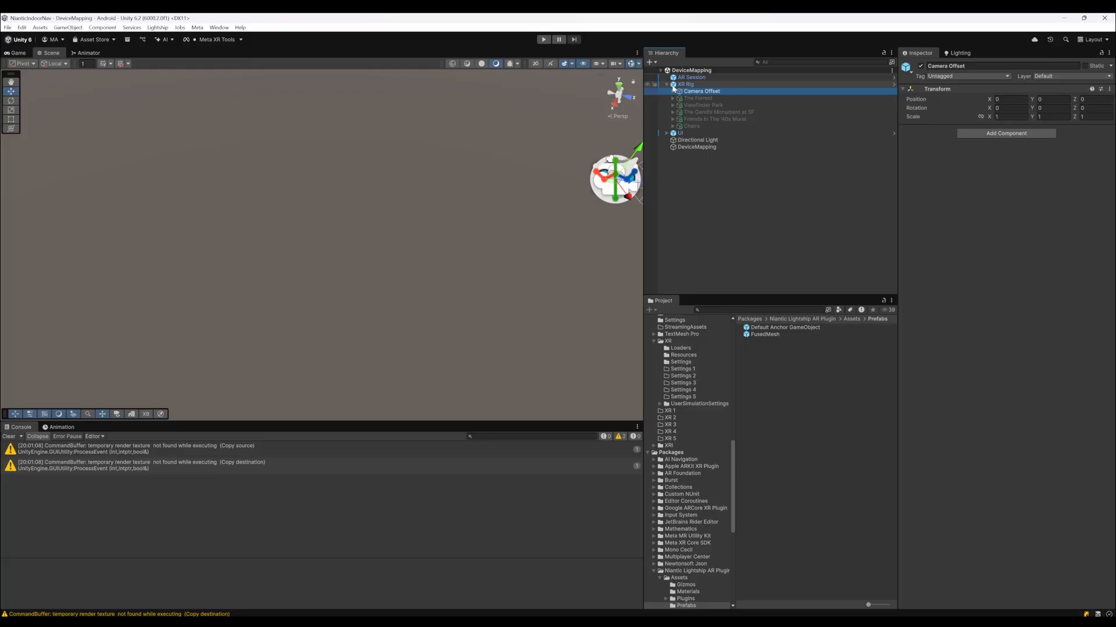
left_click(705, 97)
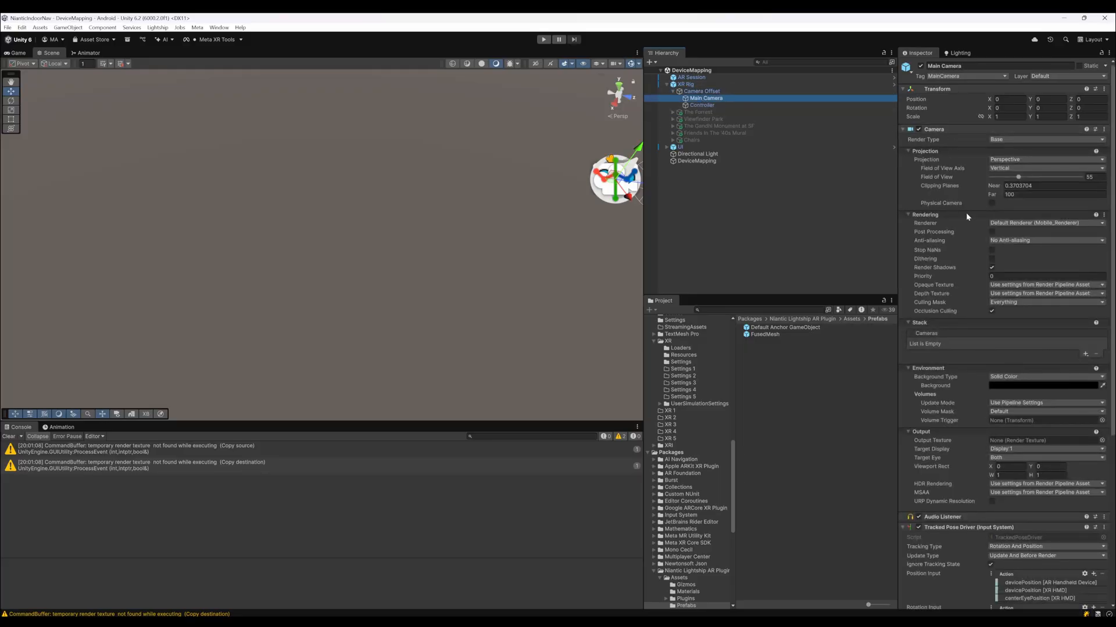
scroll("down", 3)
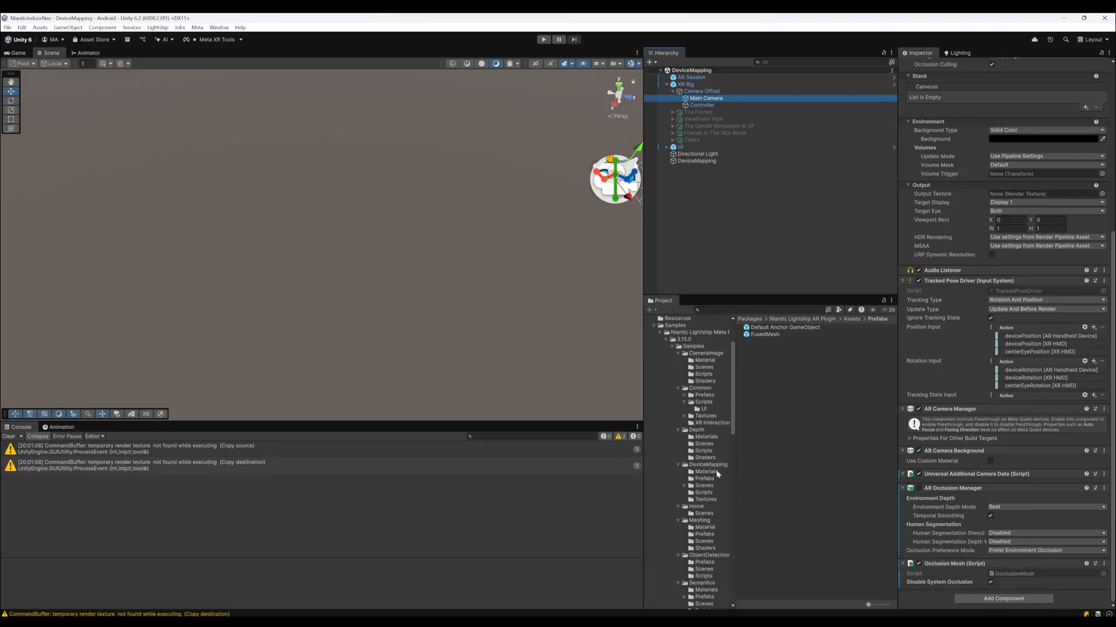
Step: Inspect the transparent Red and Blue materials, then select the Controller under Camera Offset
left_click(705, 471)
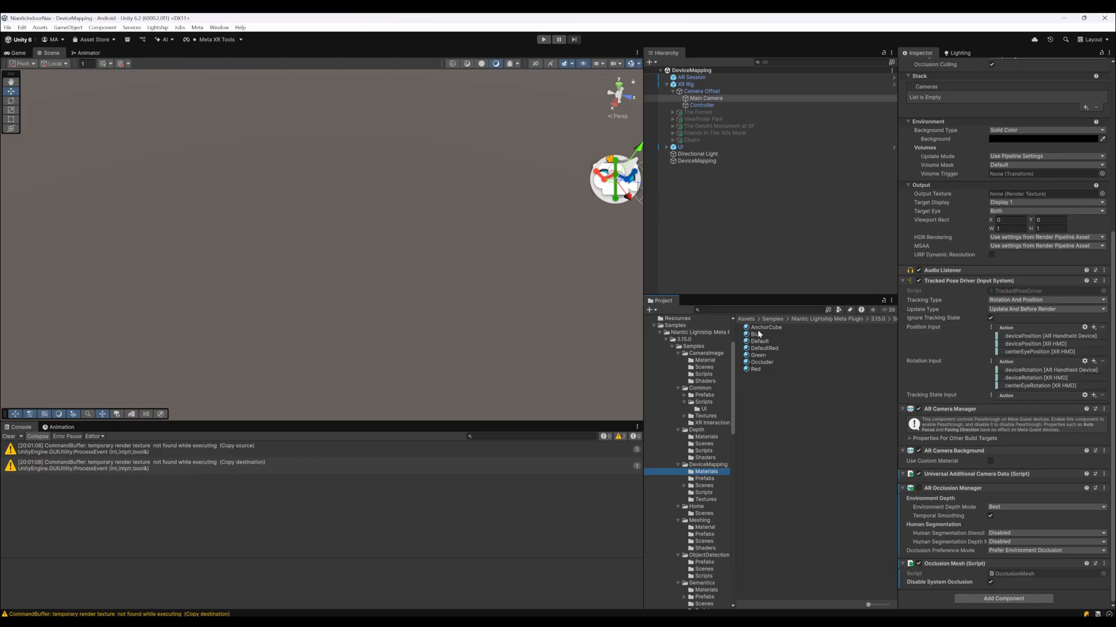
left_click(755, 370)
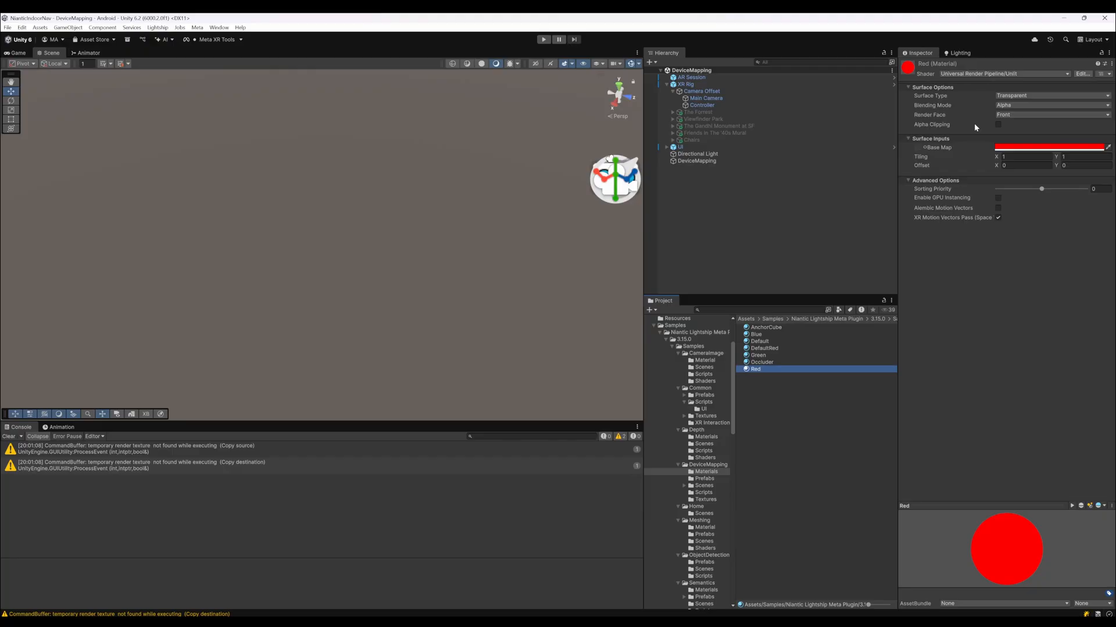
mouse_move(961, 124)
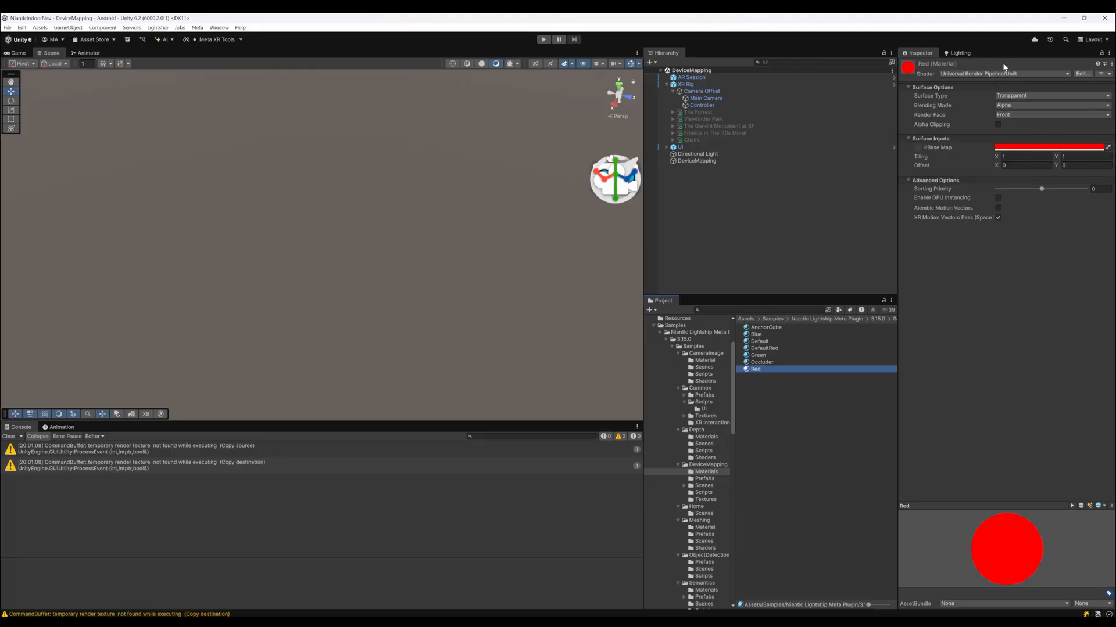
left_click(757, 333)
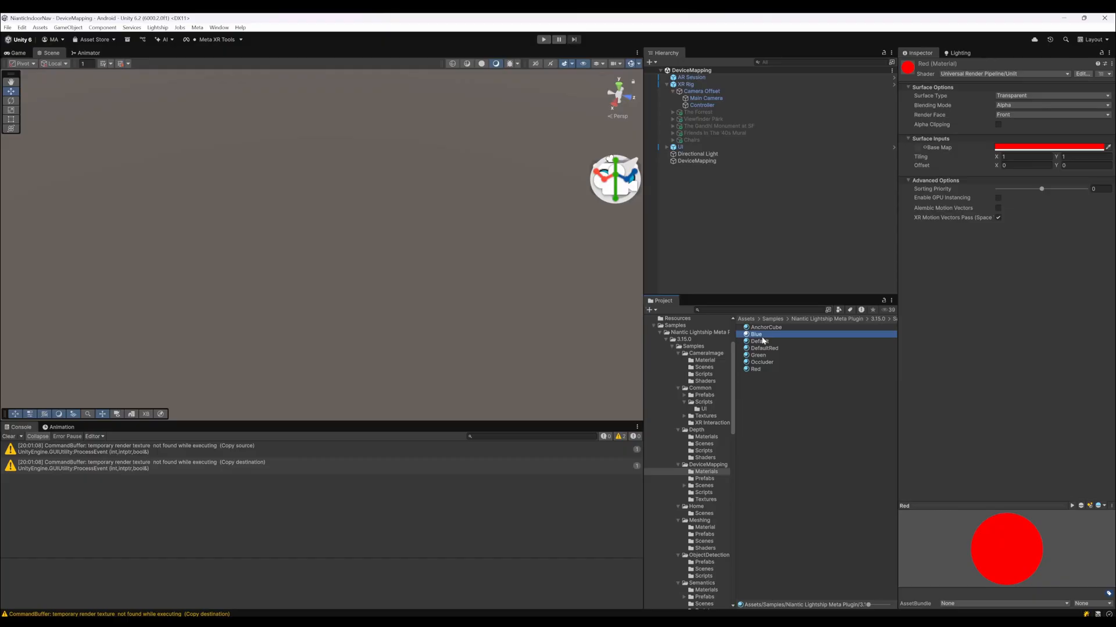
left_click(757, 333)
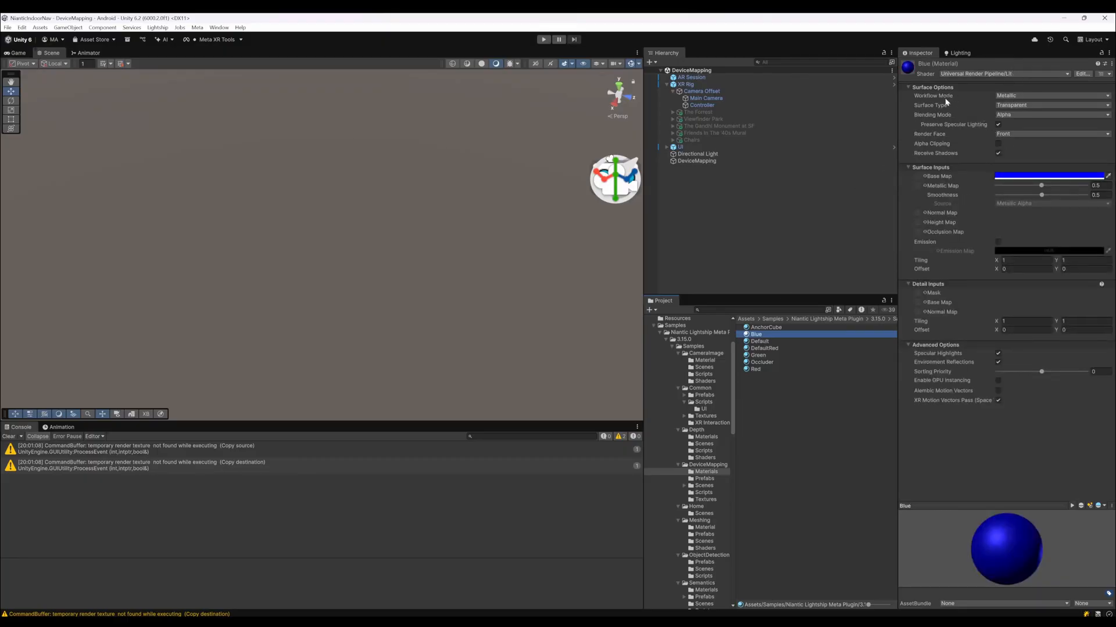
left_click(701, 104)
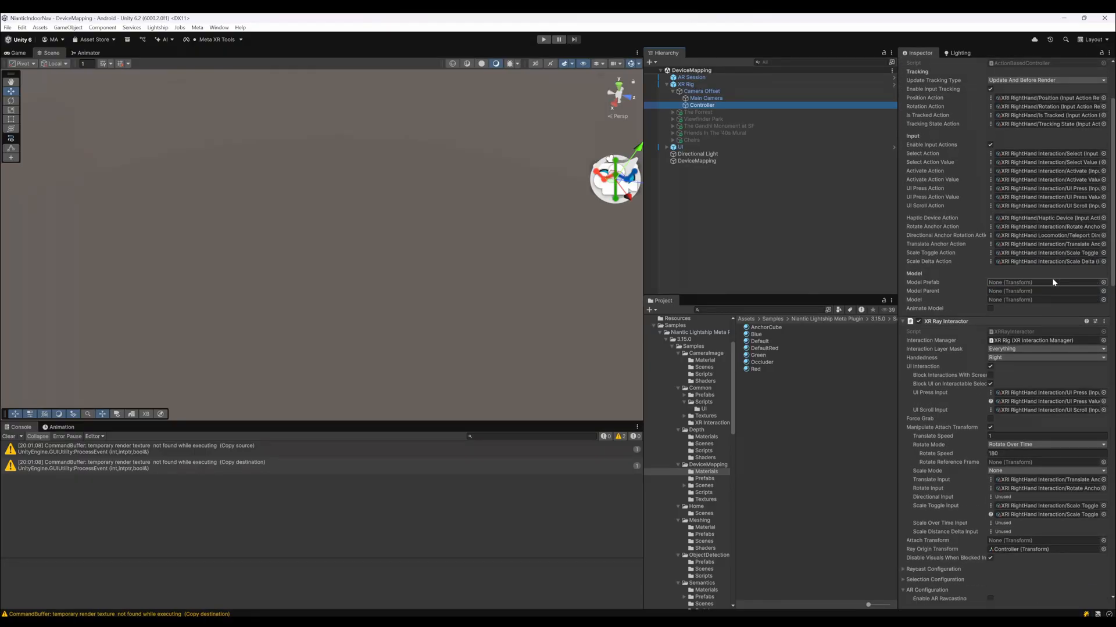
Step: Scroll through the Controller's XR Ray Interactor, Line Renderer and Line Visual, then collapse the XR Rig
scroll("down", 3)
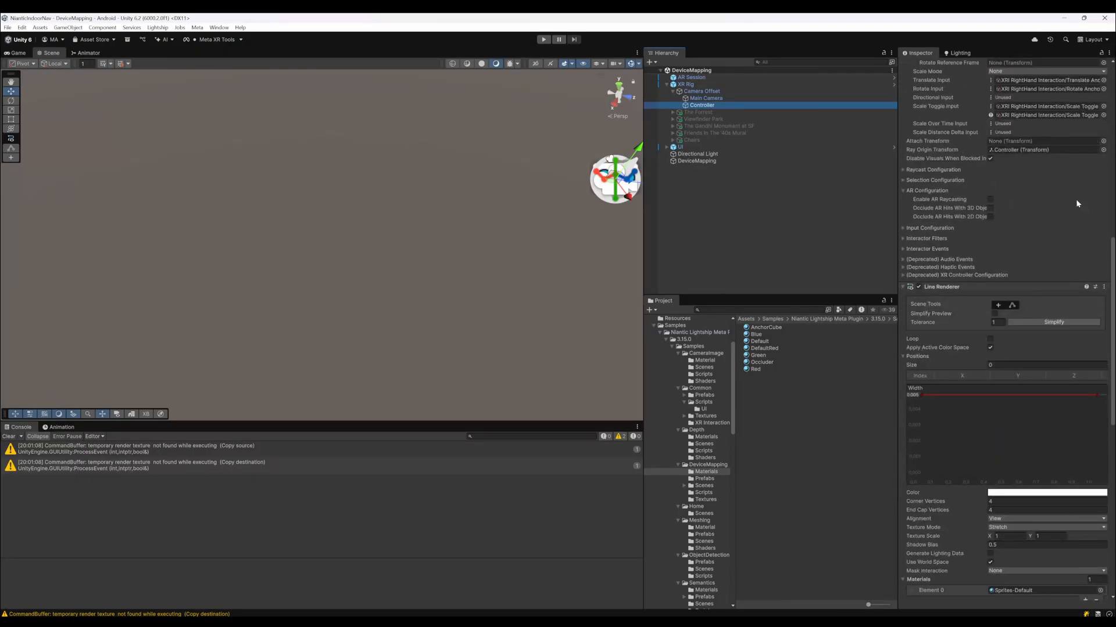
scroll("down", 3)
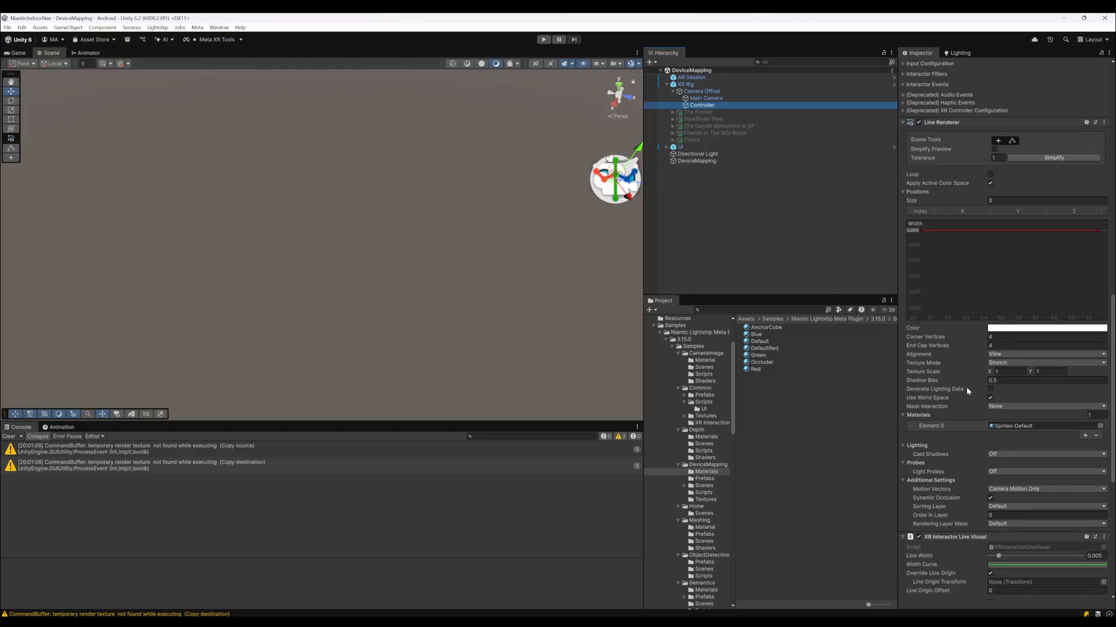
mouse_move(968, 391)
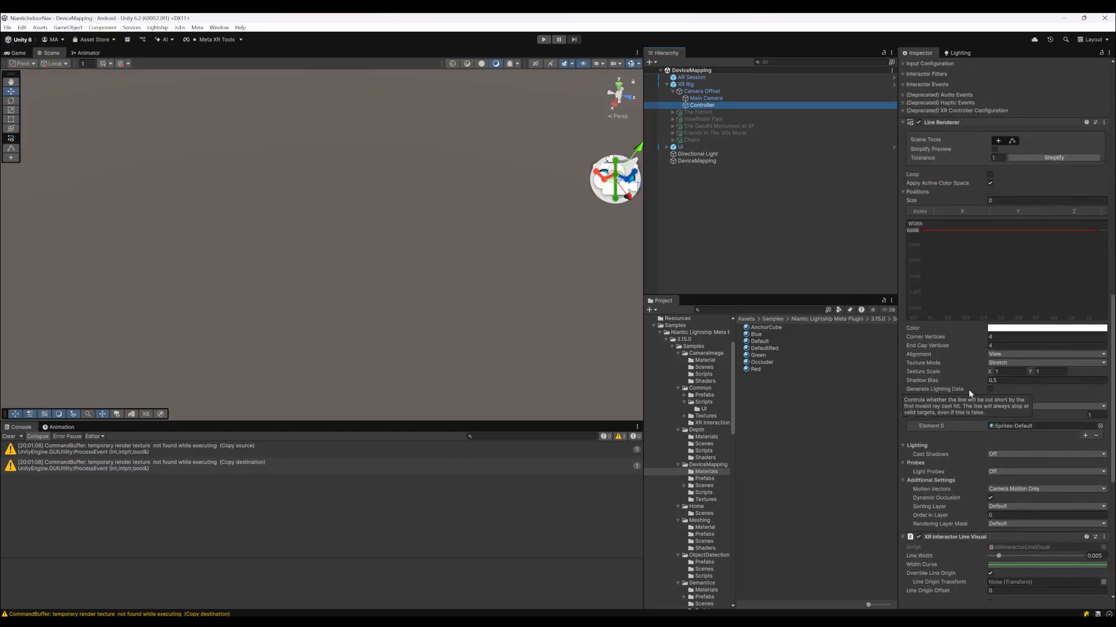
scroll("down", 3)
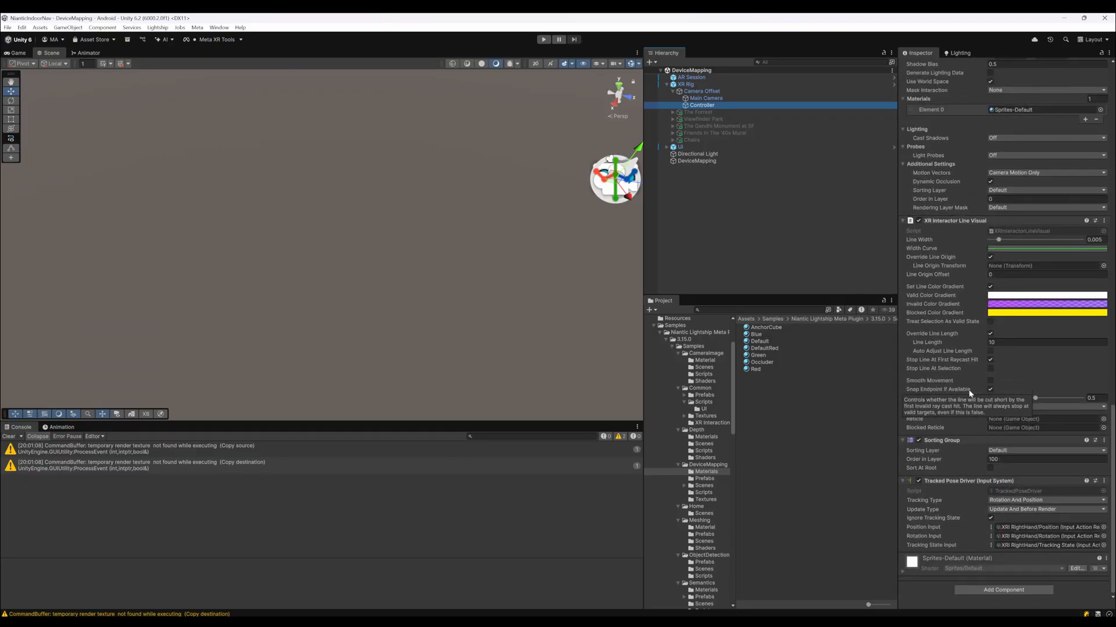
left_click(667, 84)
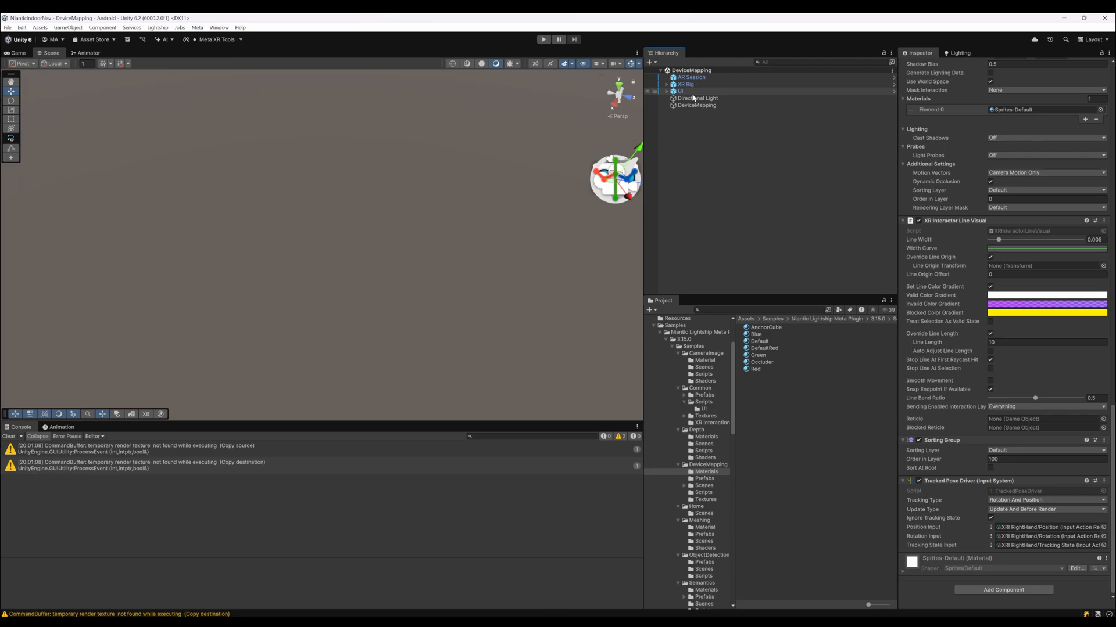
left_click(681, 91)
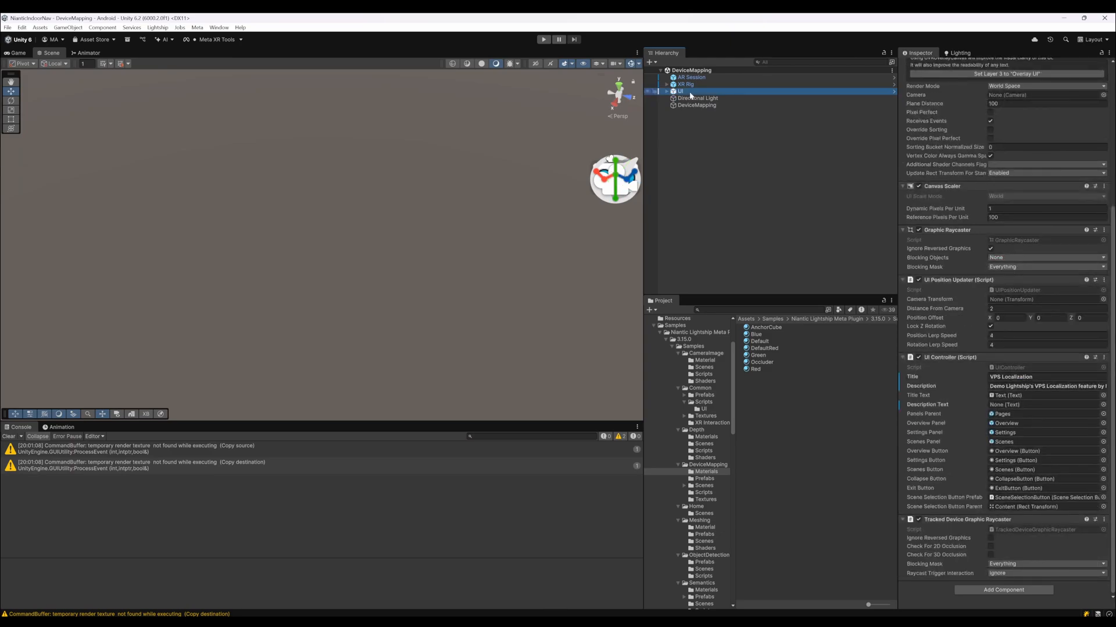
left_click(673, 90)
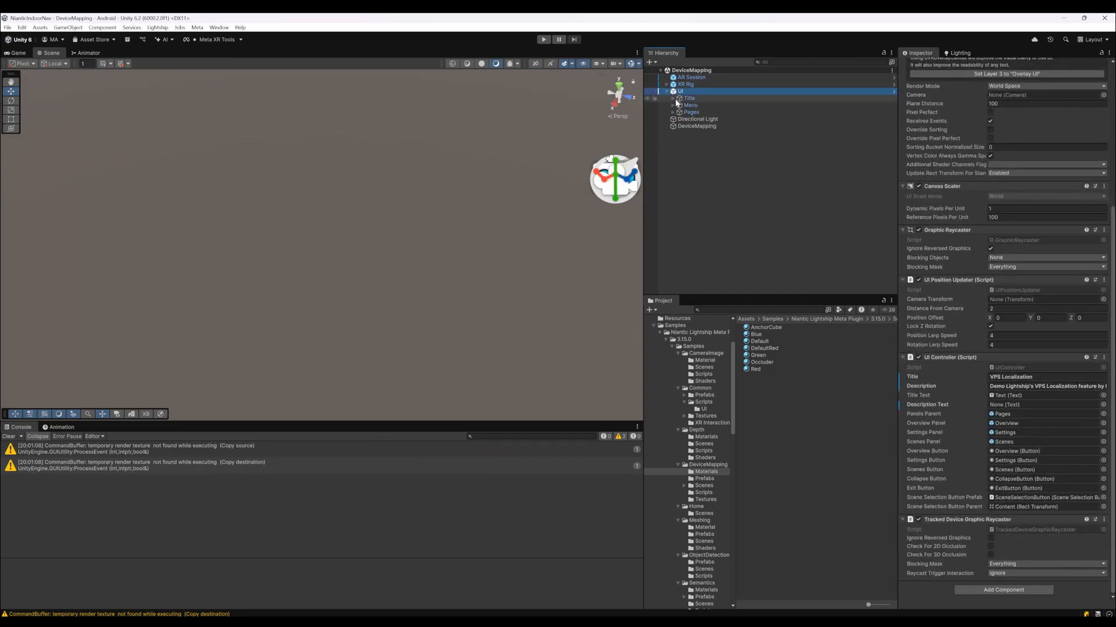
left_click(673, 112)
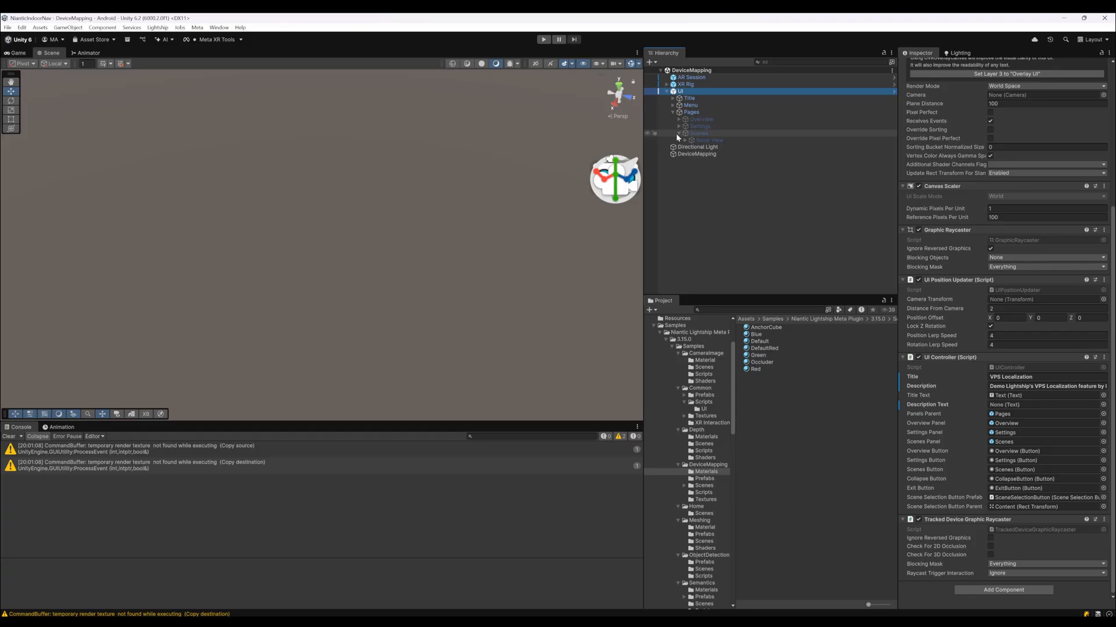
left_click(686, 132)
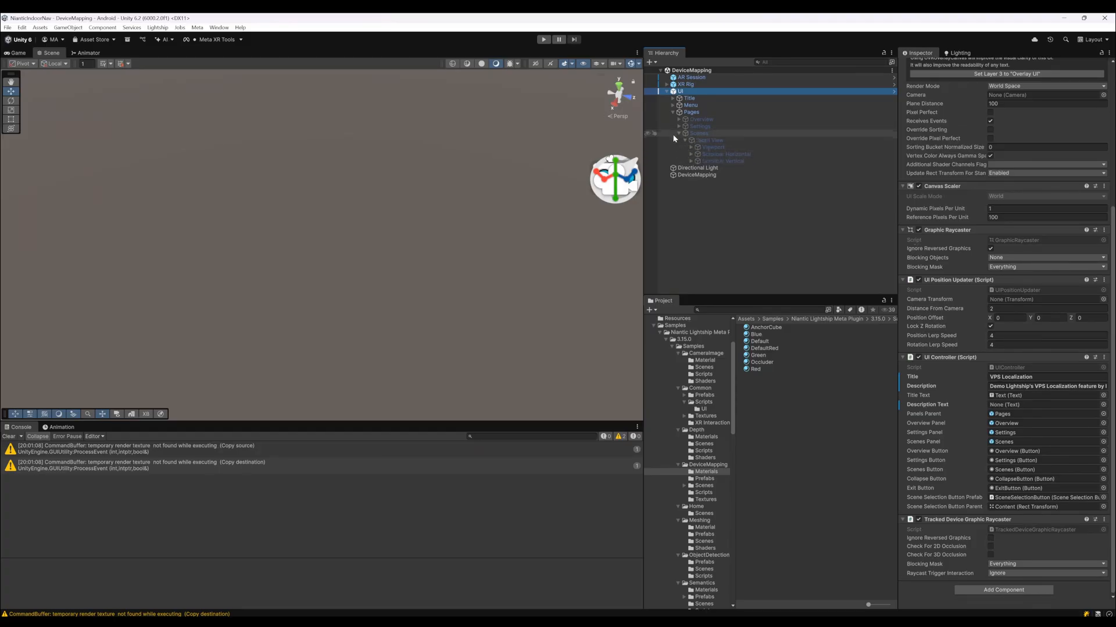
left_click(685, 126)
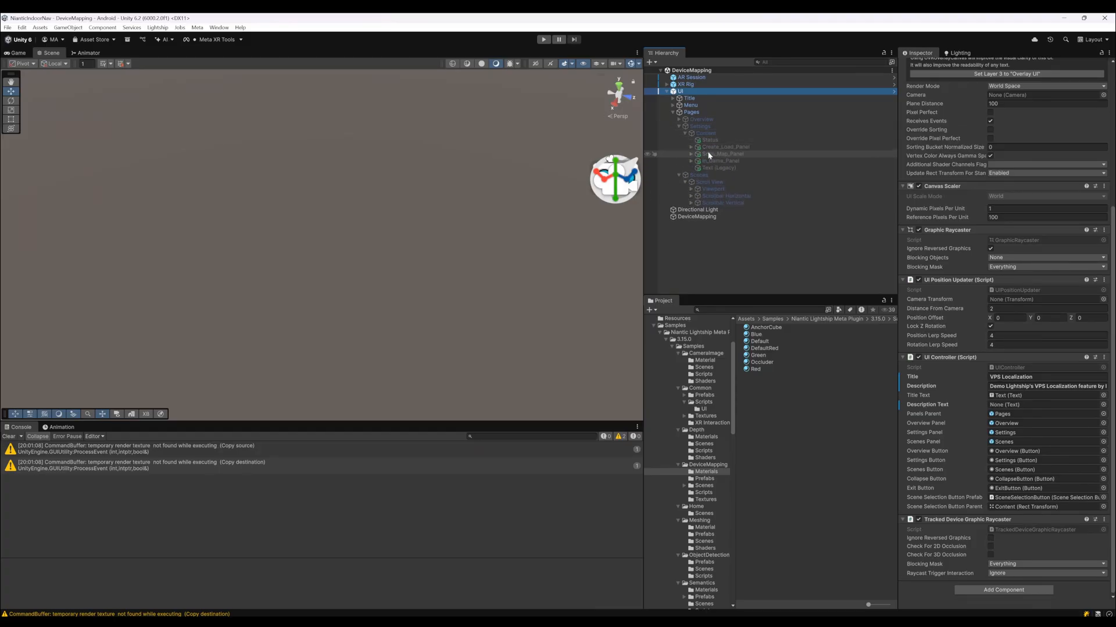
left_click(718, 168)
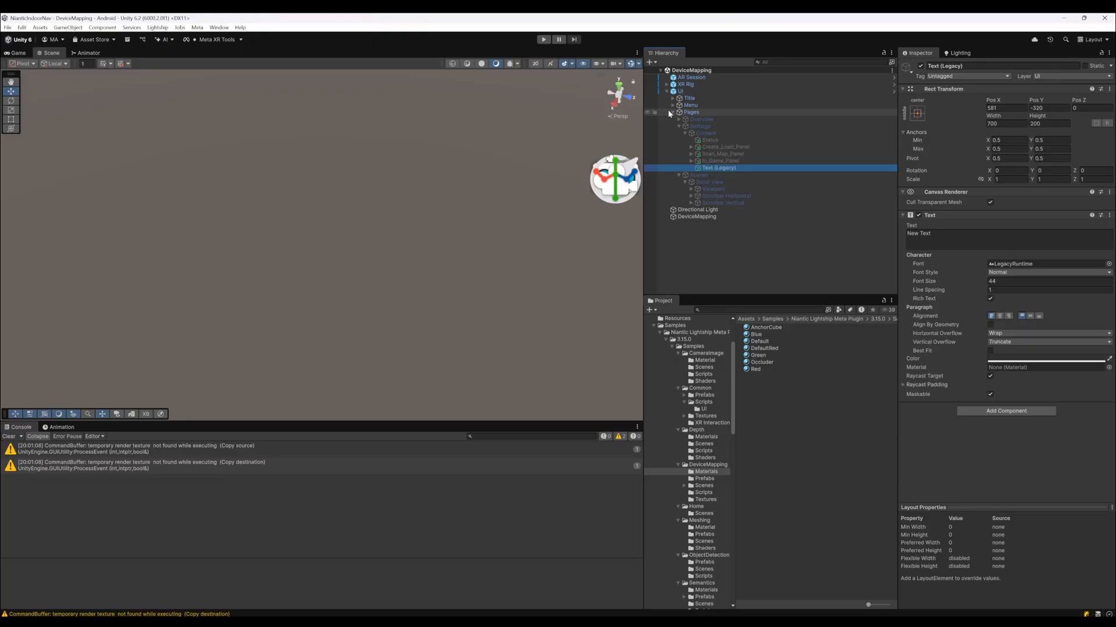
left_click(674, 90)
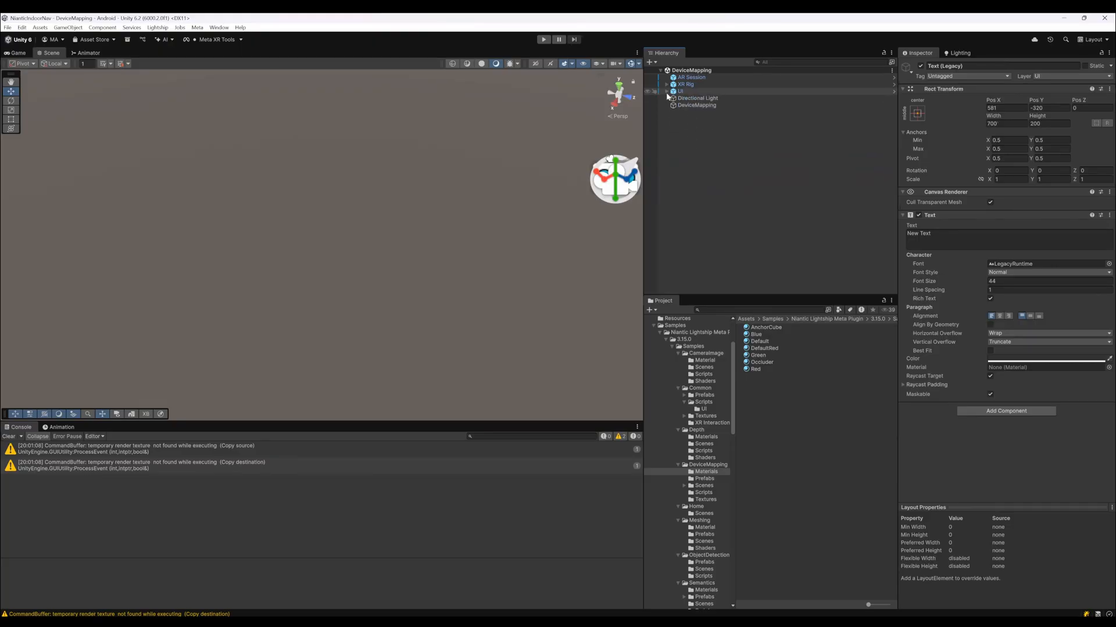
Step: Inspect the DeviceMapping object's On Device Persistence component and ping its anchor cube prefab
left_click(696, 104)
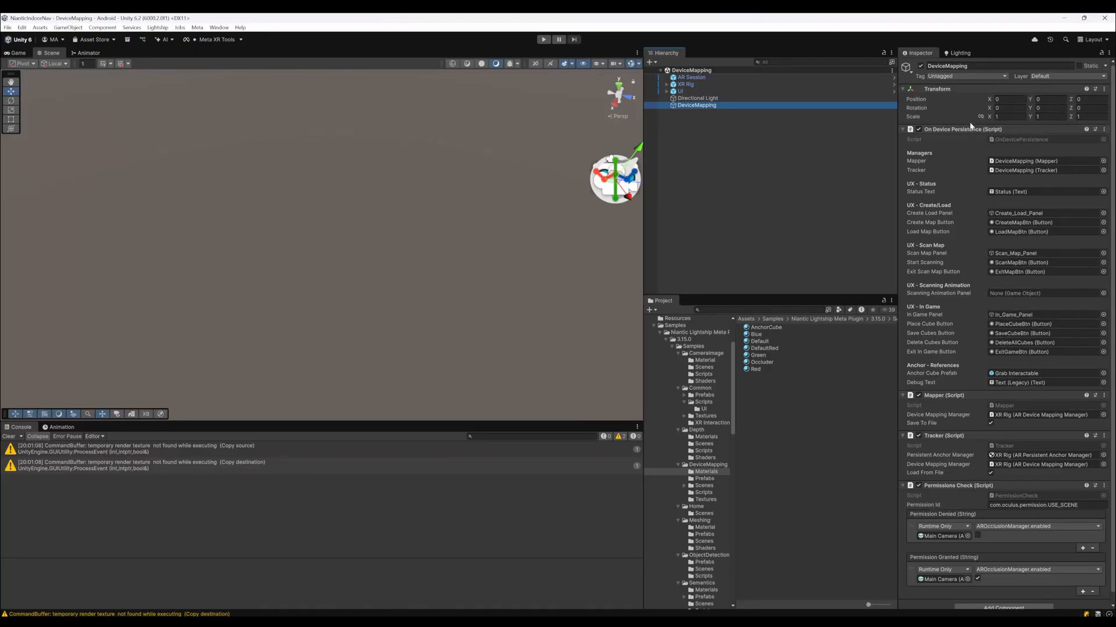
mouse_move(1018, 371)
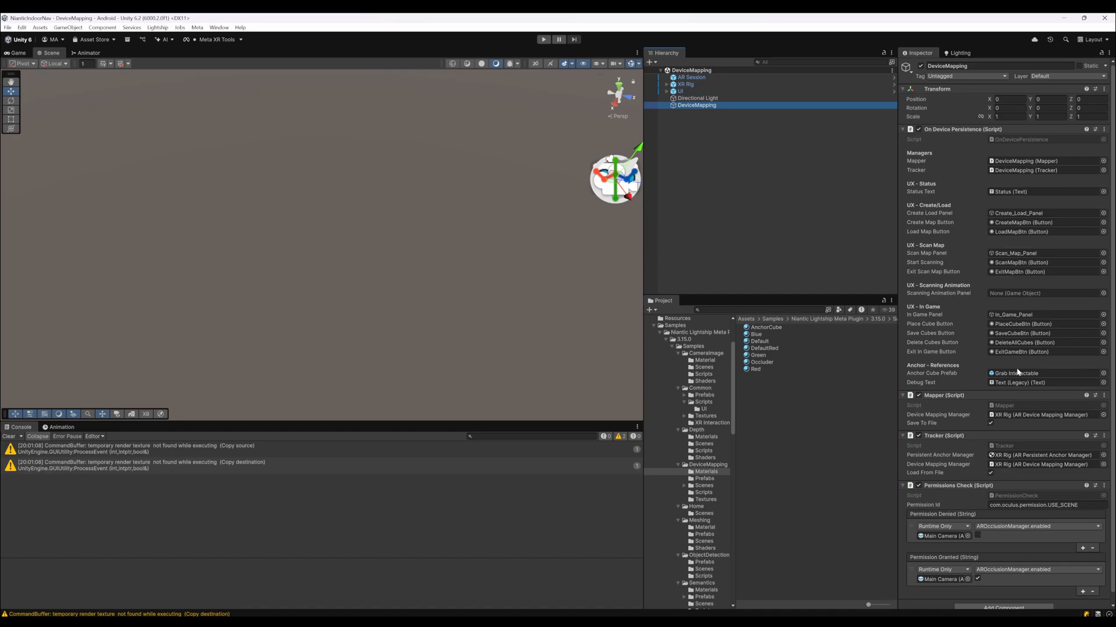
left_click(704, 477)
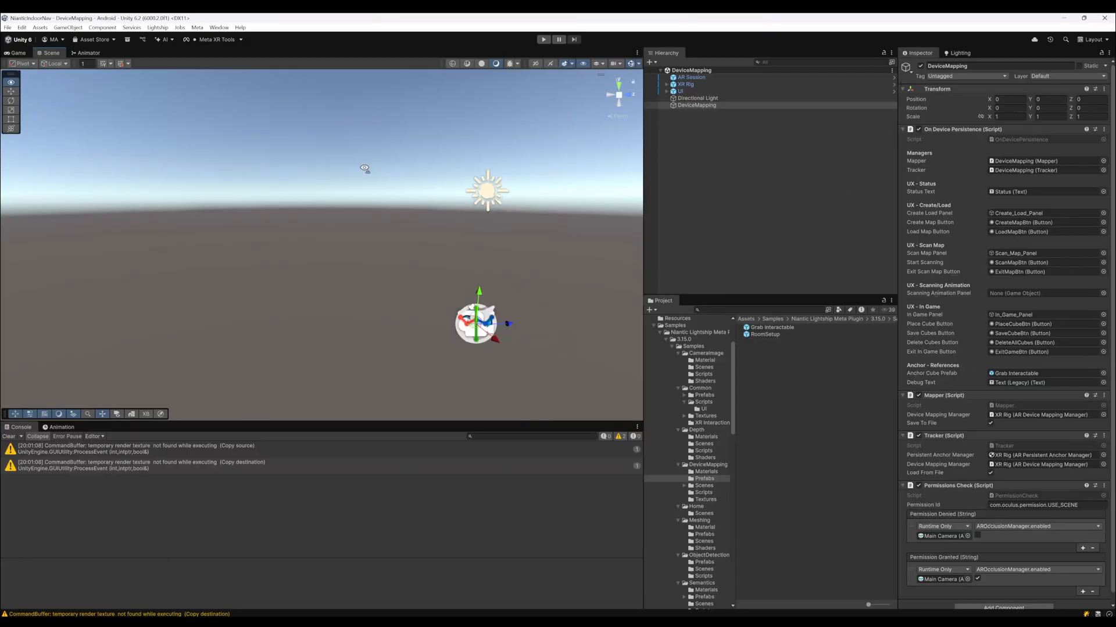
Step: Open the RoomSetup prefab in Prefab Mode to view its walls, floor, navigation target and line renderer
left_click(765, 335)
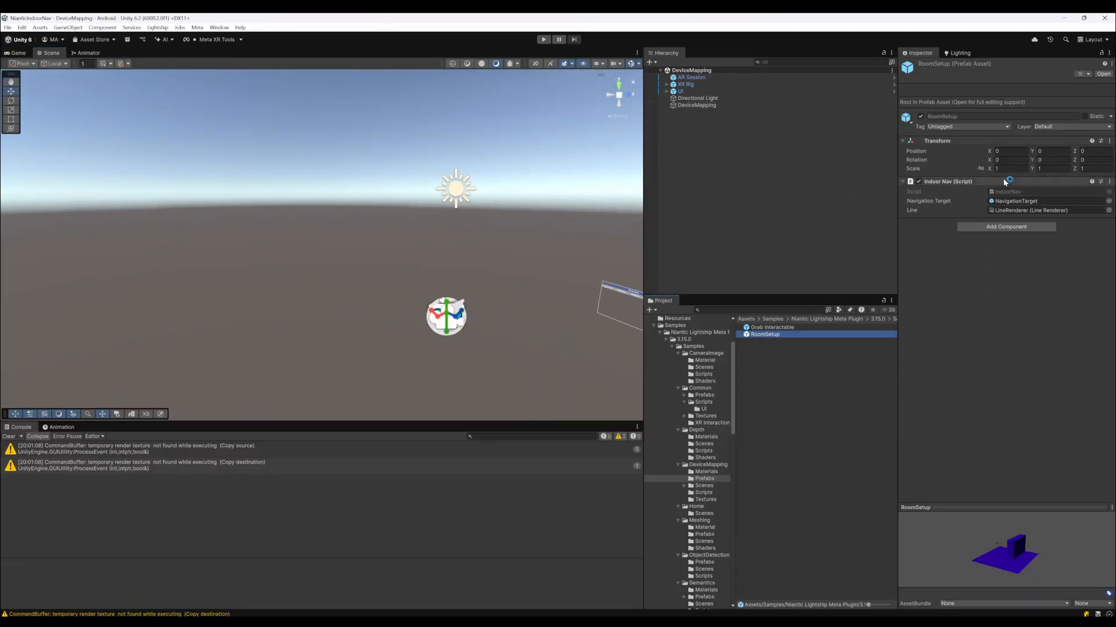
double_click(765, 335)
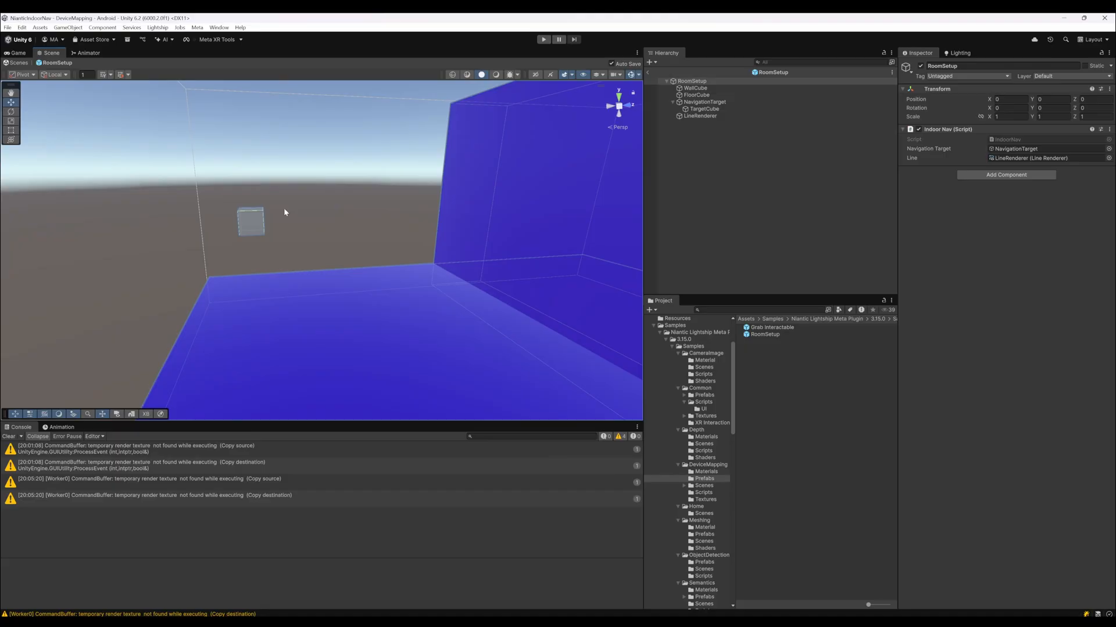
left_click(770, 328)
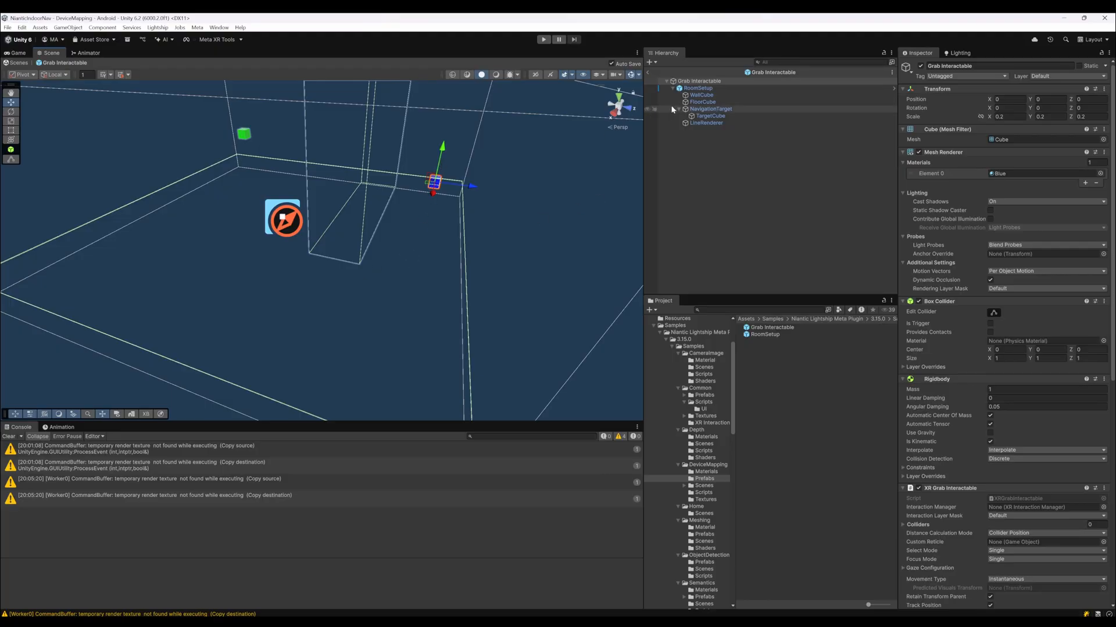
left_click(699, 87)
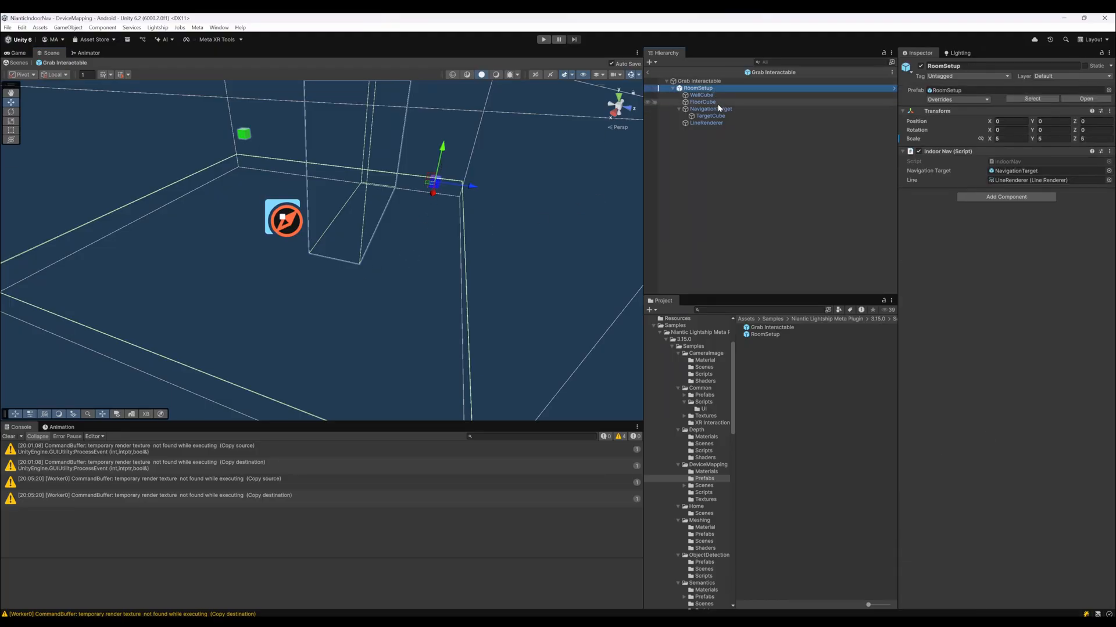
left_click(701, 94)
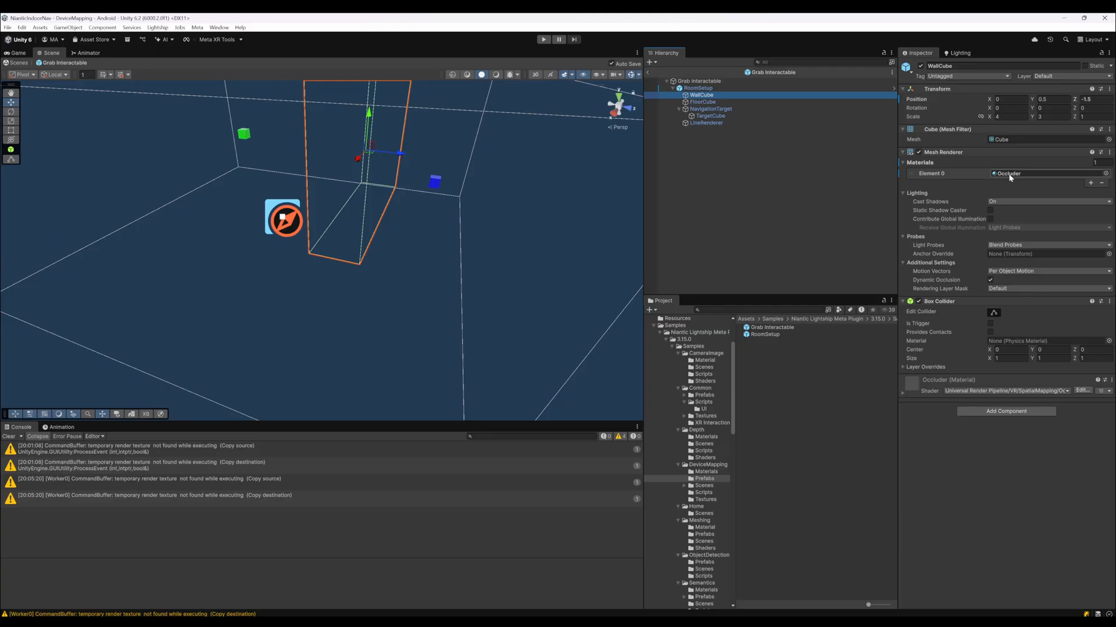
left_click(705, 471)
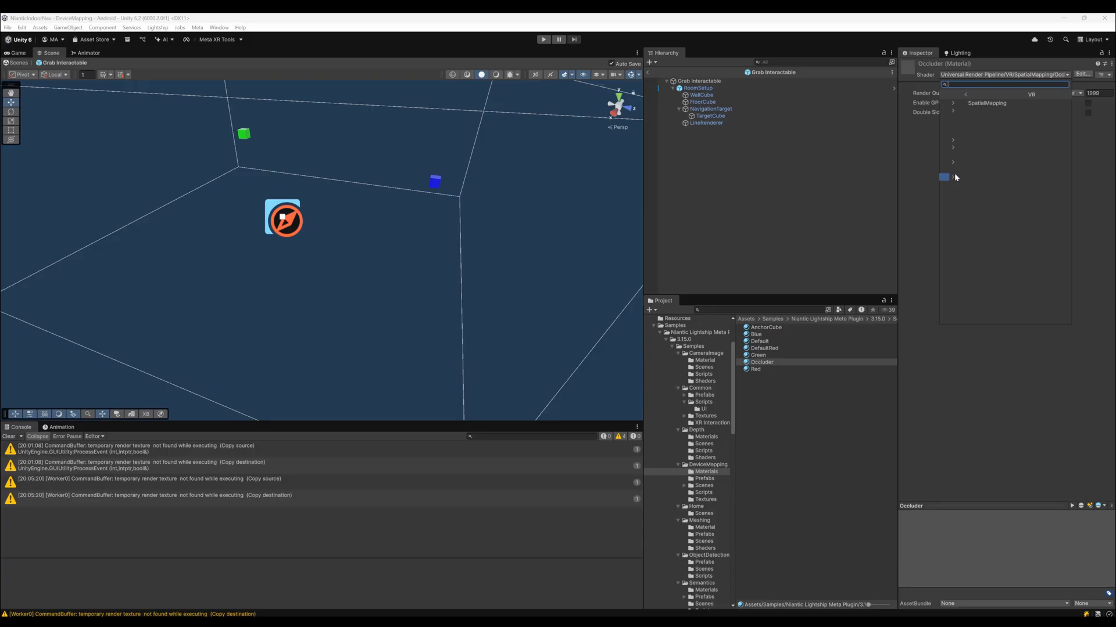
left_click(952, 176)
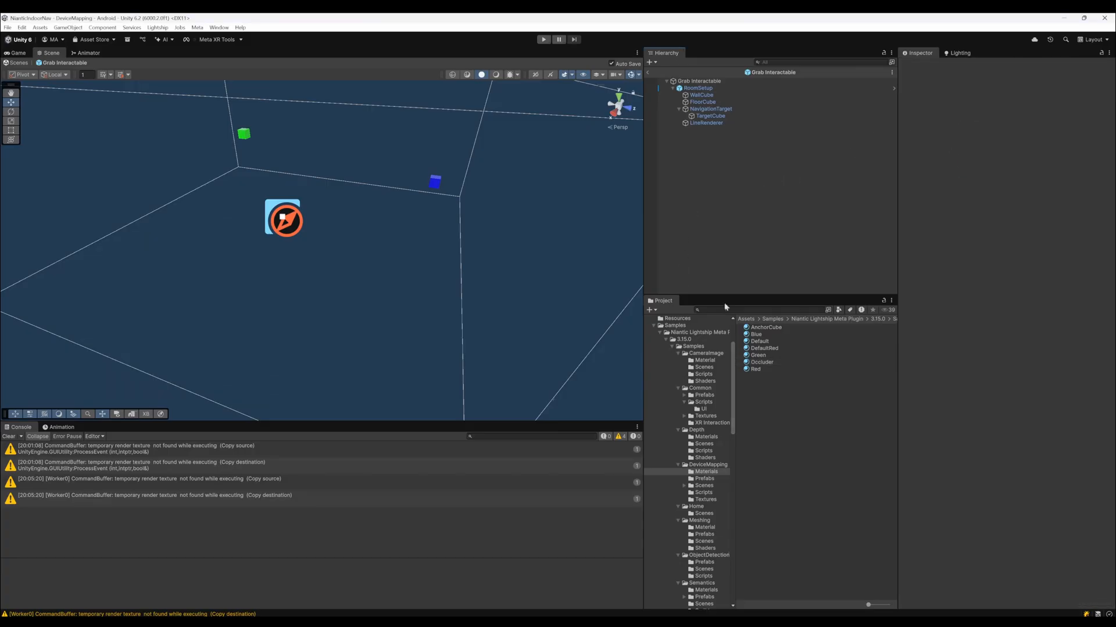
left_click(711, 109)
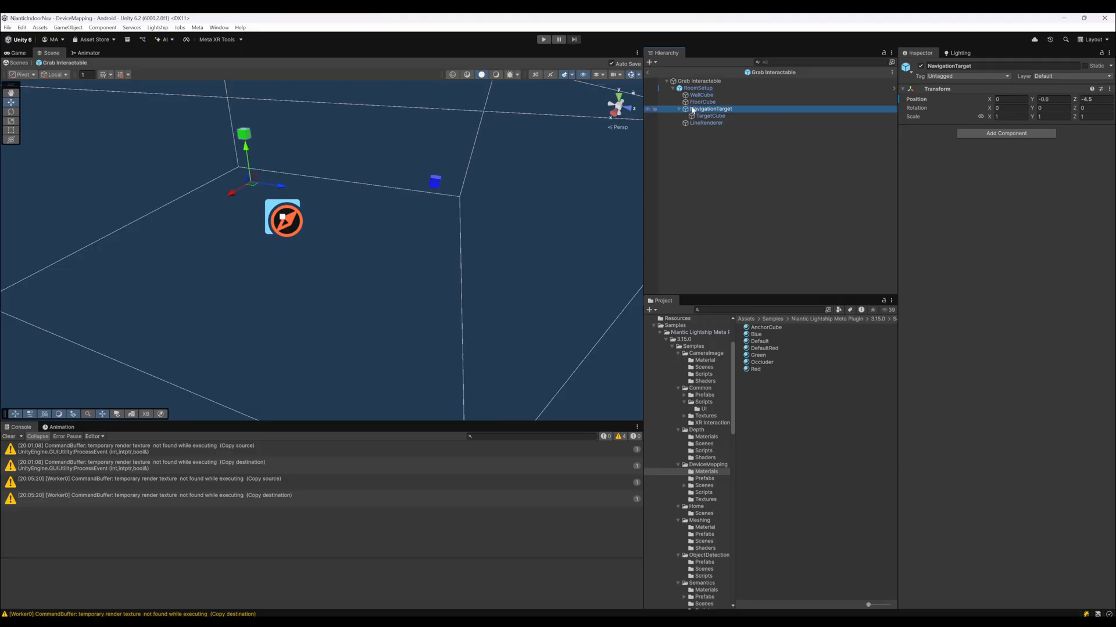
left_click(699, 88)
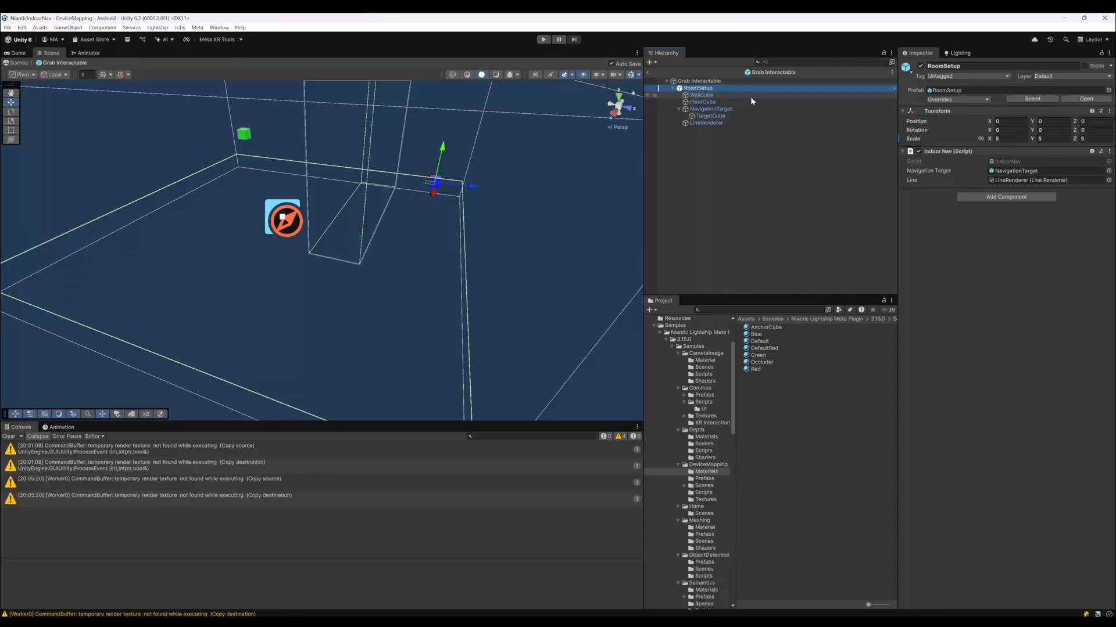
left_click(701, 102)
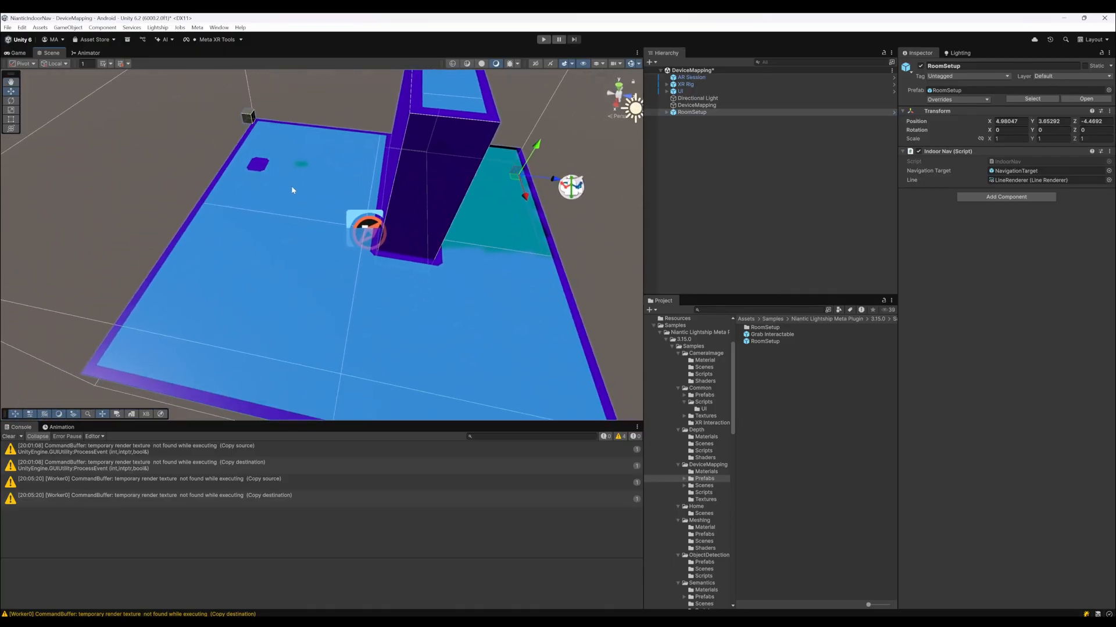
mouse_move(249, 112)
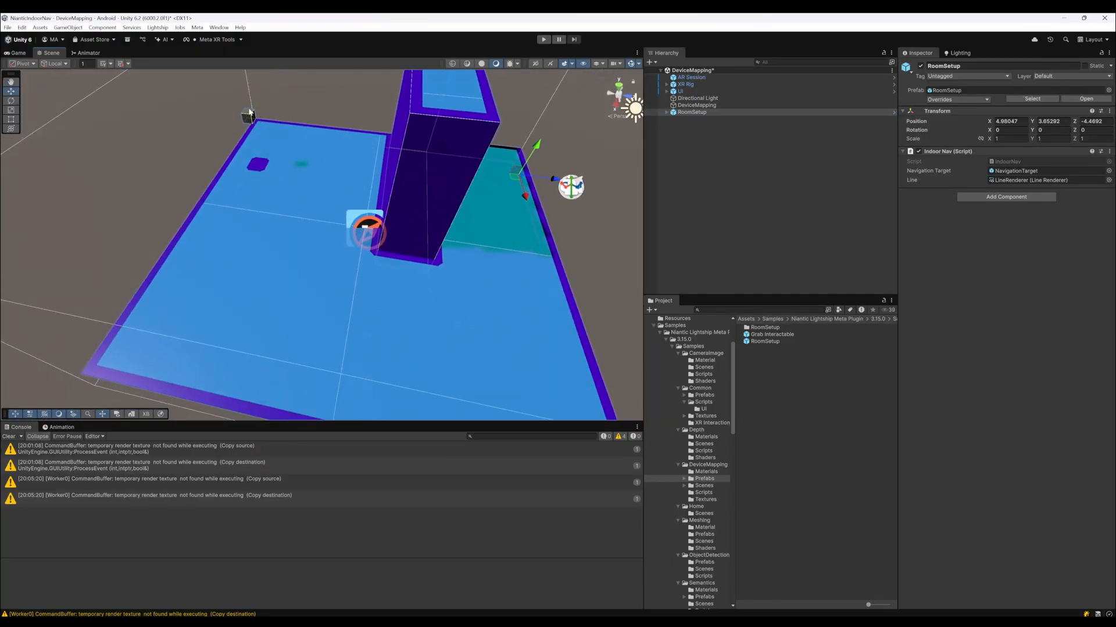
Step: Select RoomSetup's target cube and then FloorCube to inspect its NavMesh Surface component
left_click(668, 111)
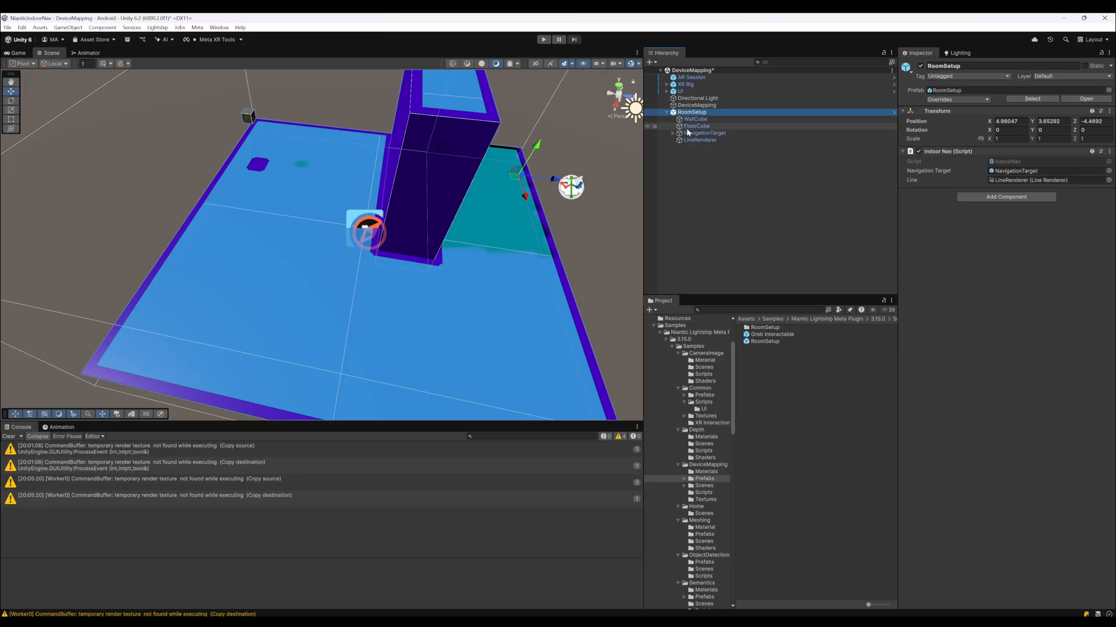
left_click(704, 133)
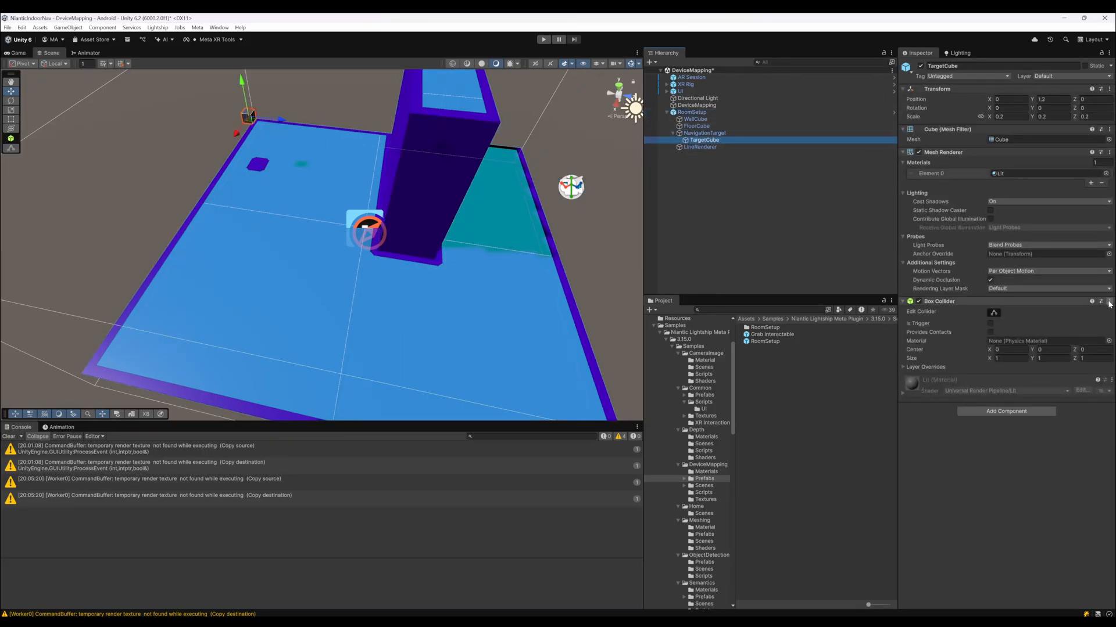
left_click(918, 301)
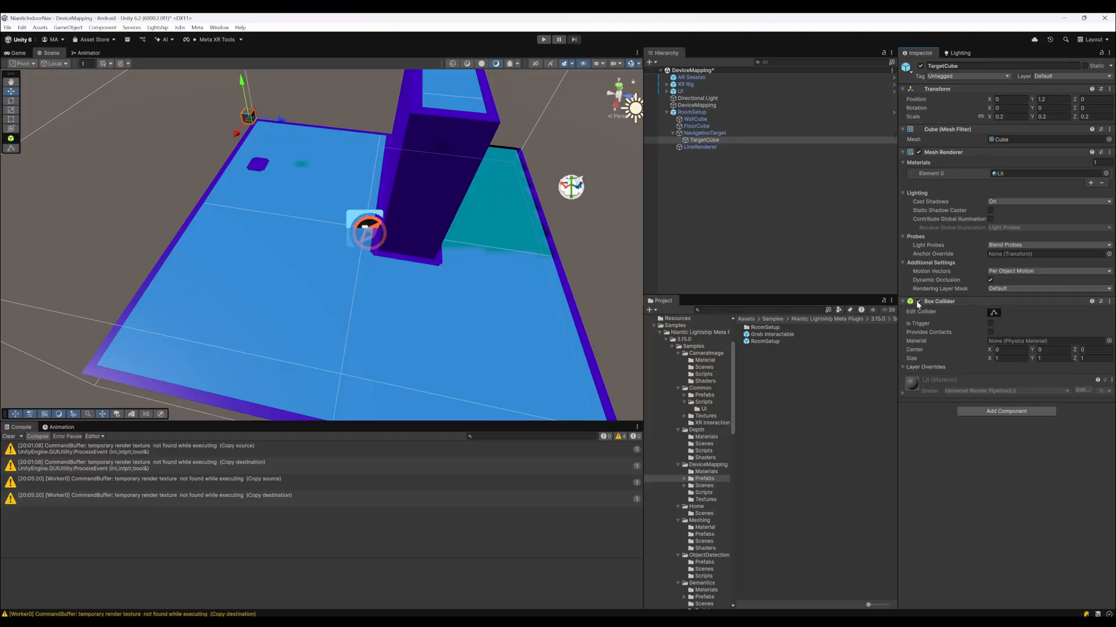
left_click(693, 111)
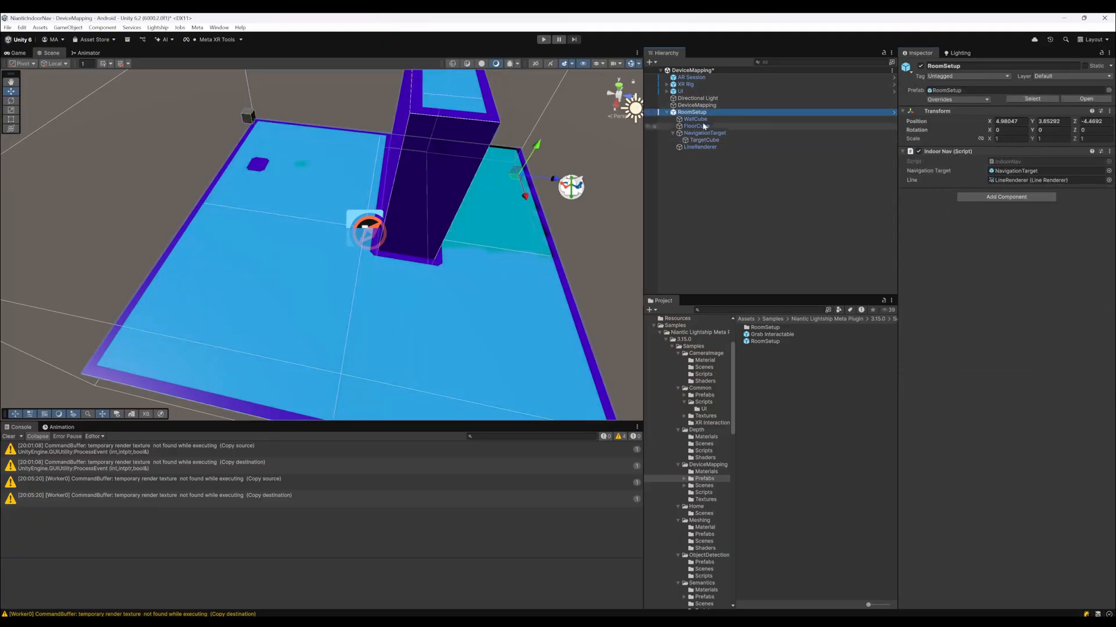
left_click(696, 126)
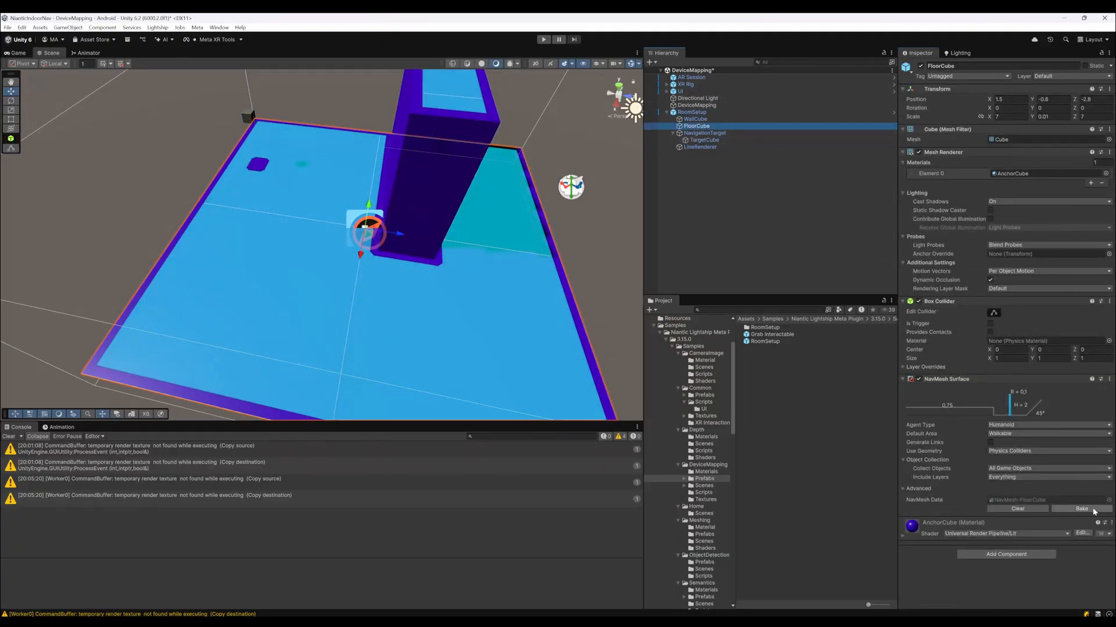
Step: Bake the NavMesh Surface on FloorCube, then reselect the RoomSetup object and open Indoor Nav
left_click(1081, 509)
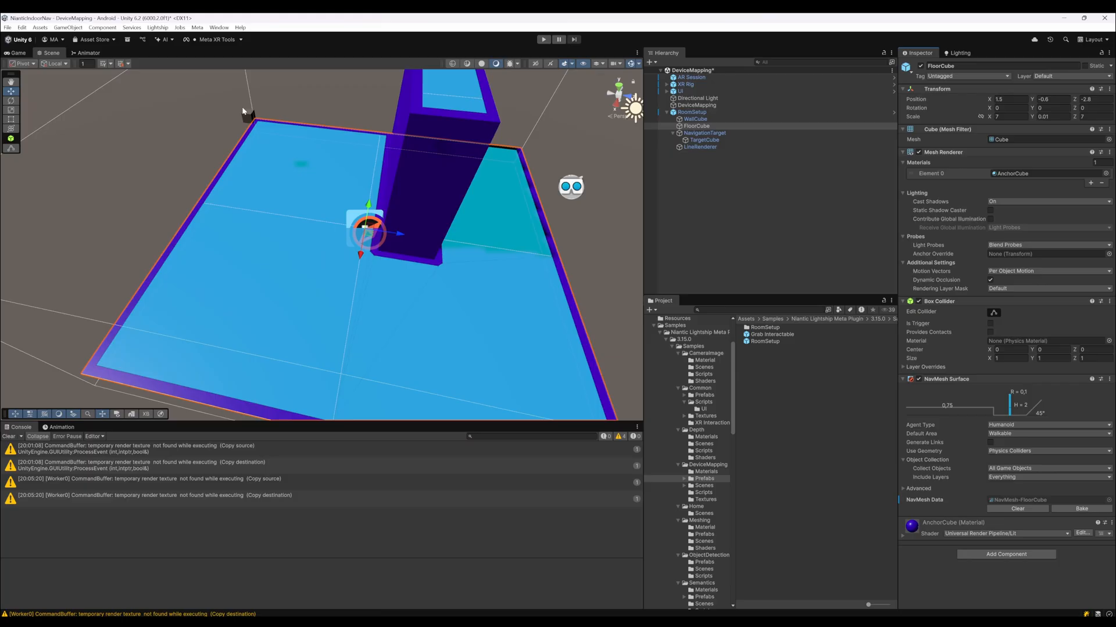
left_click(704, 132)
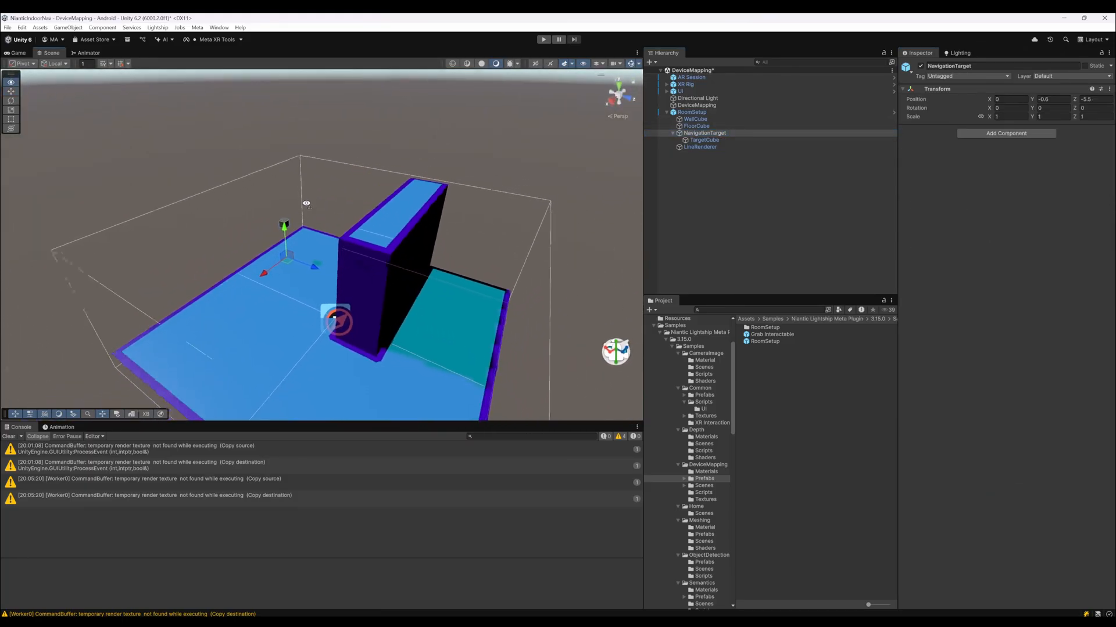
left_click(691, 111)
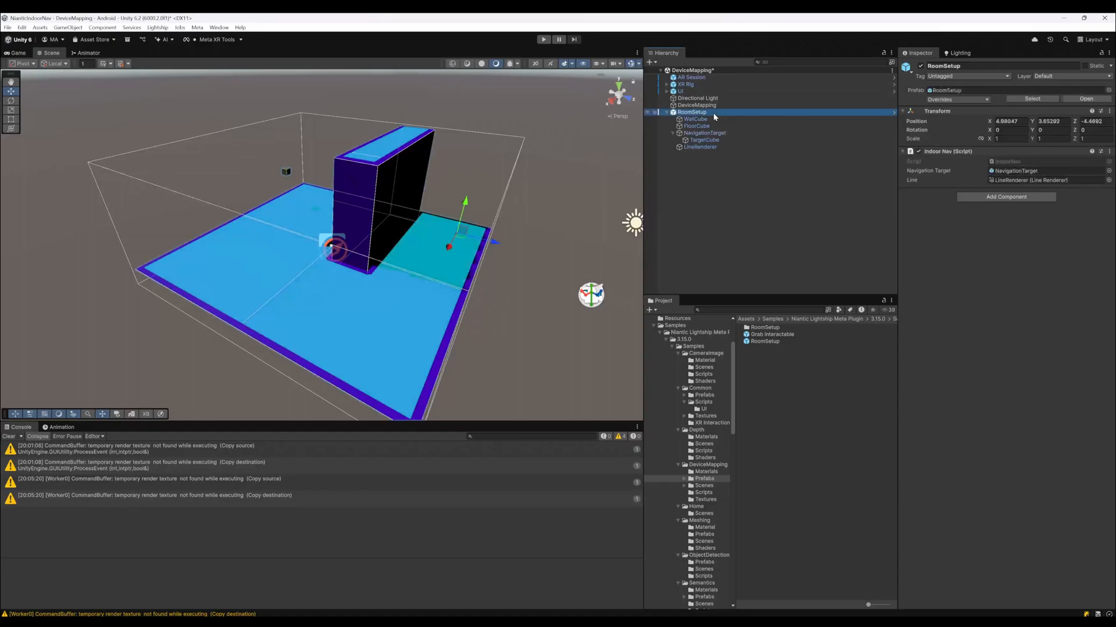
left_click(658, 111)
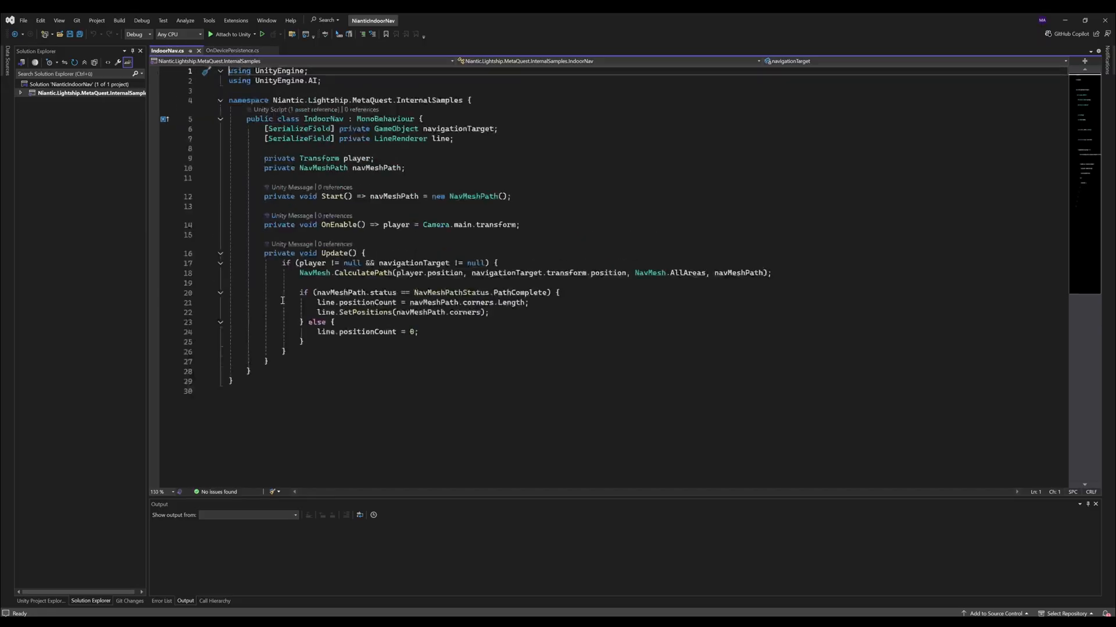
scroll("up", 3)
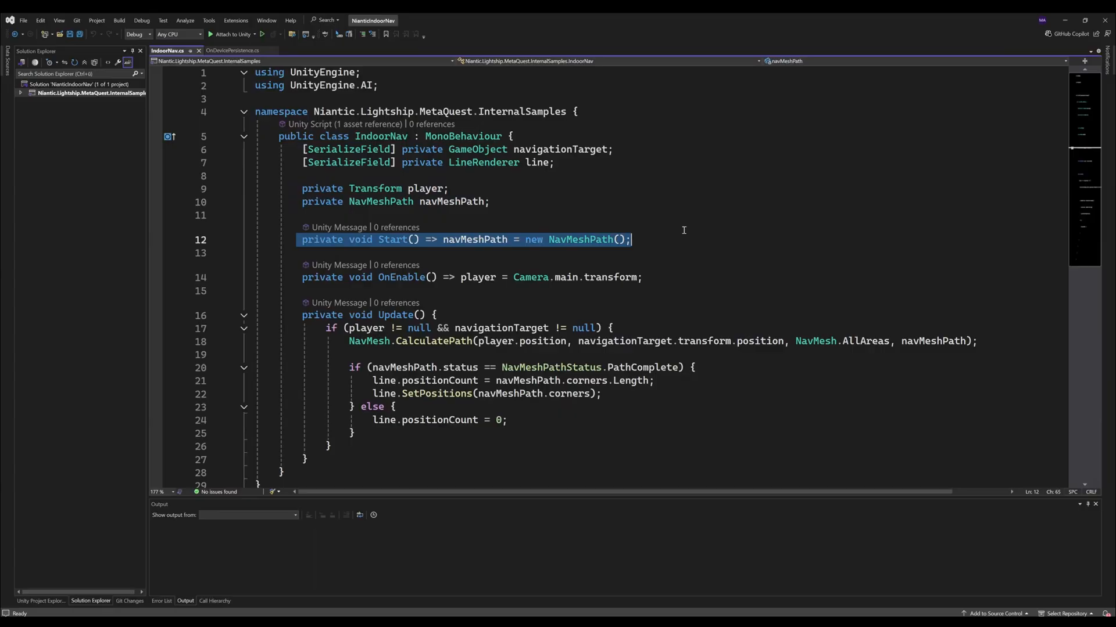
left_click(556, 239)
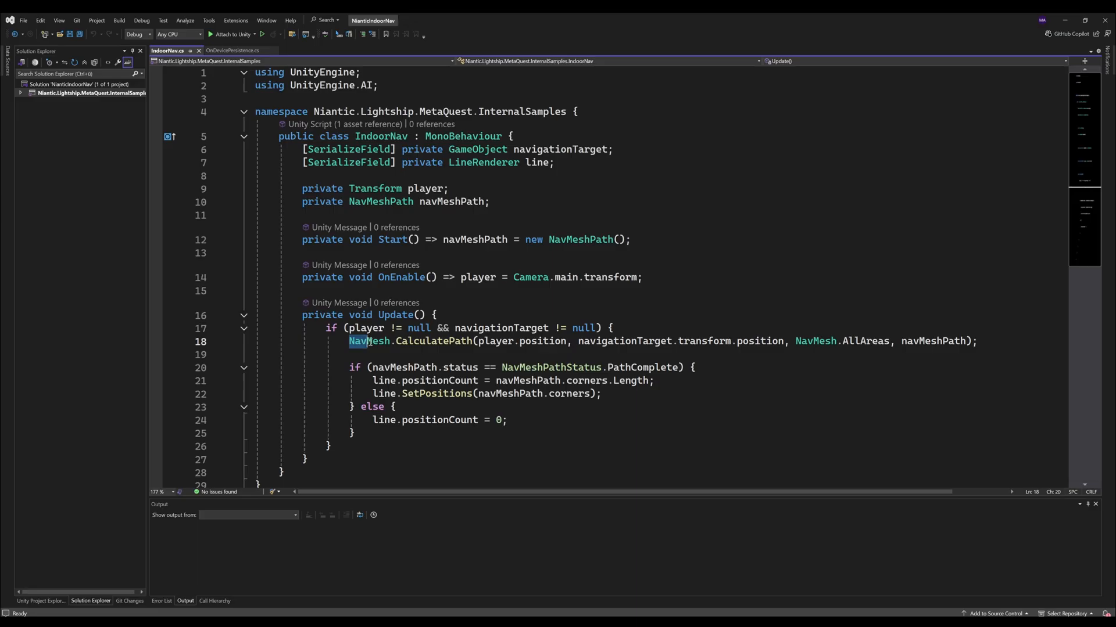
left_click(696, 367)
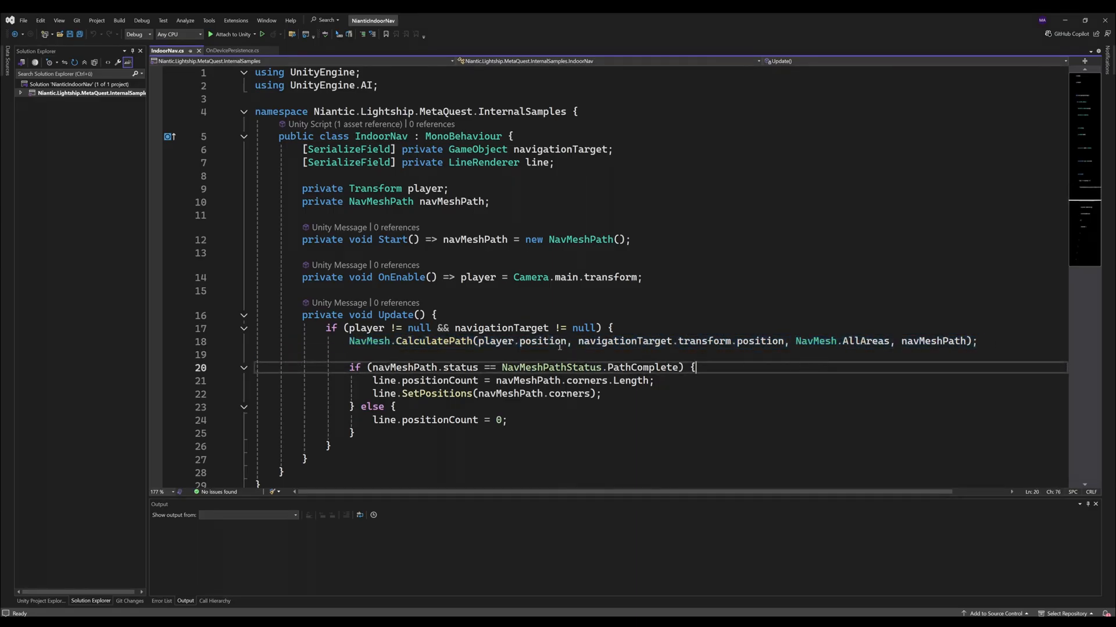
double_click(759, 340)
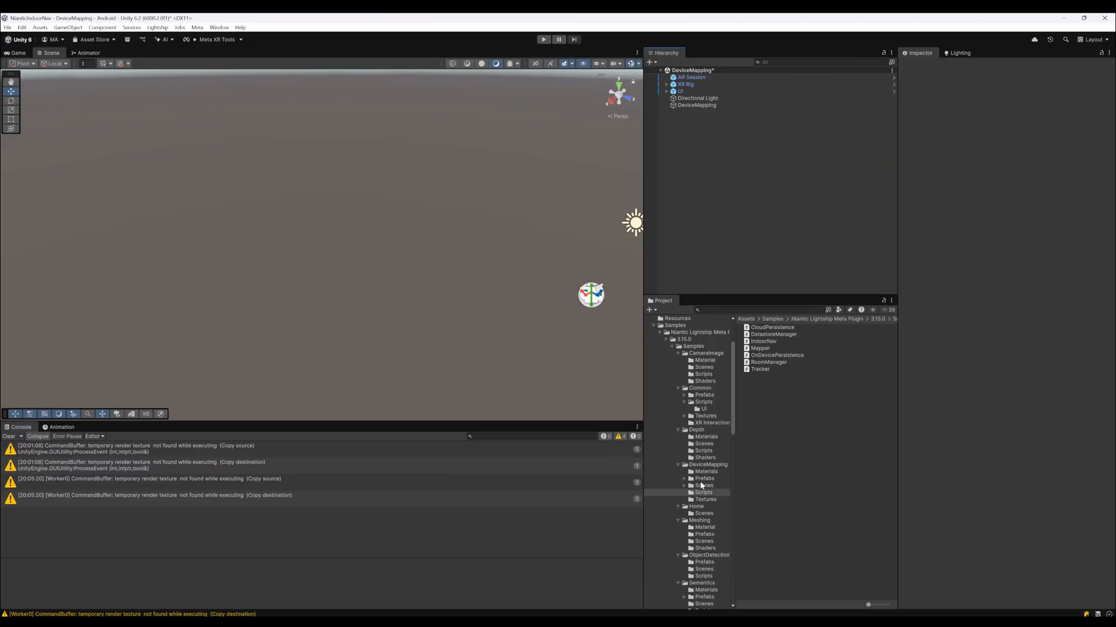
Step: In the RoomSetup prefab, ping IndoorNav's NavigationTarget and Line references and view the red LineRenderer
left_click(771, 335)
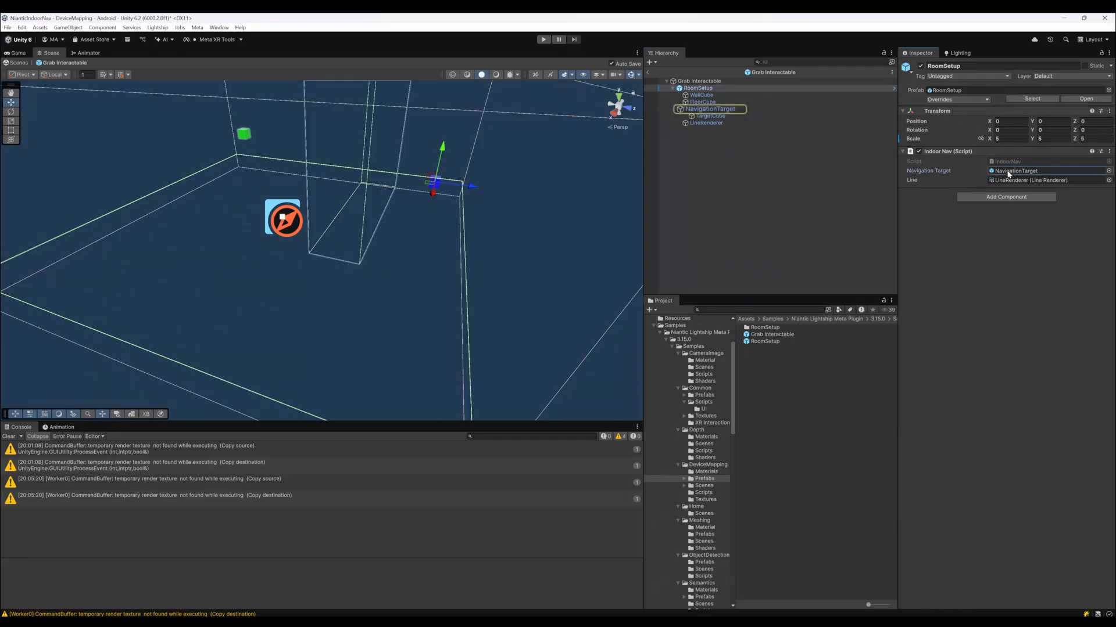
left_click(706, 122)
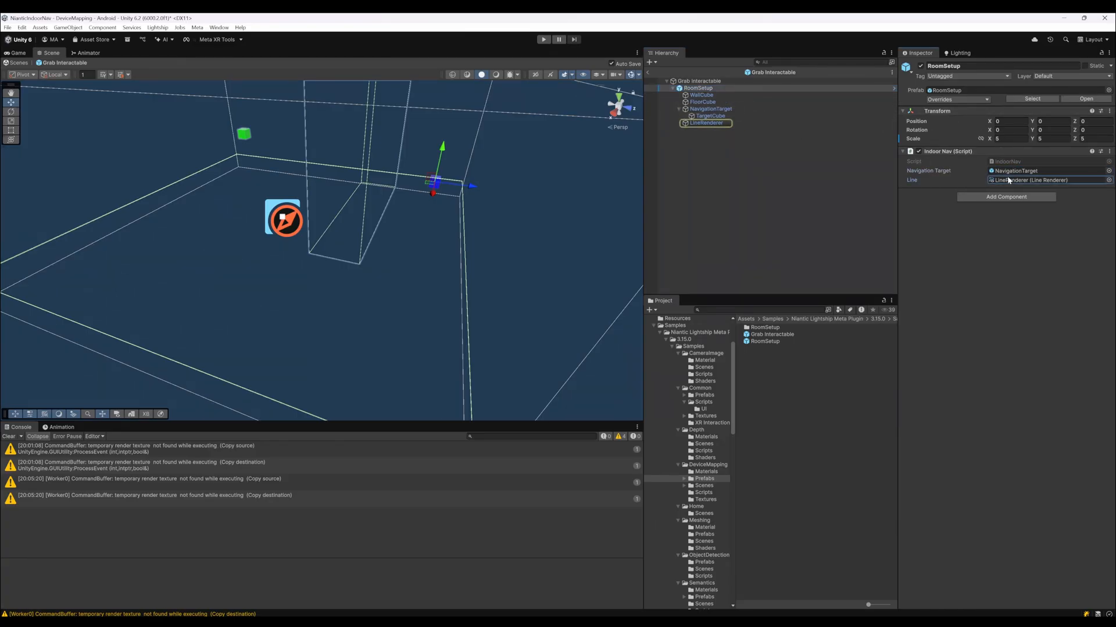
left_click(705, 122)
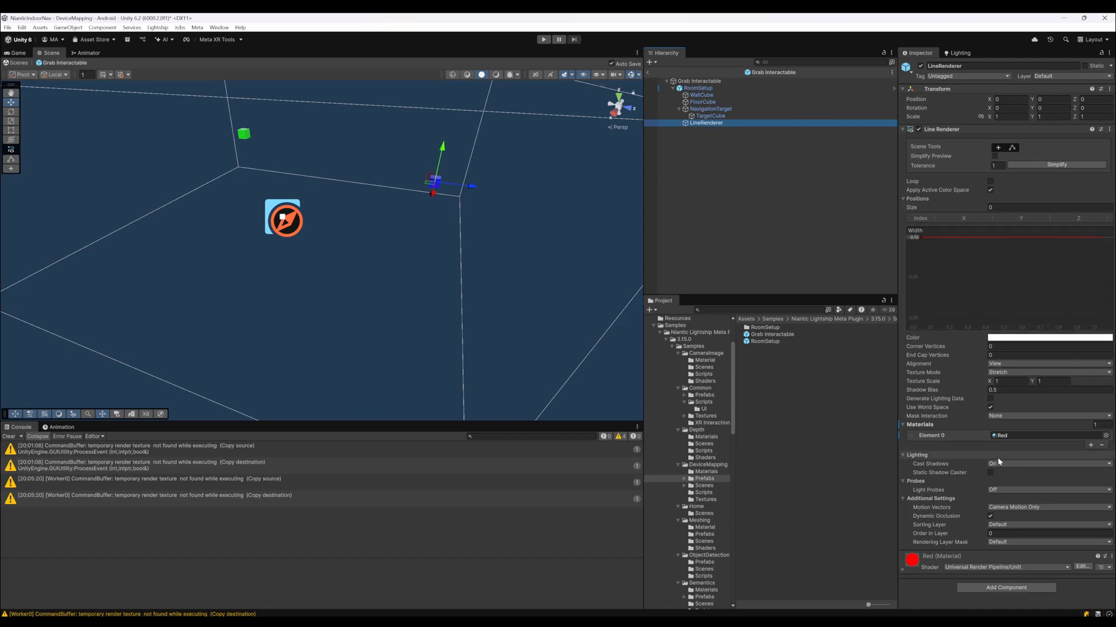
left_click(706, 470)
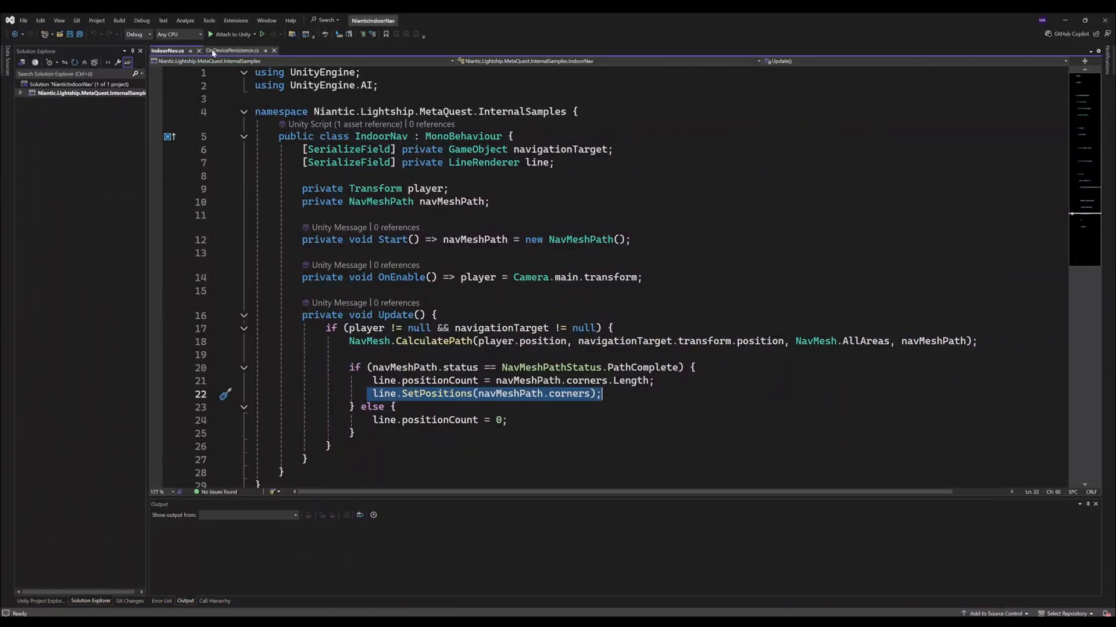
Step: Switch to OnDevicePersistence.cs and review its anchor cube prefab and _debugText fields
left_click(232, 50)
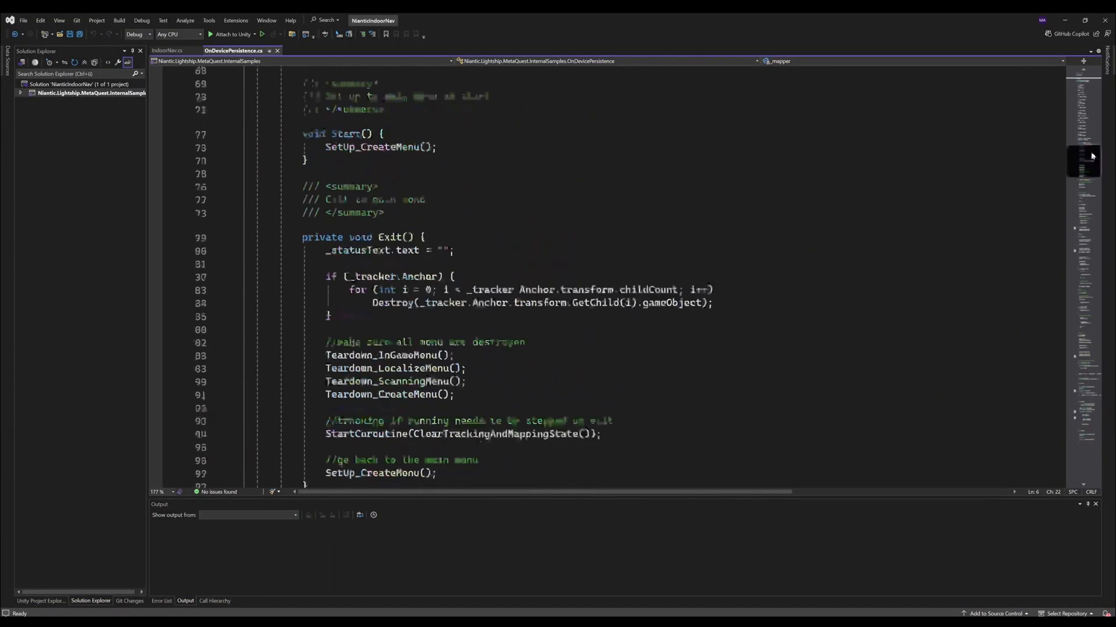
scroll("up", 3)
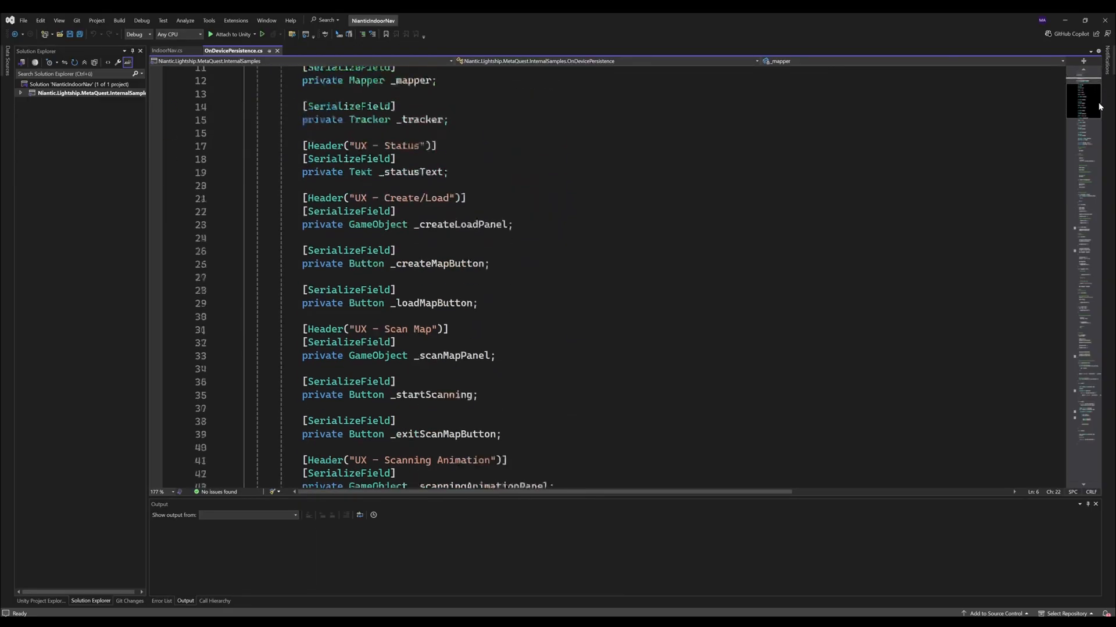
scroll("down", 3)
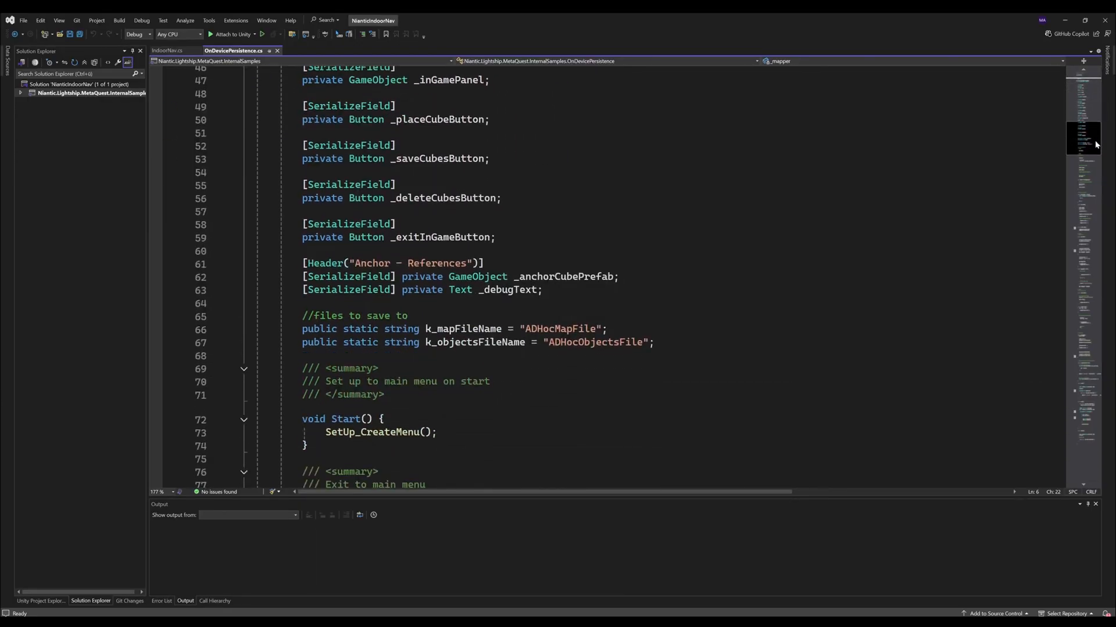
scroll("down", 3)
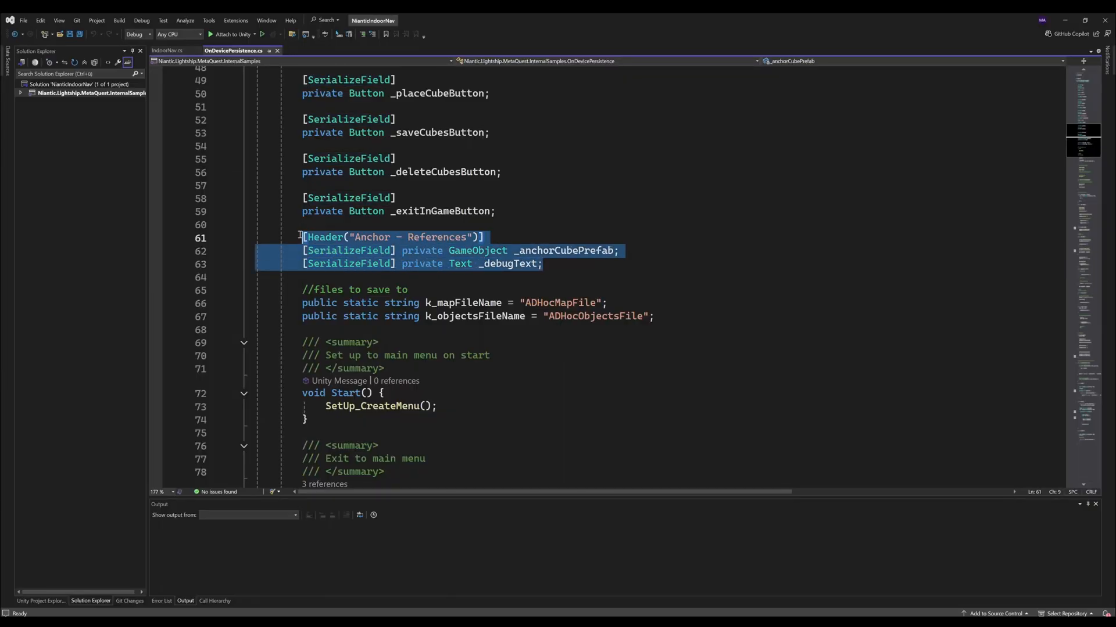
double_click(564, 251)
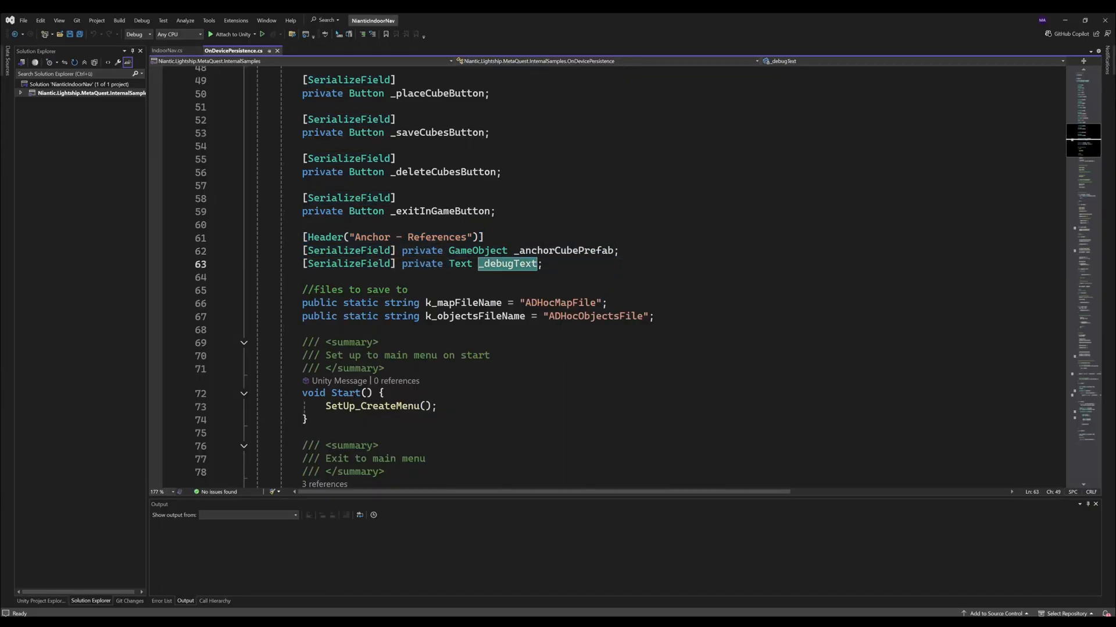
Step: Scroll down through the menu setup and CreateAndPlaceCube code in OnDevicePersistence.cs
scroll("down", 3)
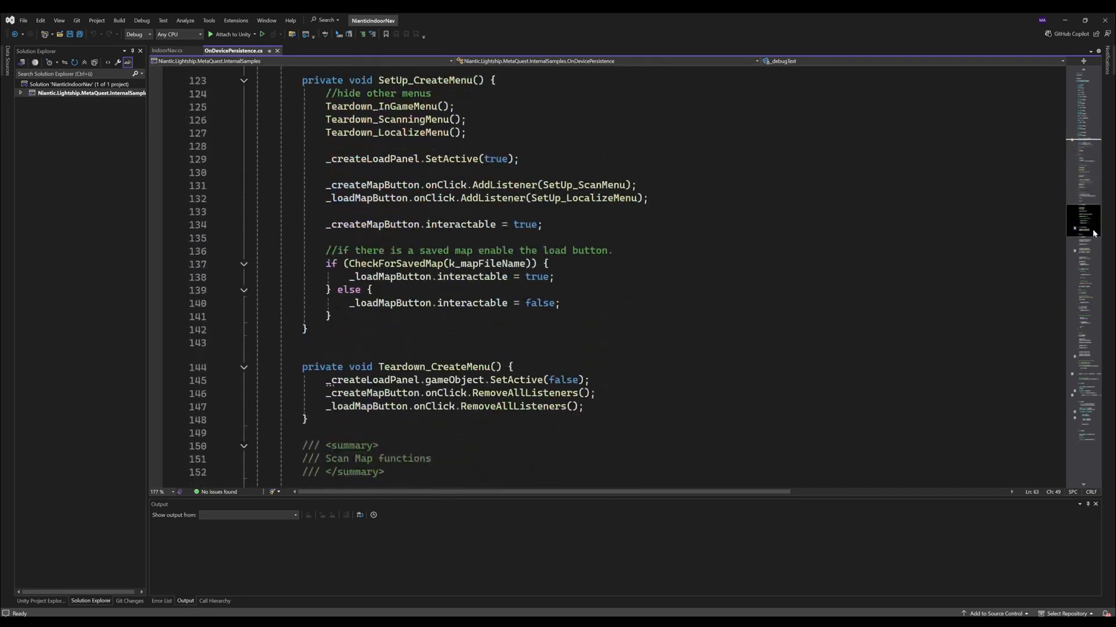
scroll("down", 3)
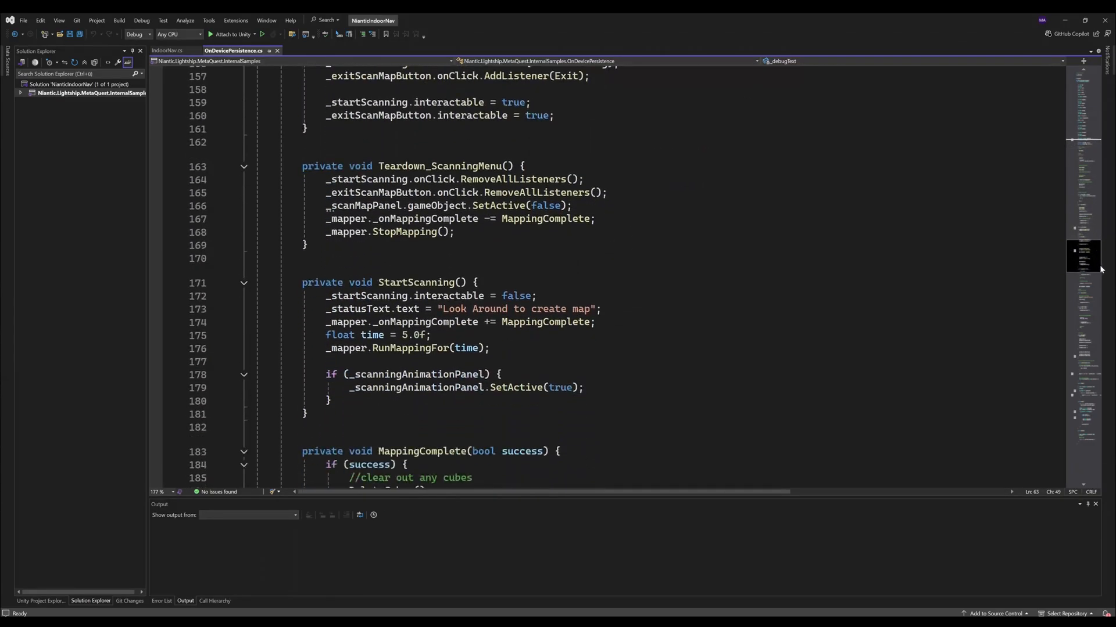
scroll("down", 3)
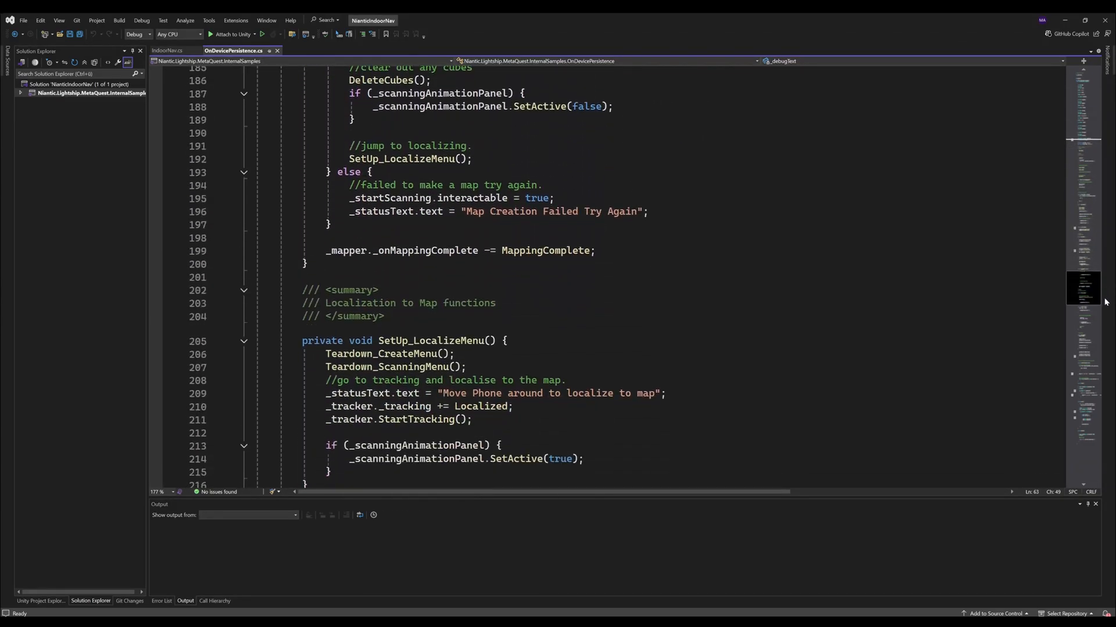
scroll("down", 3)
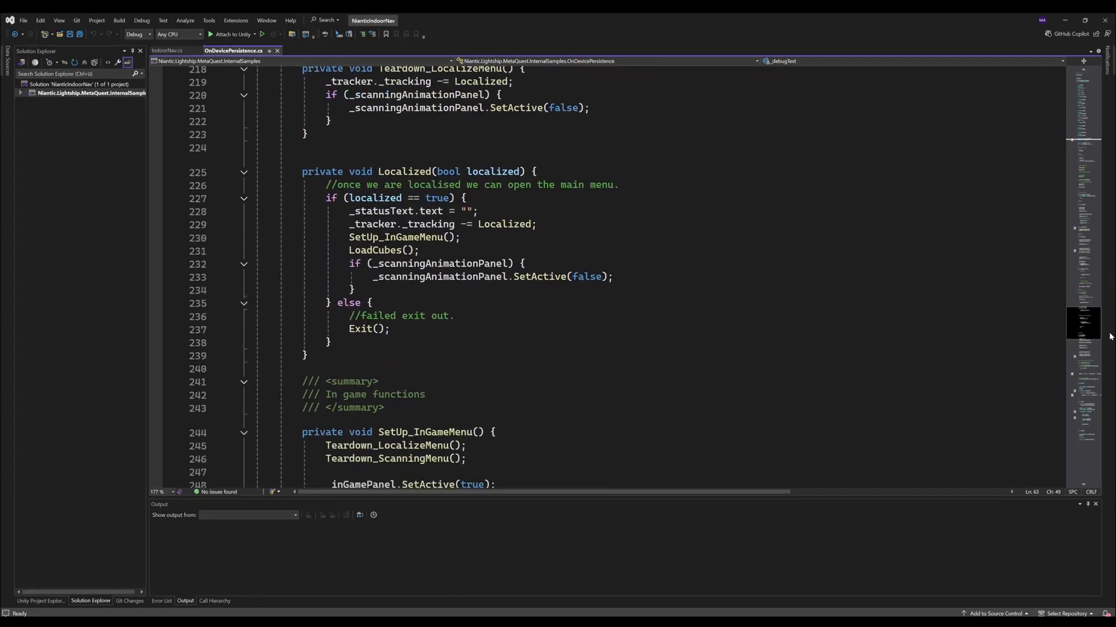
scroll("down", 3)
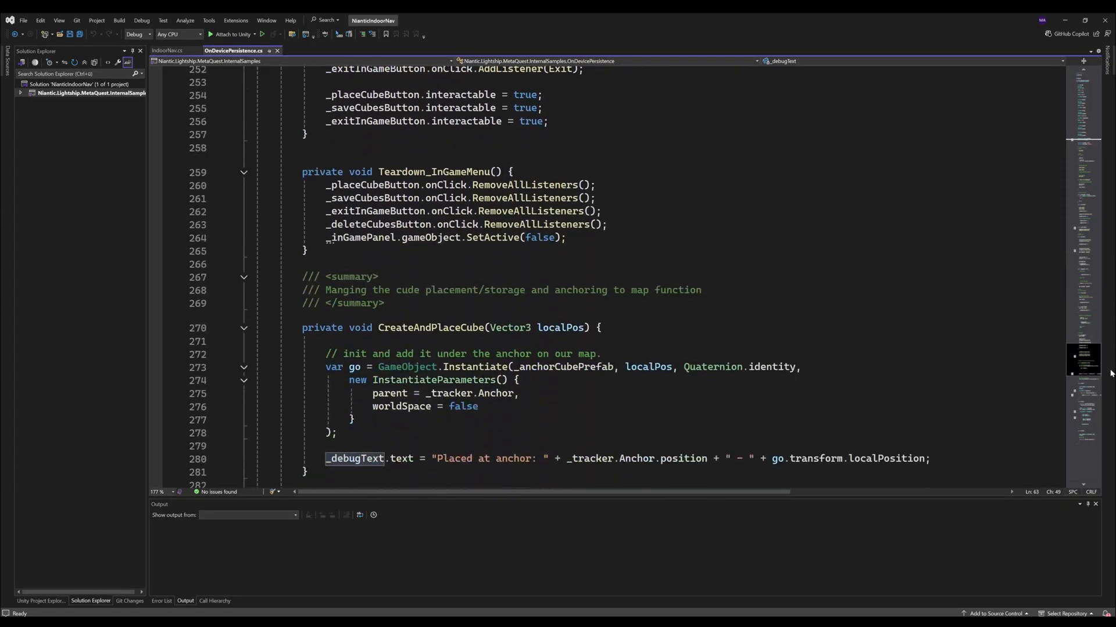
scroll("down", 3)
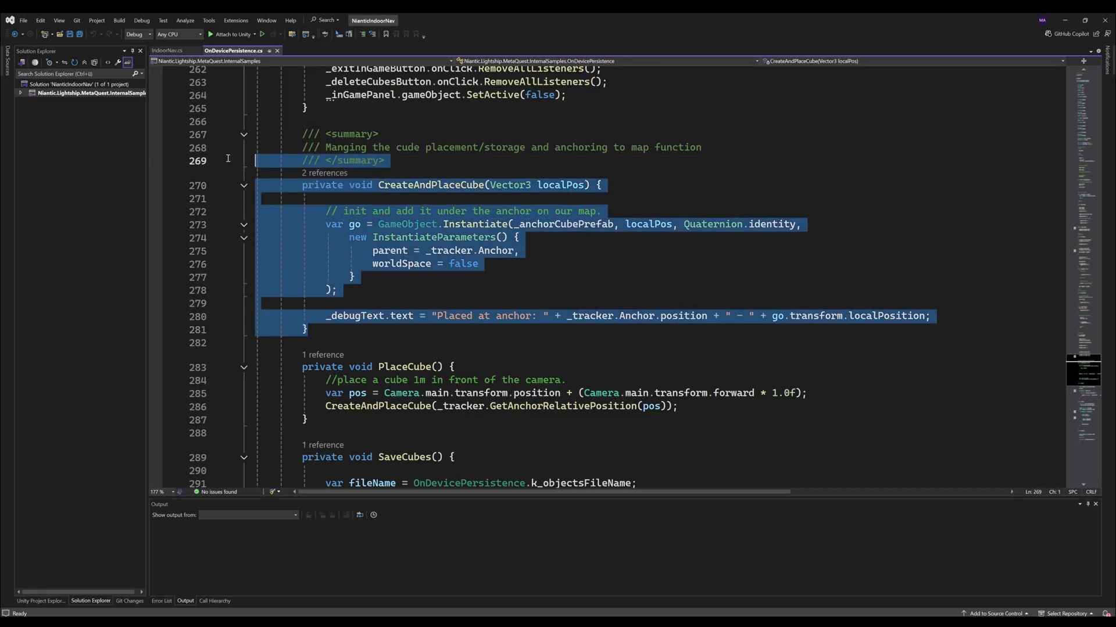
Step: Review CreateAndPlaceCube's header, localPos parameter and debug text assignment
left_click(647, 223)
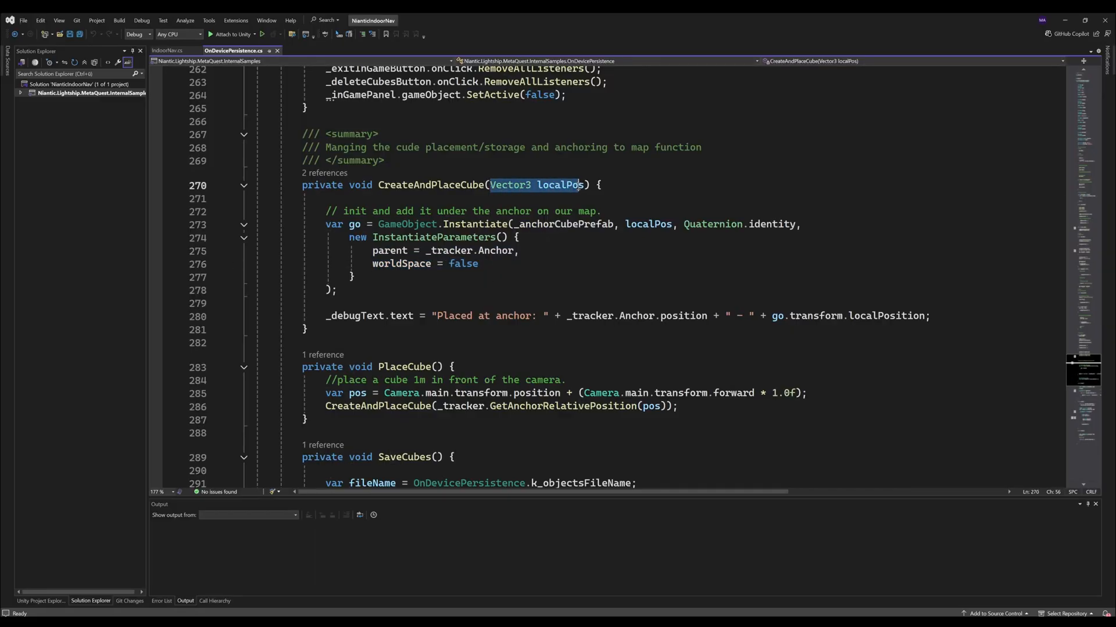
double_click(334, 393)
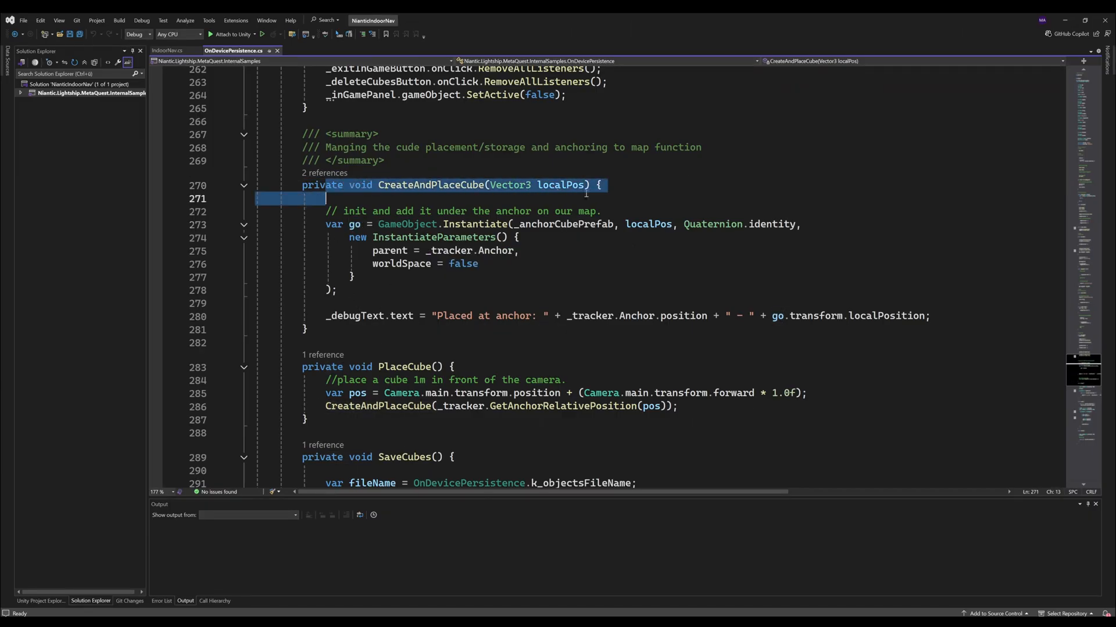
left_click(520, 237)
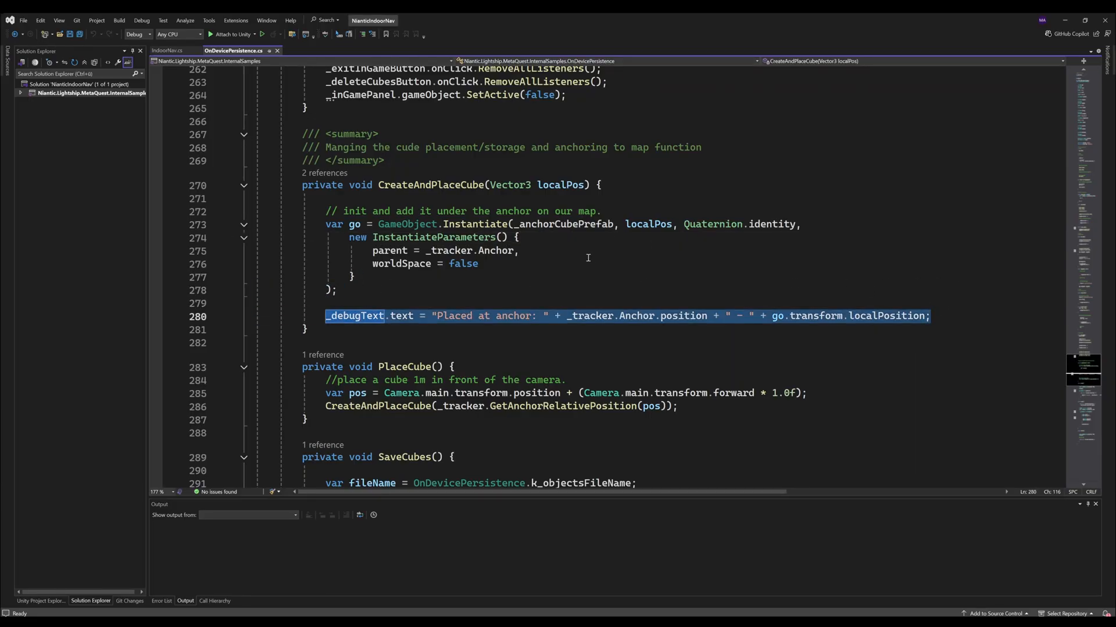
left_click(354, 276)
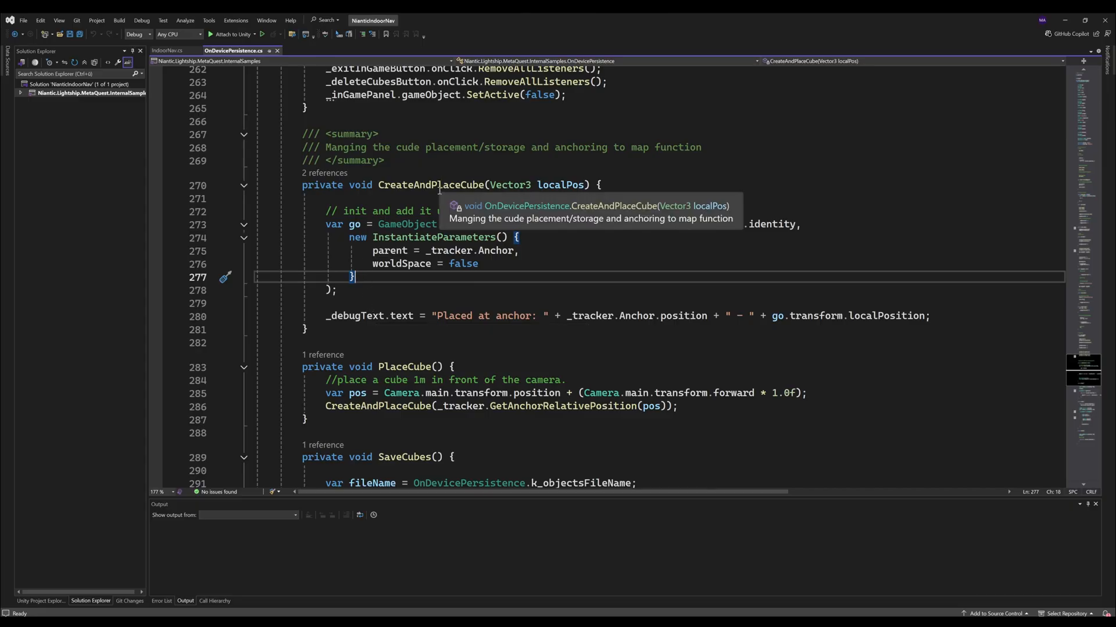
scroll("down", 3)
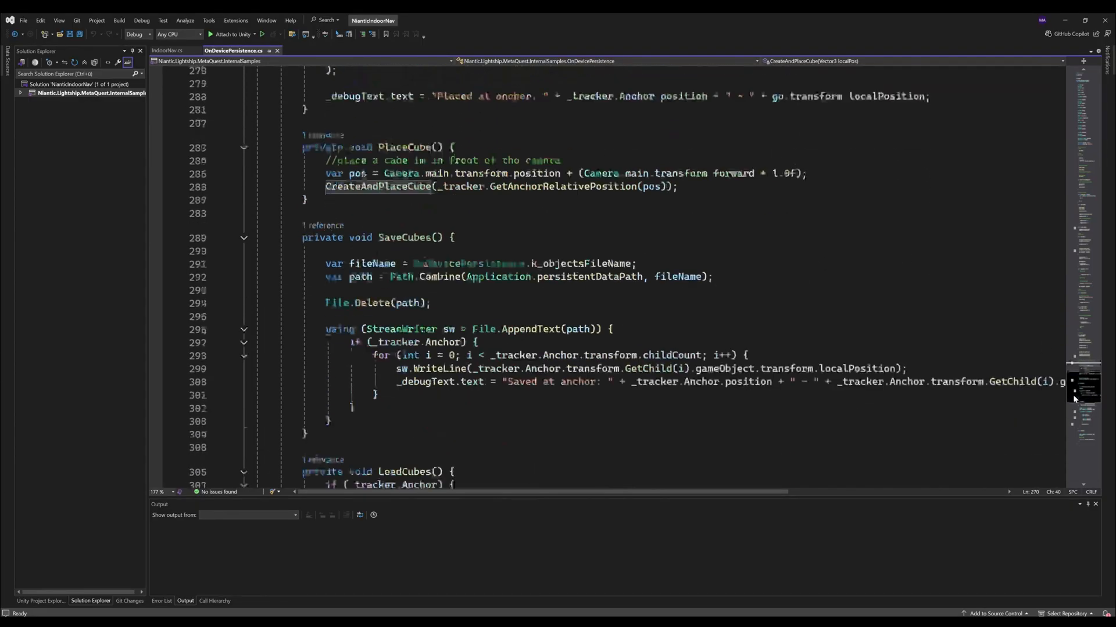
scroll("down", 3)
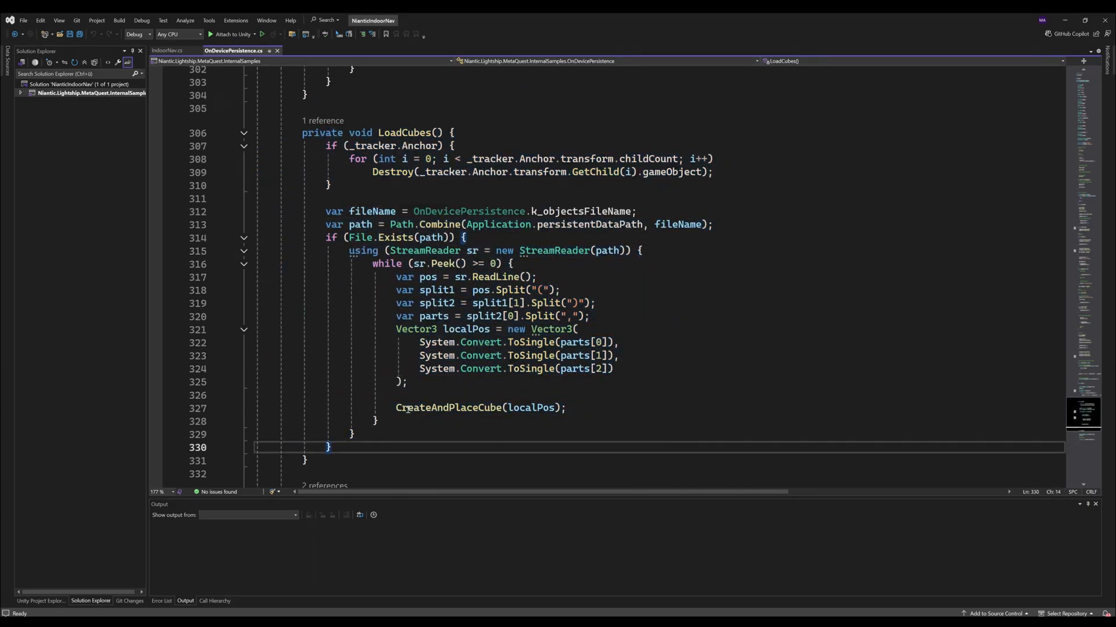
Step: Read the LoadCubes CreateAndPlaceCube call and the PlaceCube, SaveCubes and DeleteCubes menu handlers
double_click(448, 408)
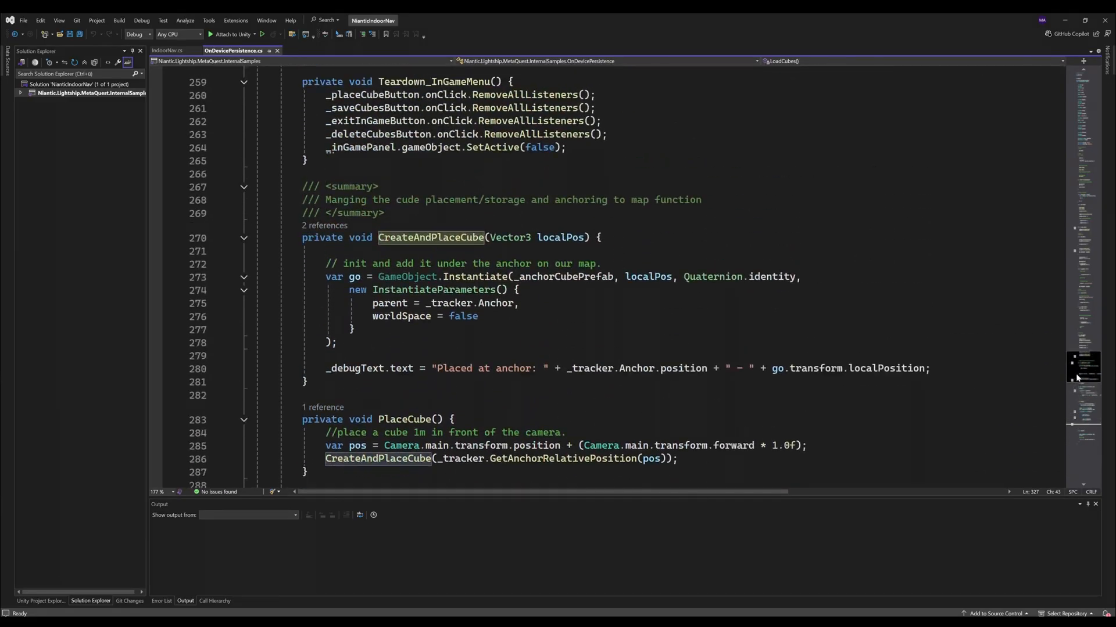
scroll("down", 3)
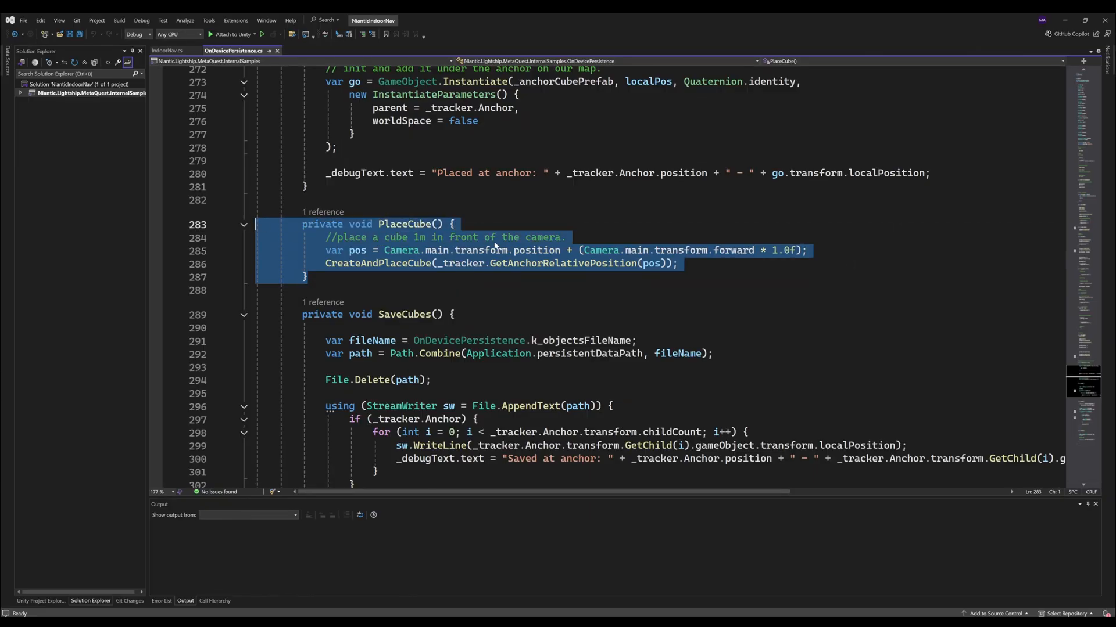
scroll("down", 3)
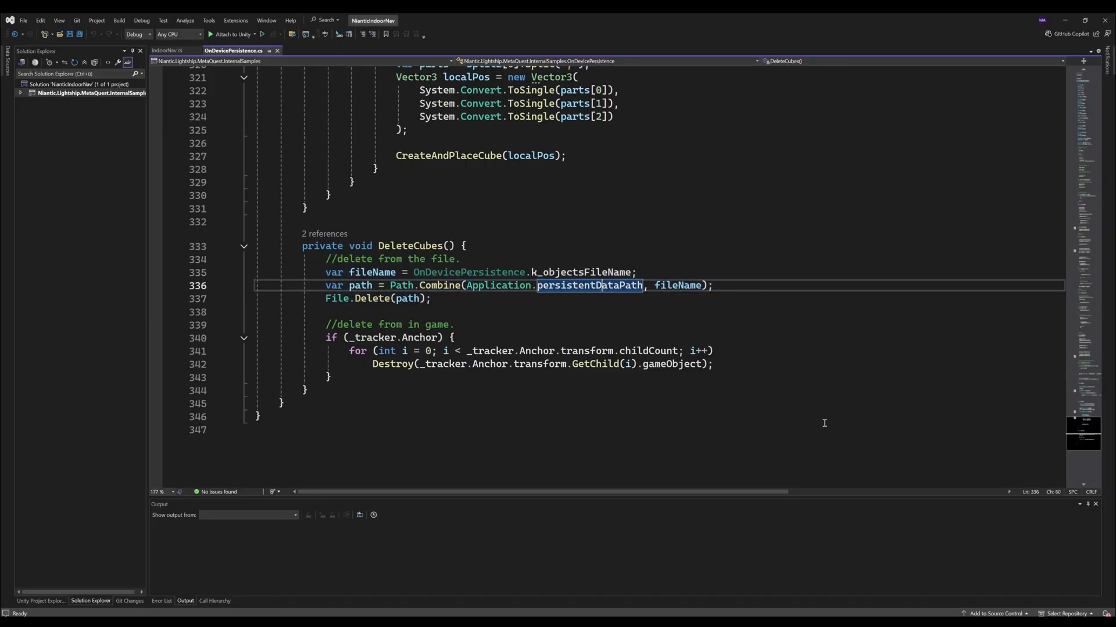
scroll("up", 3)
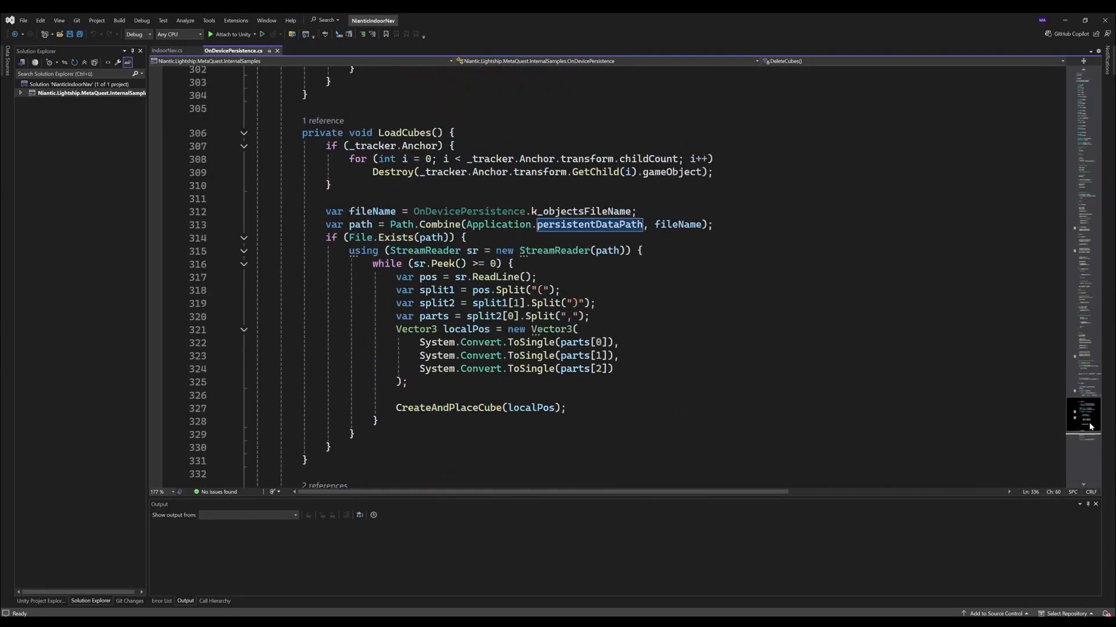
scroll("up", 3)
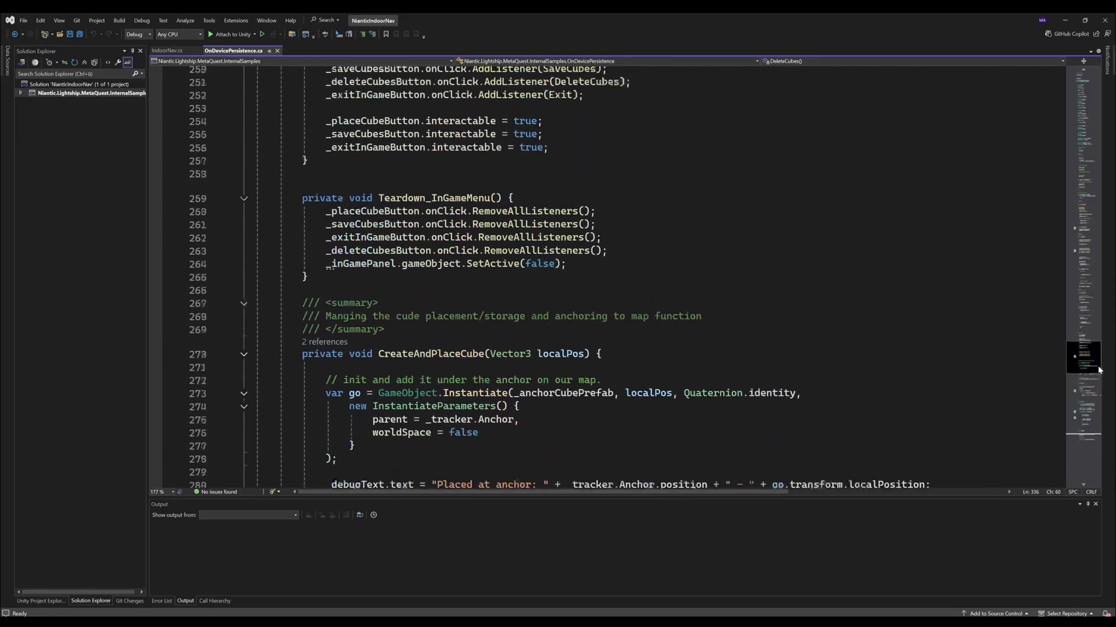
scroll("up", 3)
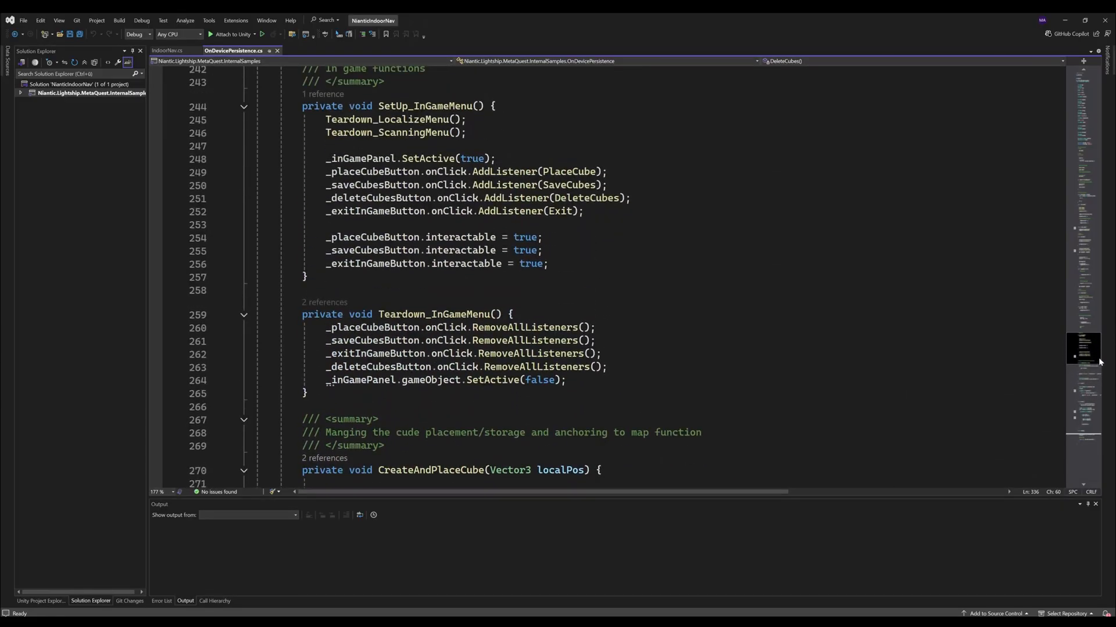
scroll("up", 3)
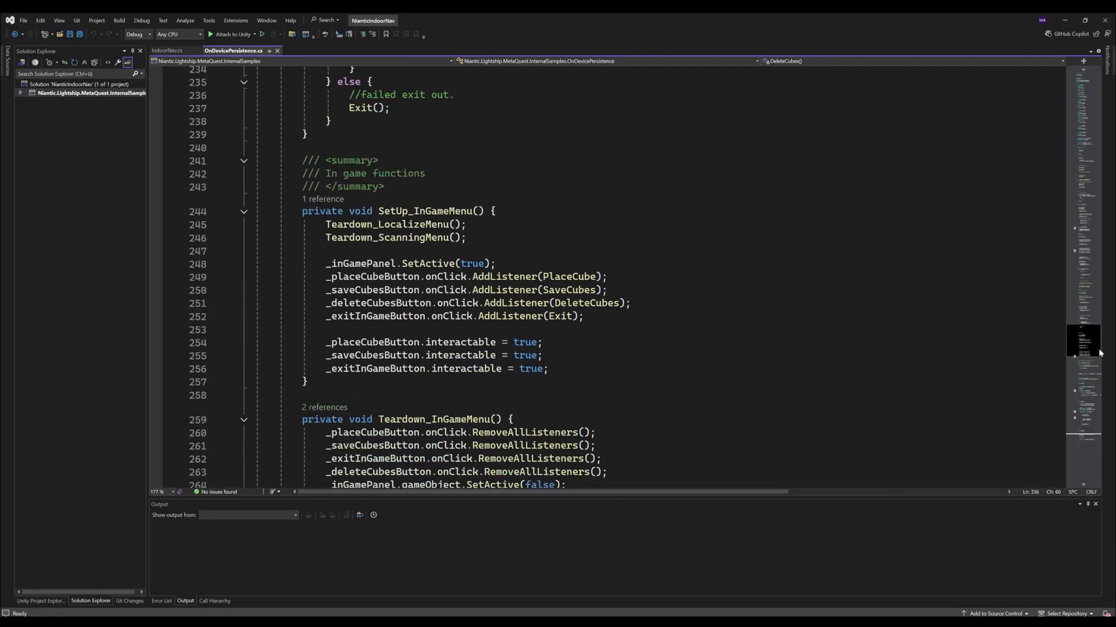
scroll("down", 3)
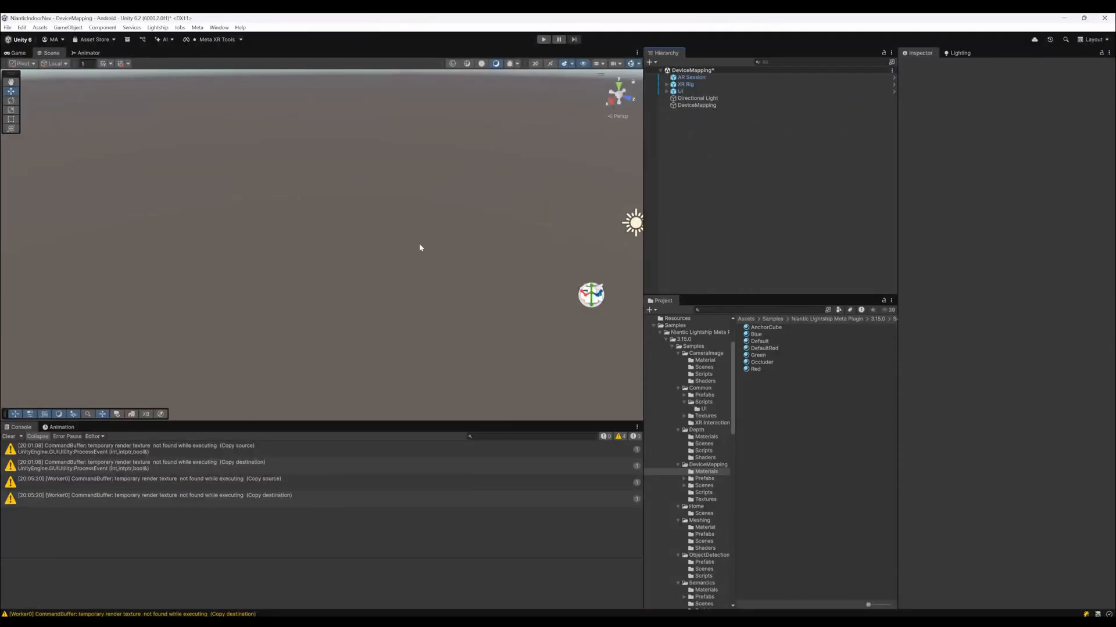
mouse_move(588, 94)
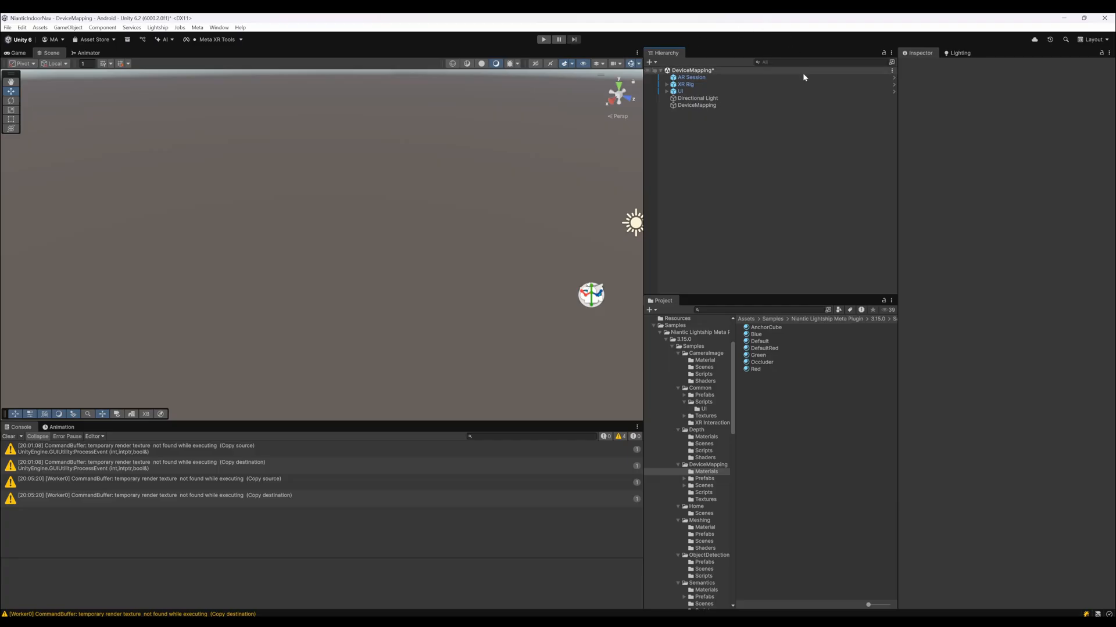
Step: Open the DeviceMapping sample's Scenes folder with CloudDeviceMapping, then switch to the browser
left_click(690, 77)
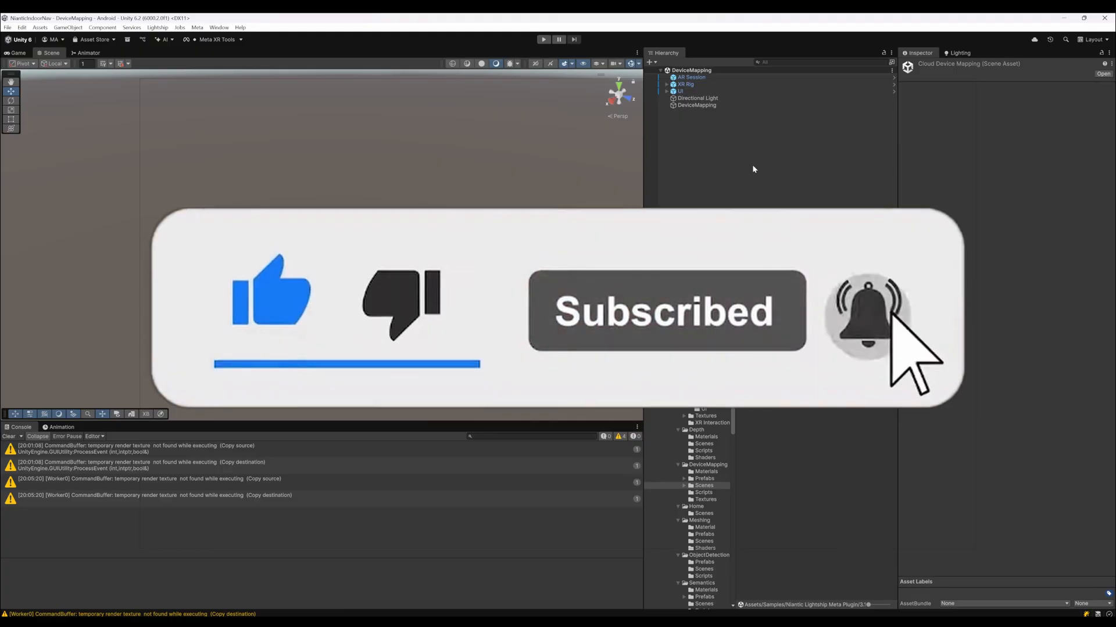
left_click(64, 22)
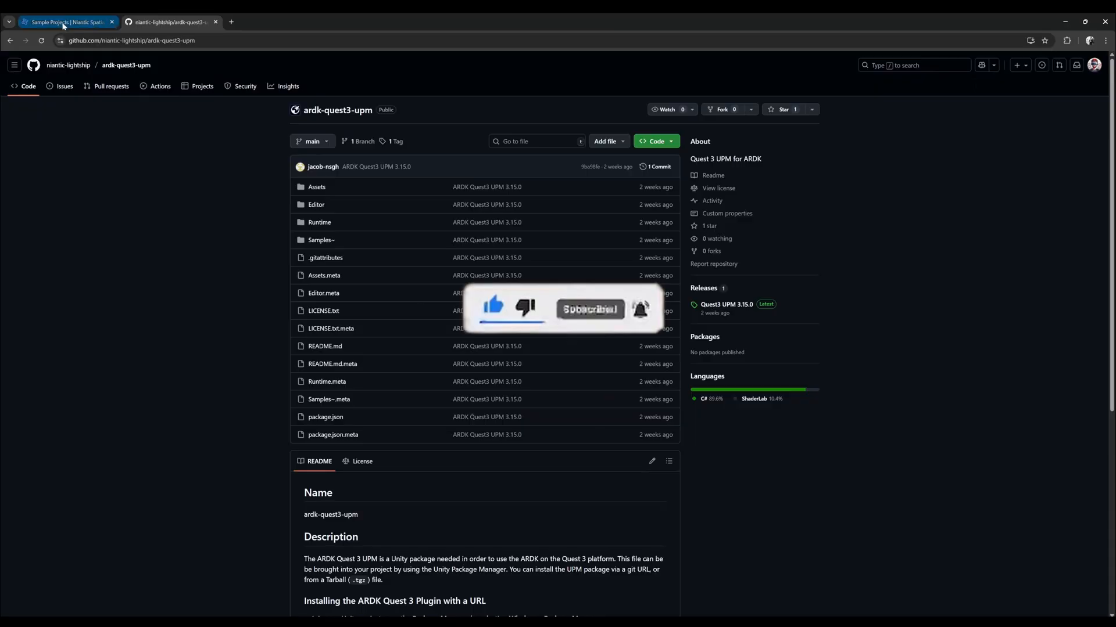
Step: Read the Sample Projects page's Meta Quest 3 install steps and Depth Display and Occlusion samples
left_click(67, 22)
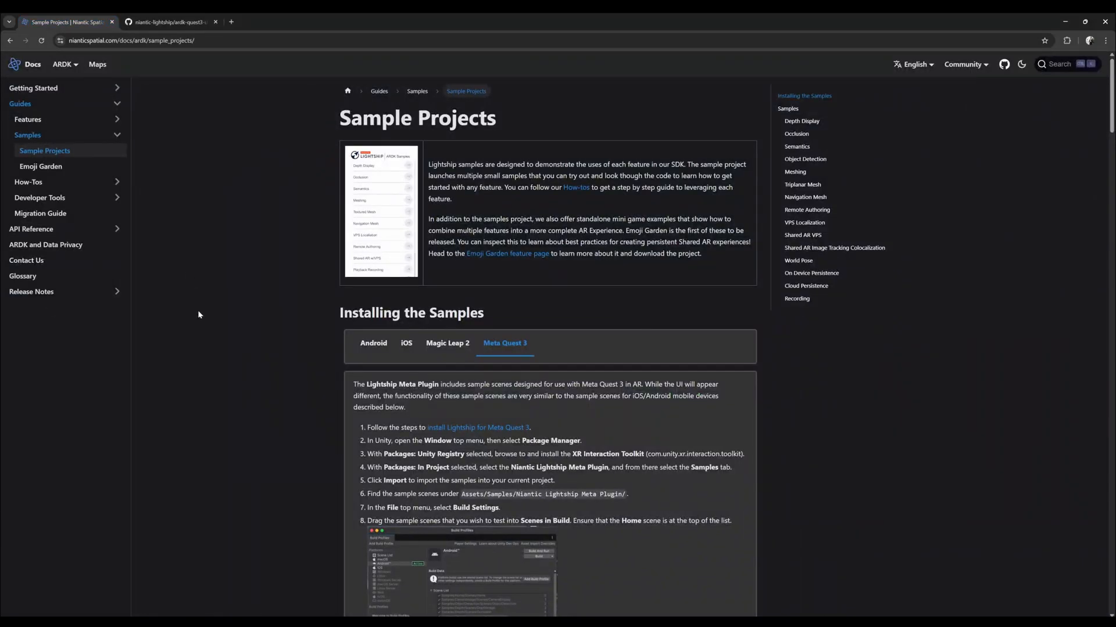
mouse_move(315, 207)
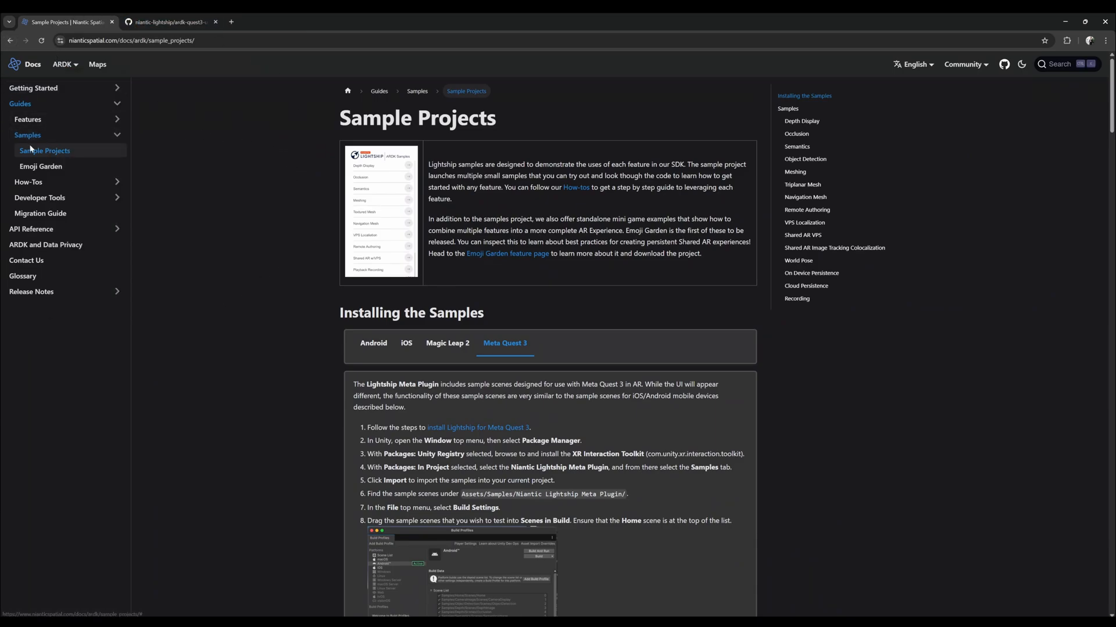
scroll("down", 3)
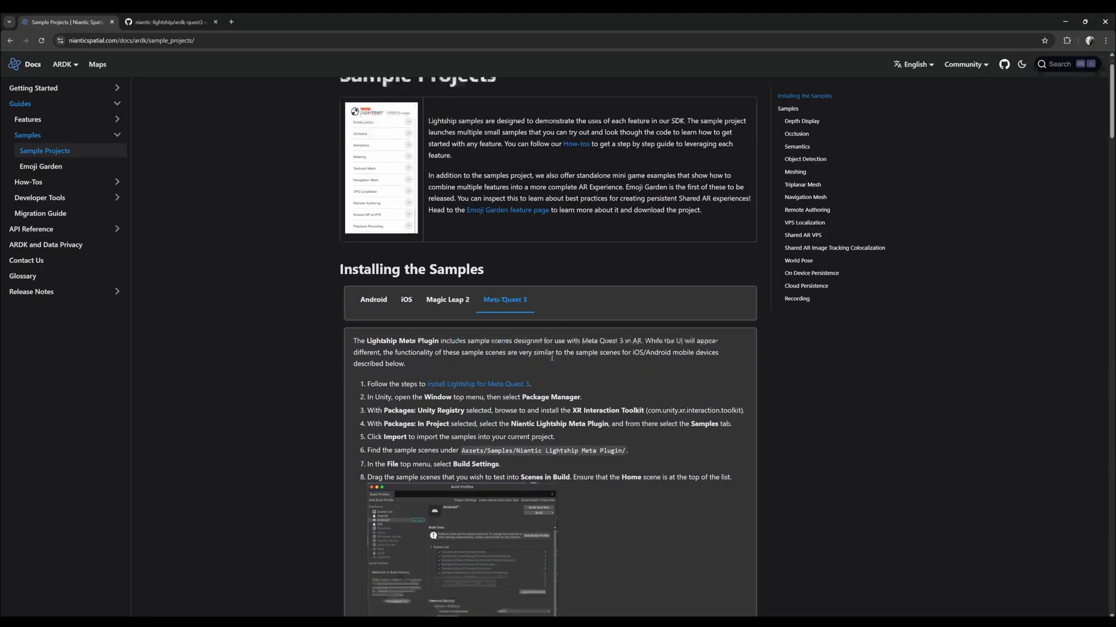
scroll("down", 3)
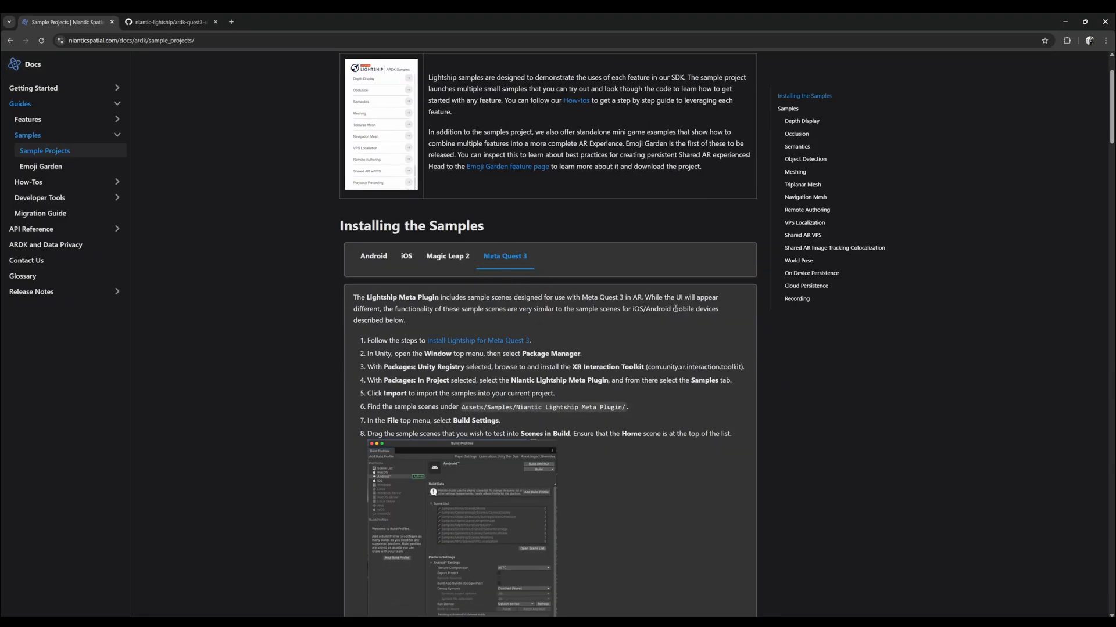
scroll("down", 3)
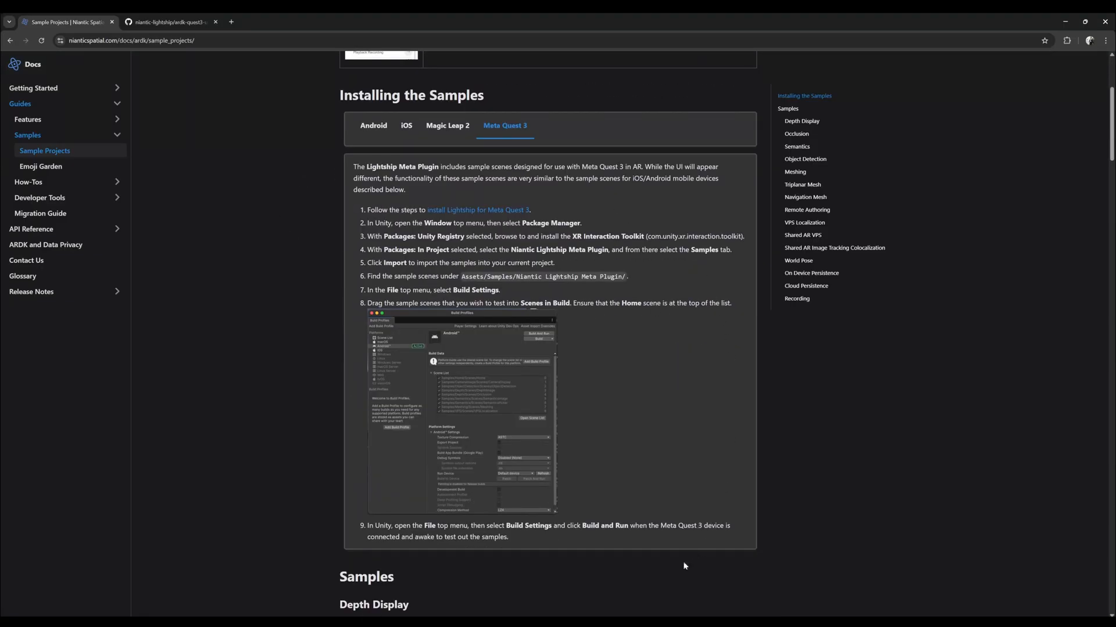
mouse_move(404, 255)
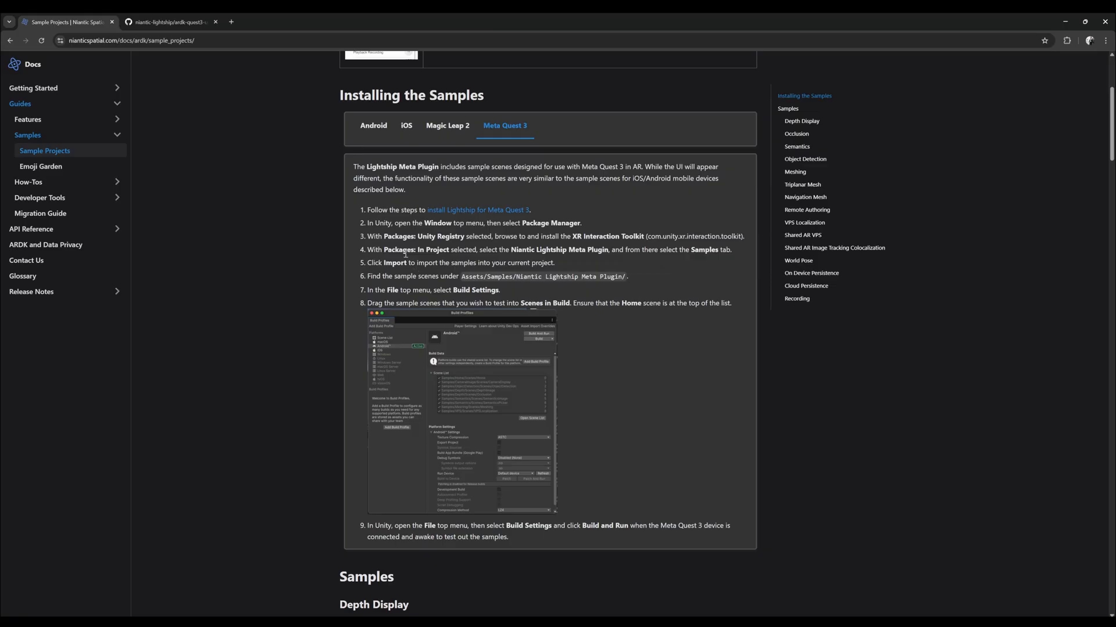
scroll("down", 3)
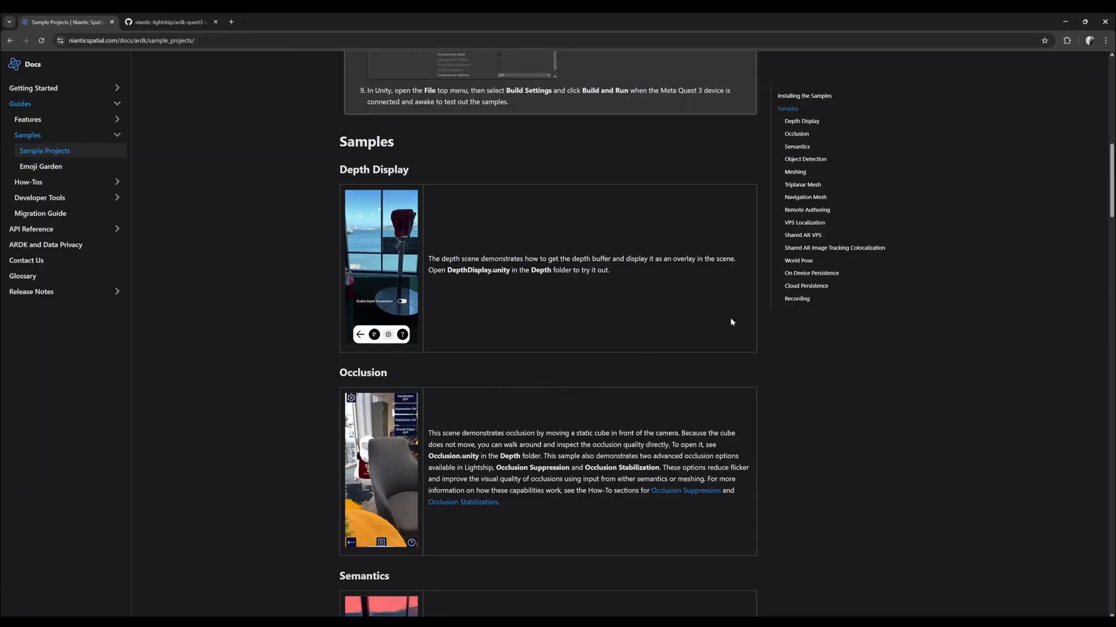
scroll("down", 3)
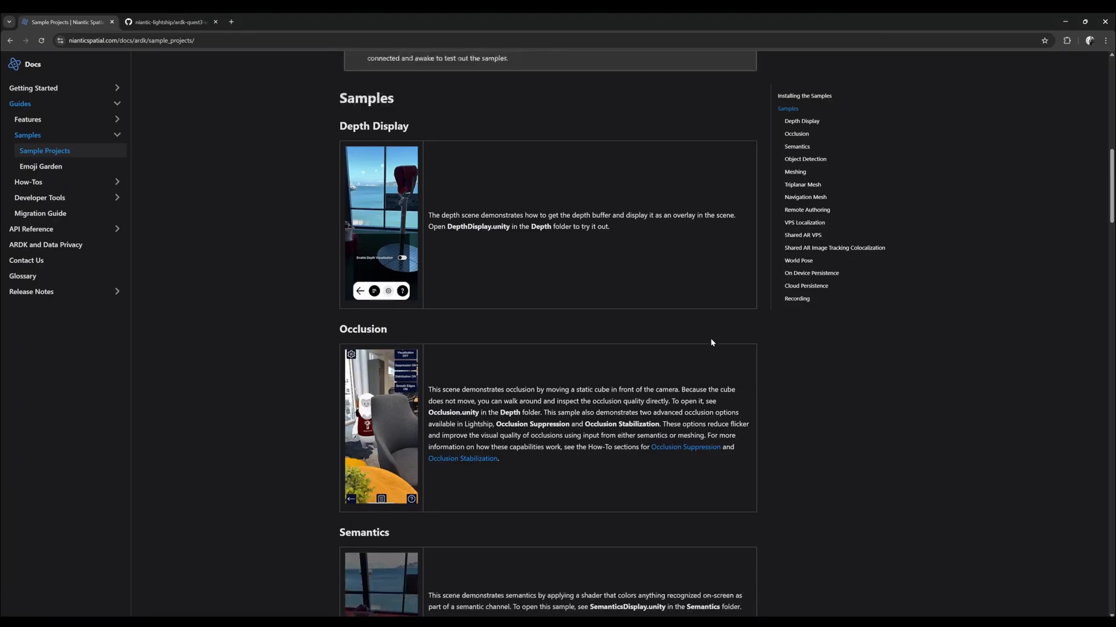
scroll("down", 3)
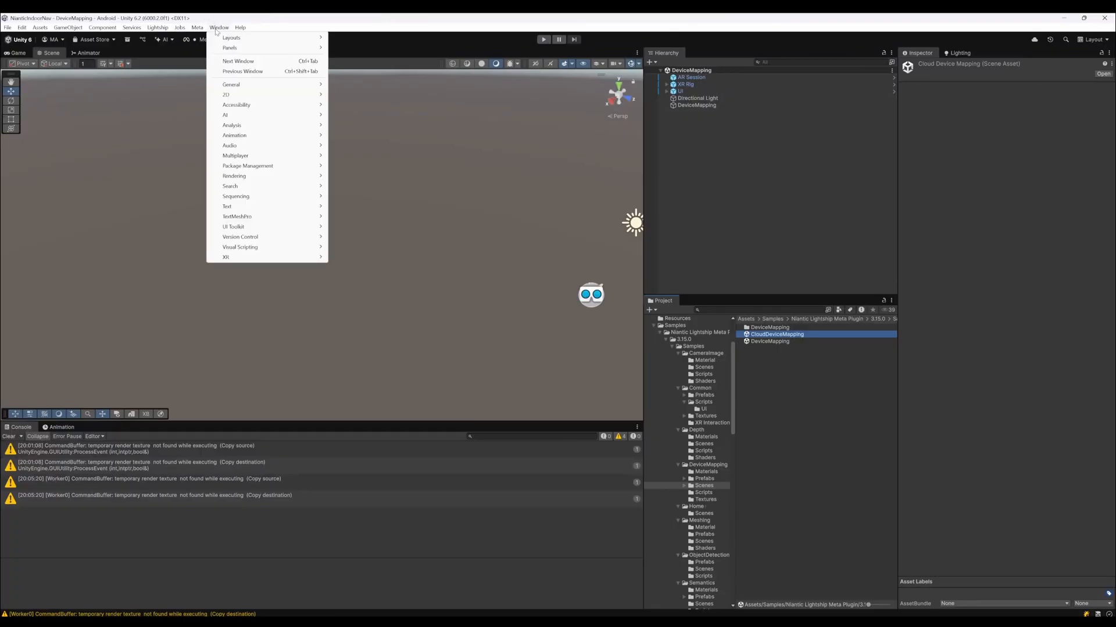
Step: In Package Manager, check the Niantic Lightship Meta Plugin's Samples tab and close it
left_click(247, 166)
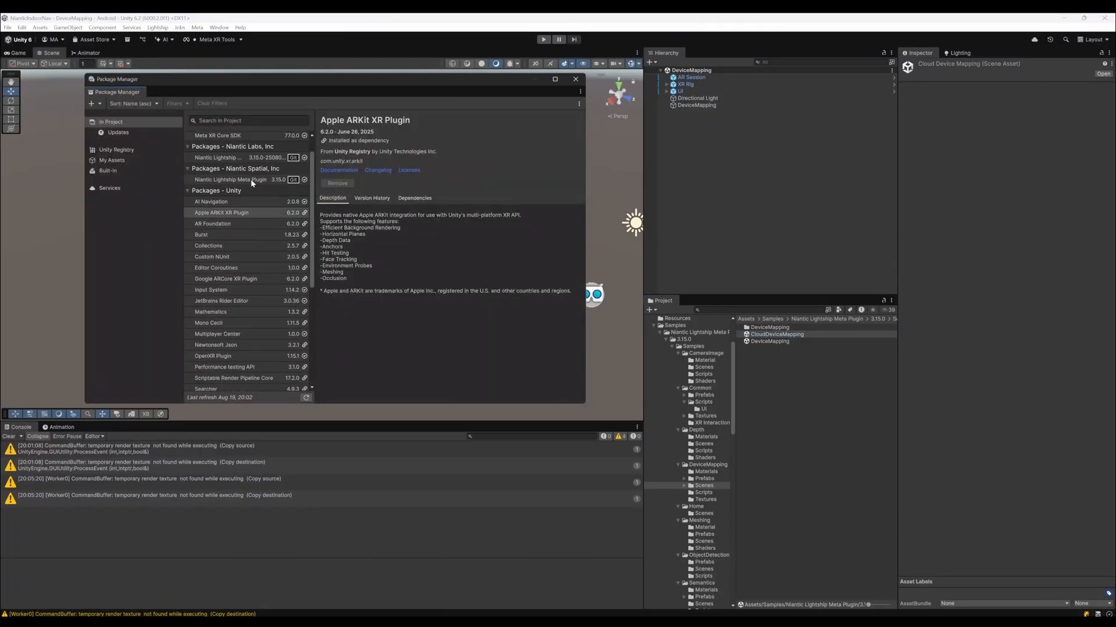
left_click(217, 181)
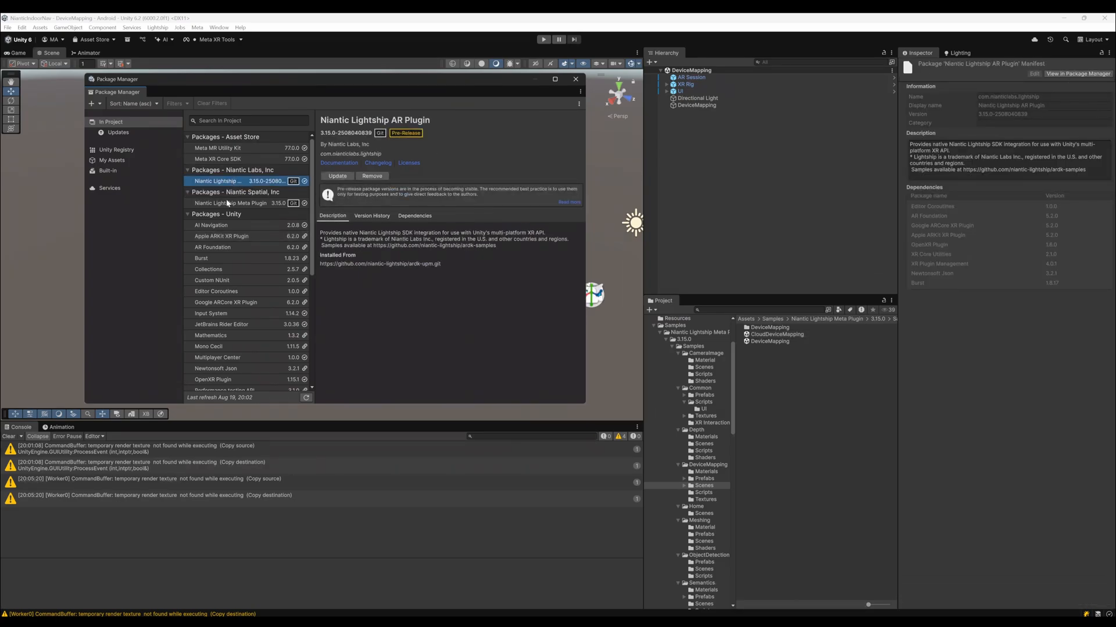
left_click(230, 202)
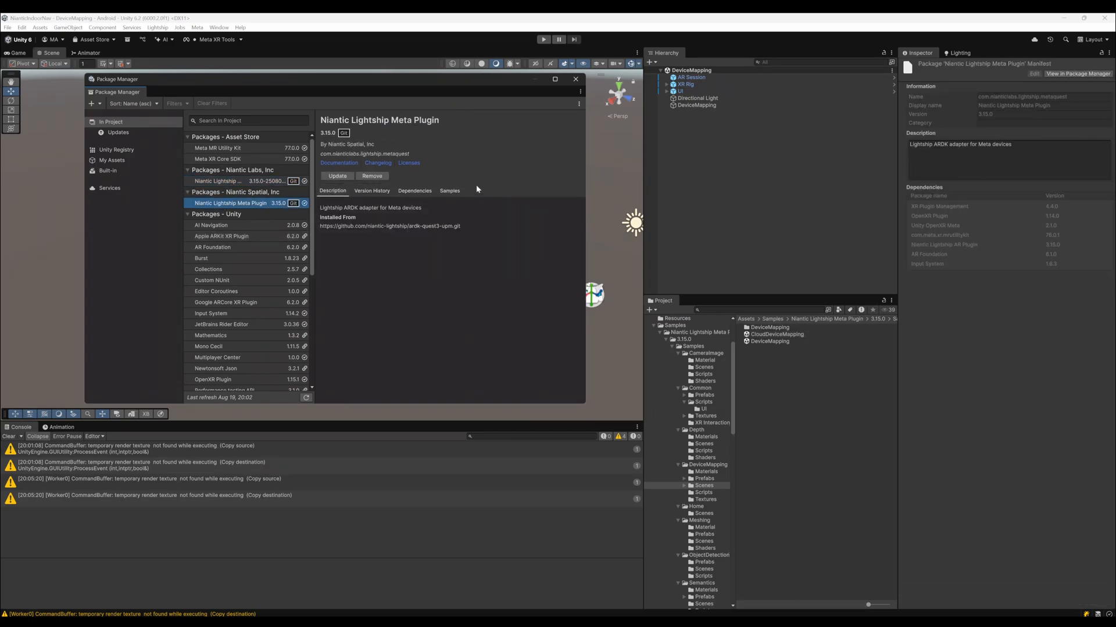
left_click(449, 190)
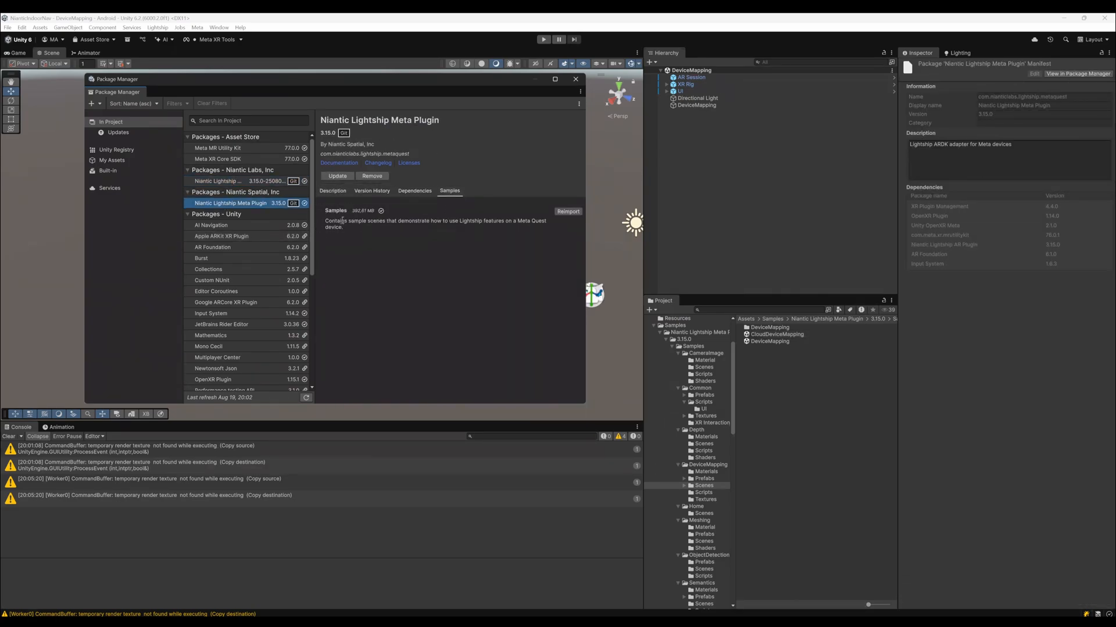
left_click(575, 79)
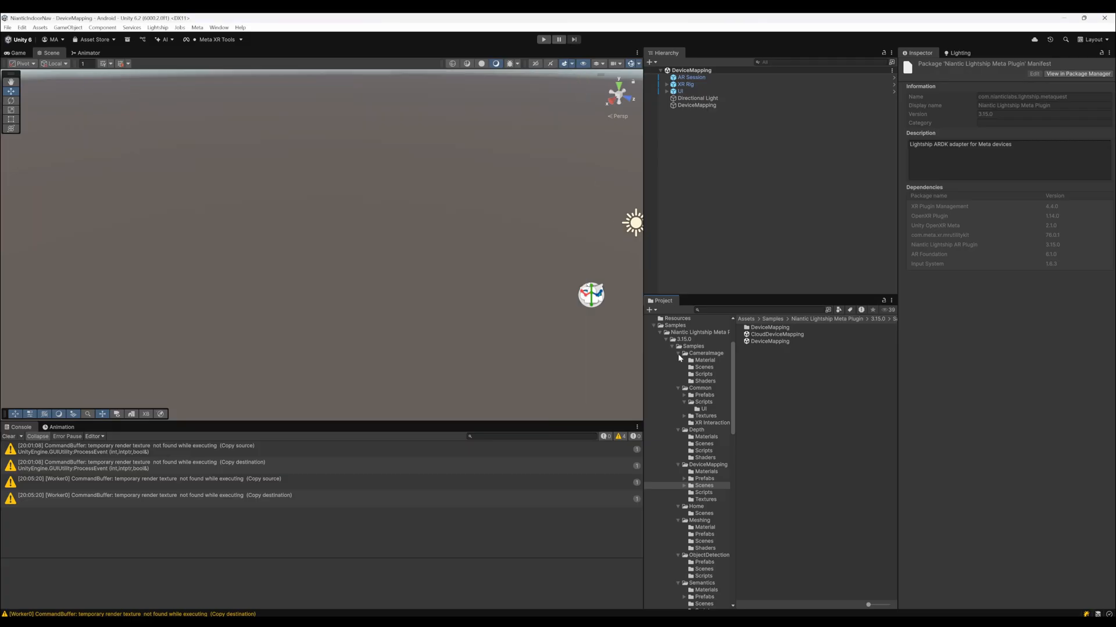
Step: Collapse the imported sample folders in the Project window and switch back to the browser
left_click(677, 353)
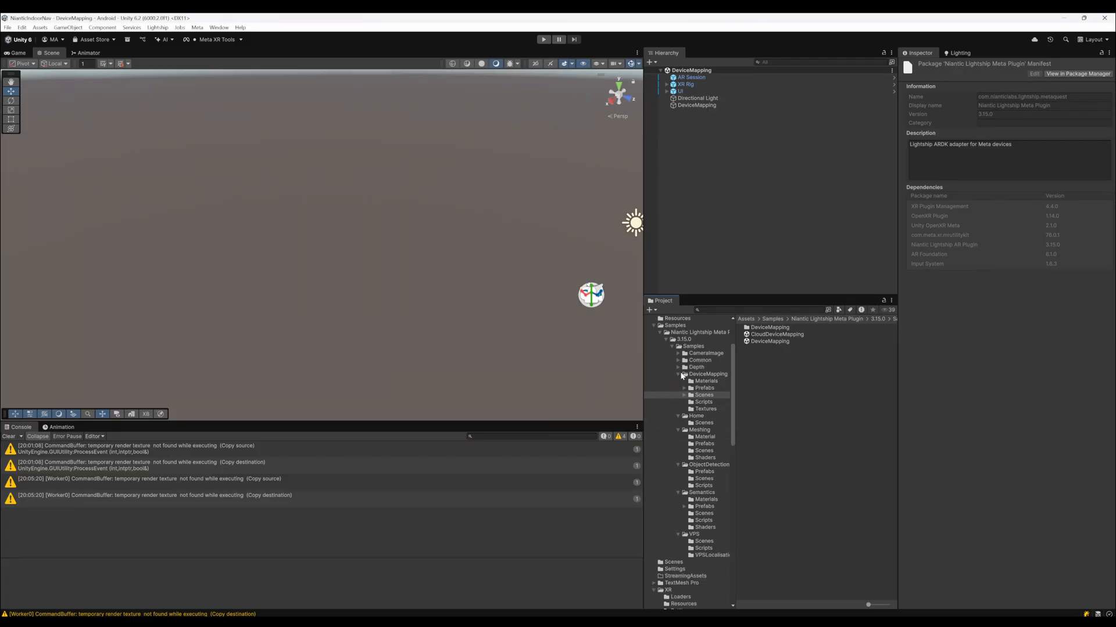
left_click(678, 373)
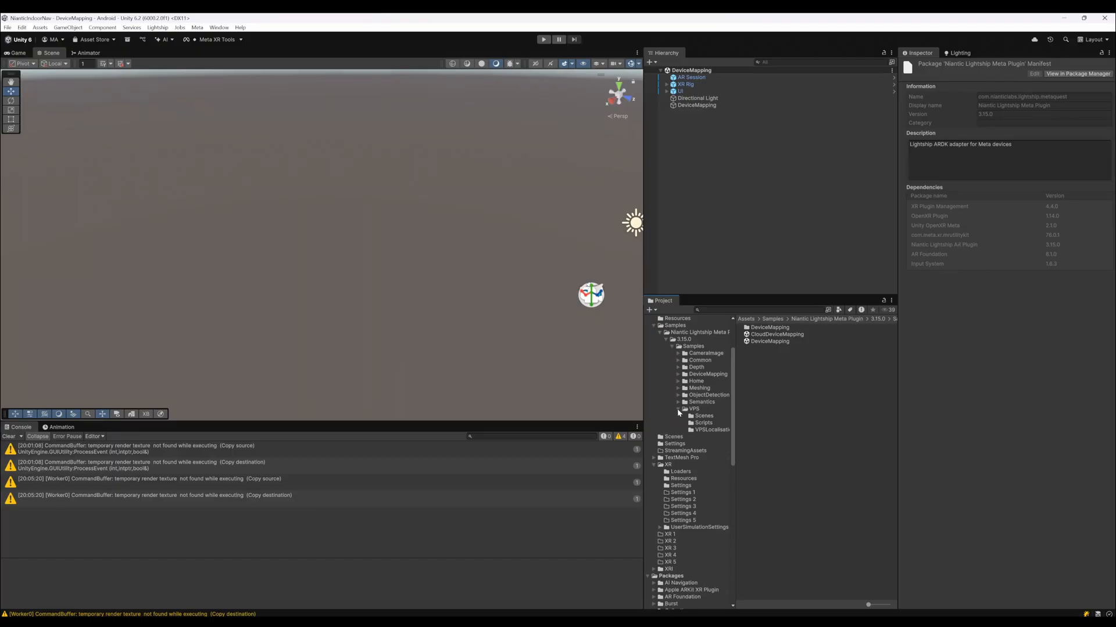
left_click(676, 409)
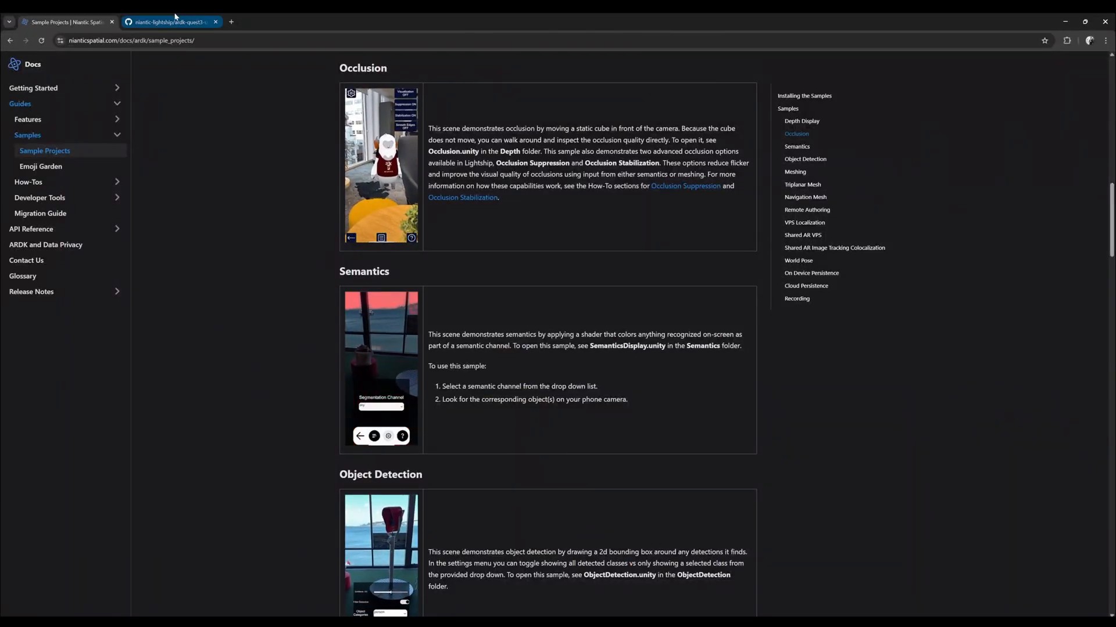
left_click(171, 20)
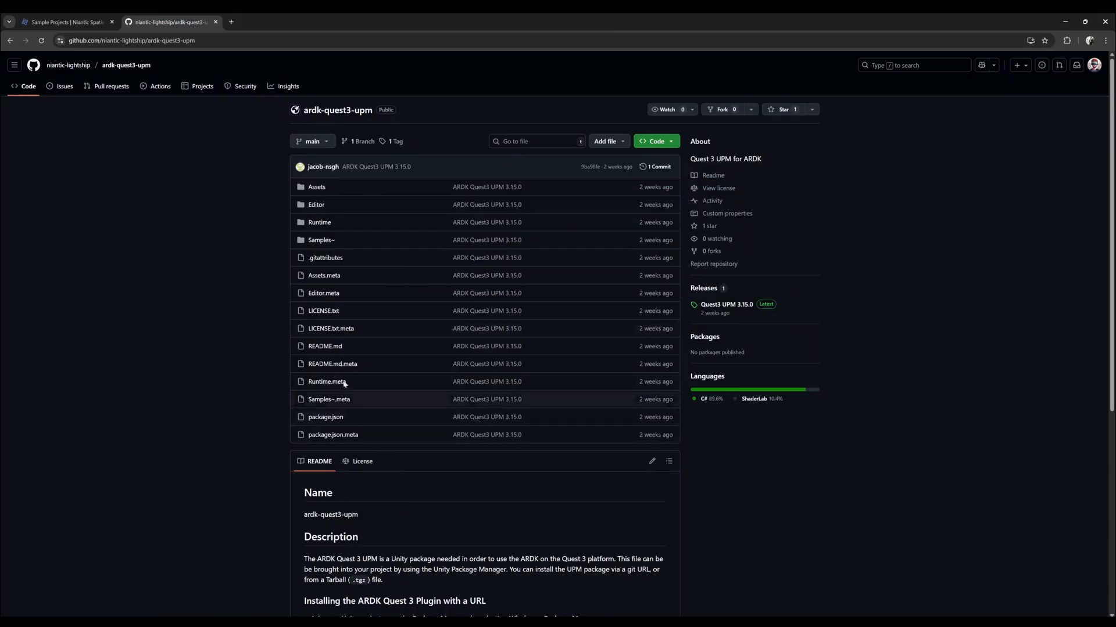
mouse_move(369, 329)
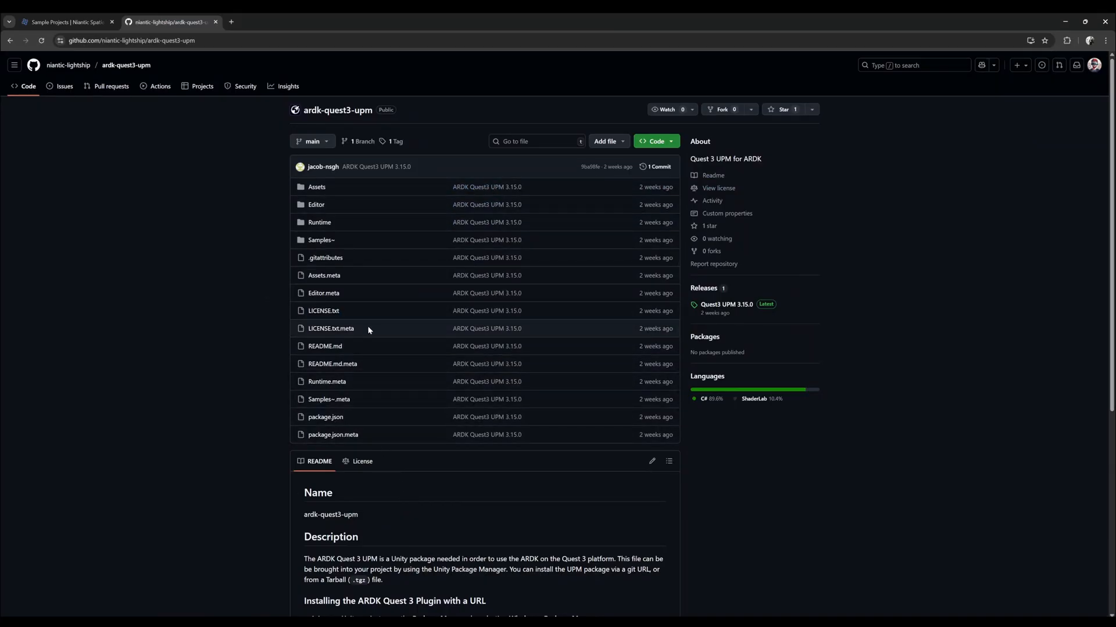
mouse_move(369, 321)
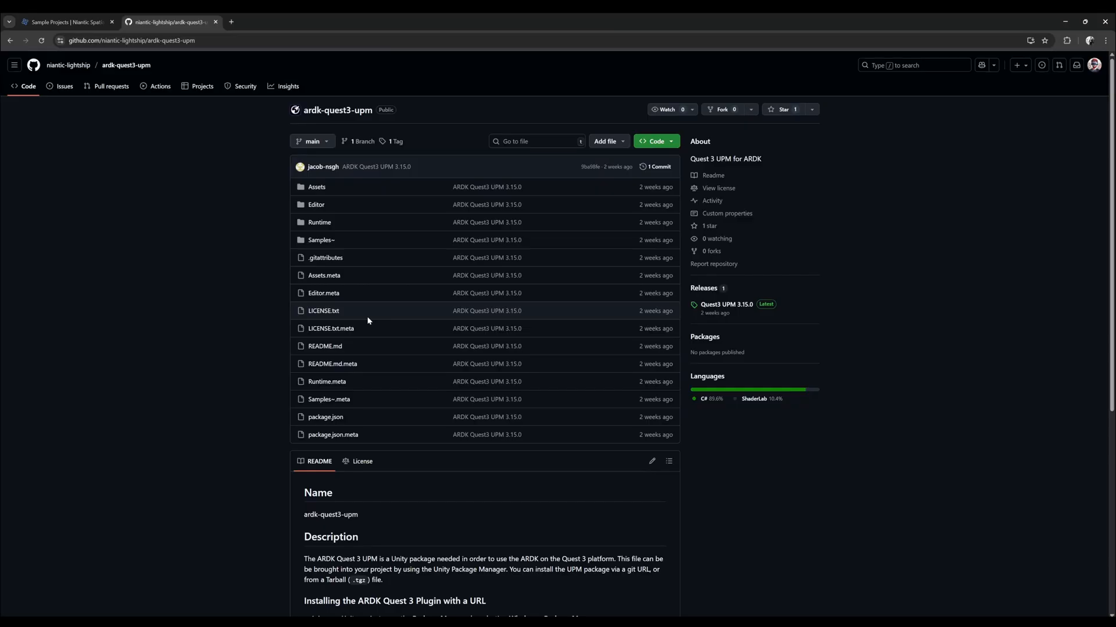
mouse_move(283, 300)
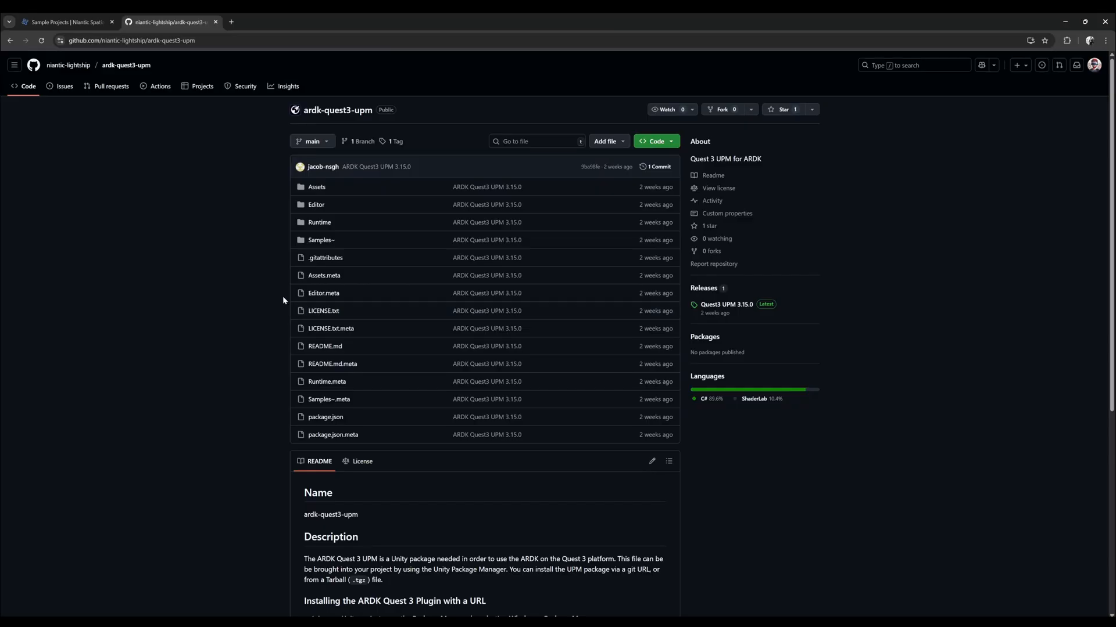
left_click(64, 22)
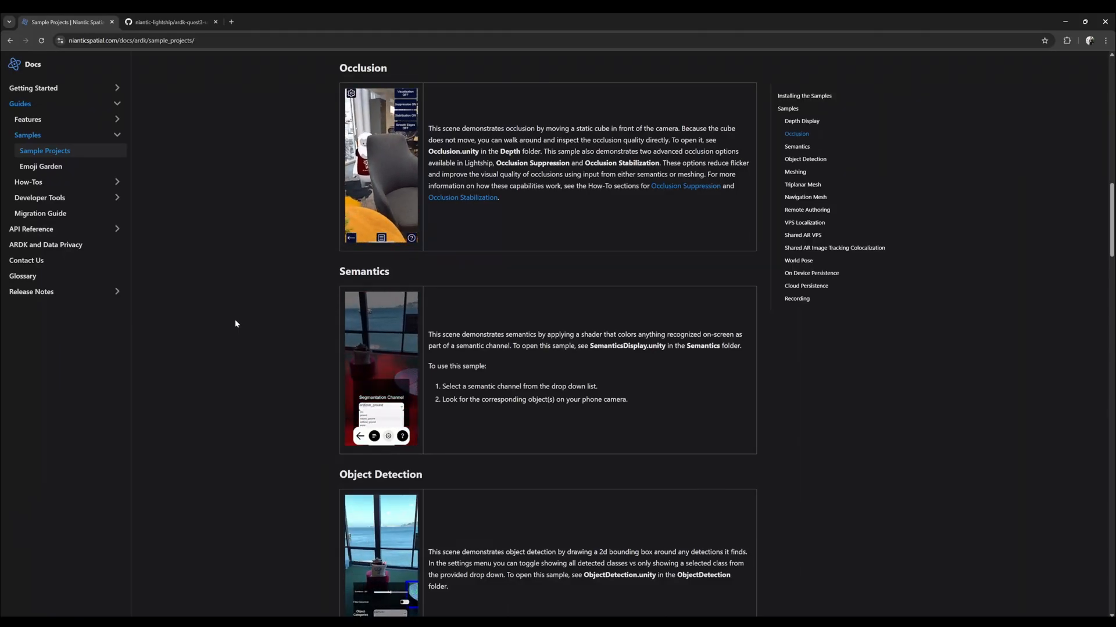
mouse_move(149, 551)
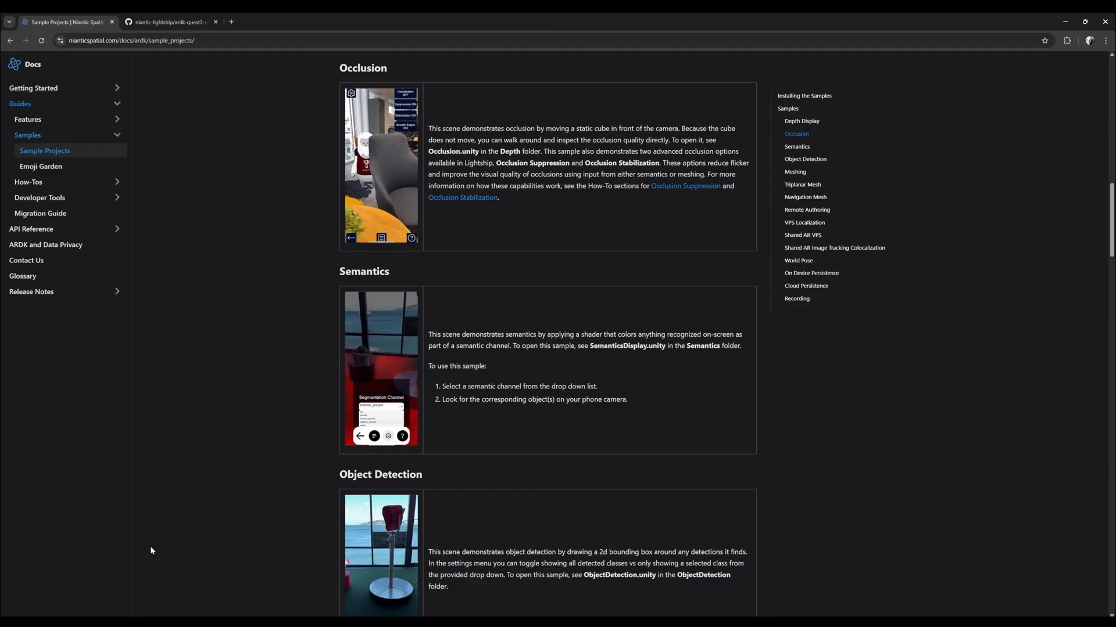